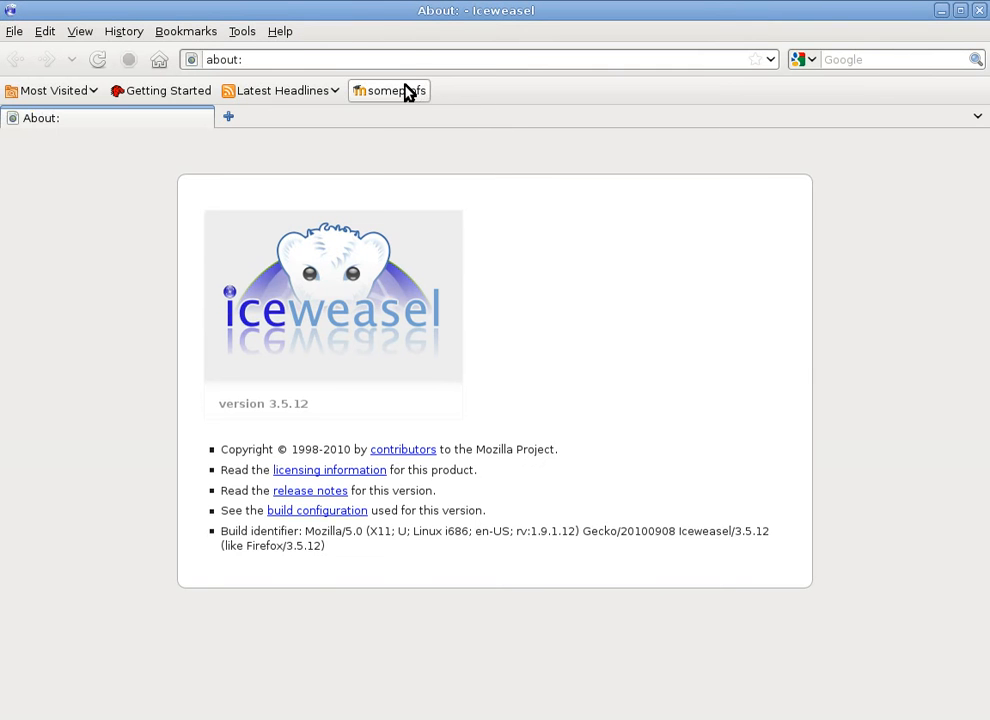
- Log in to the someprofs Moodle site with the password
click(392, 90)
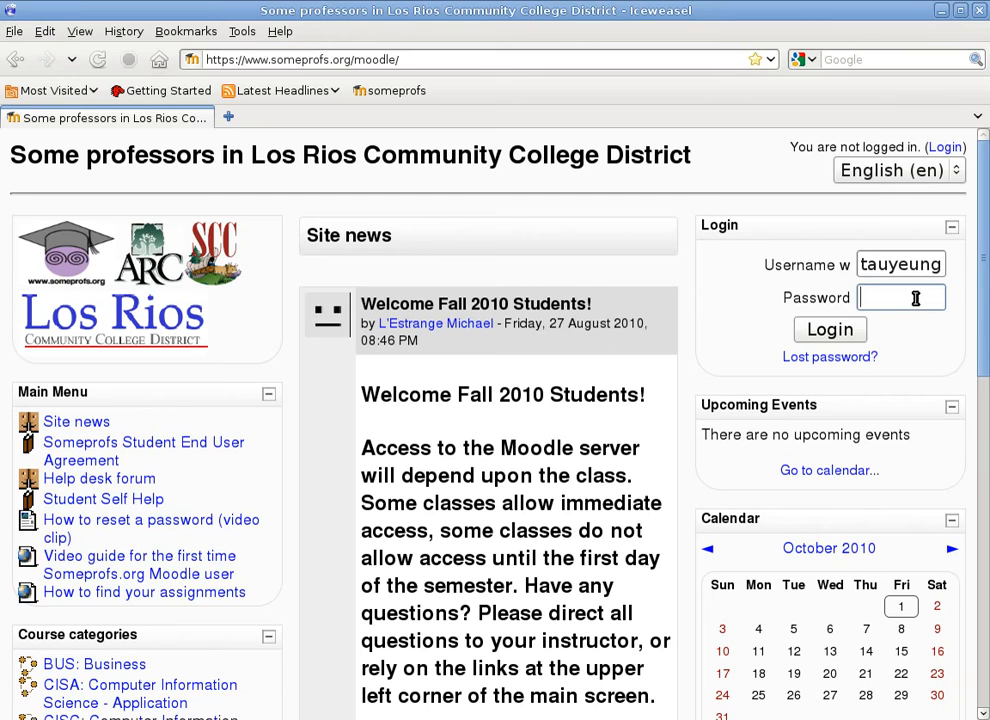
text(password)
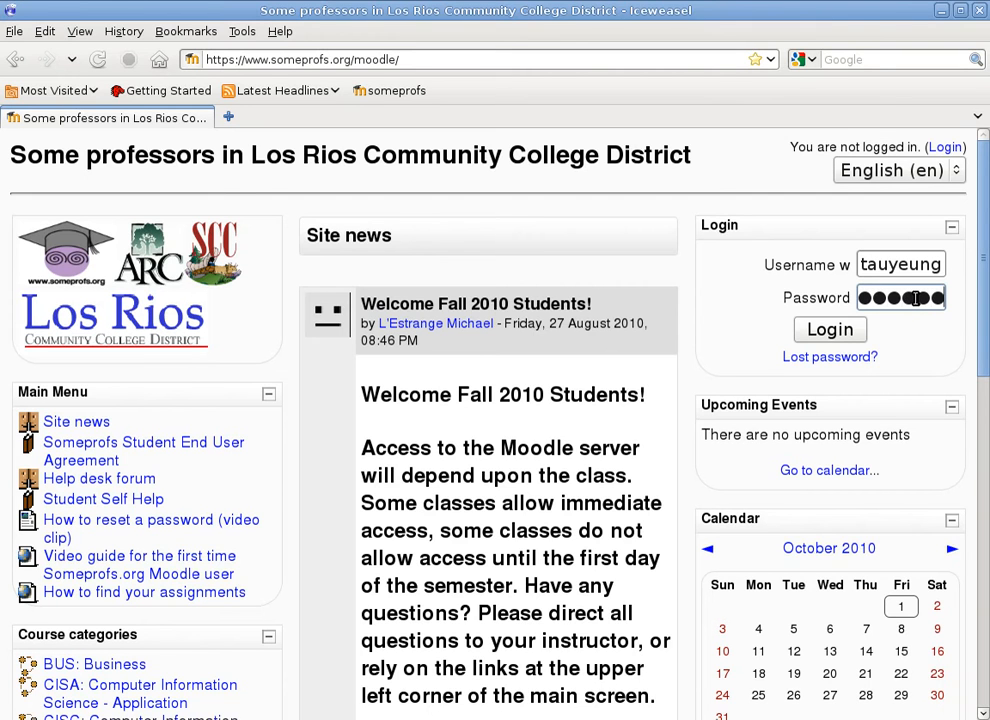
click(829, 329)
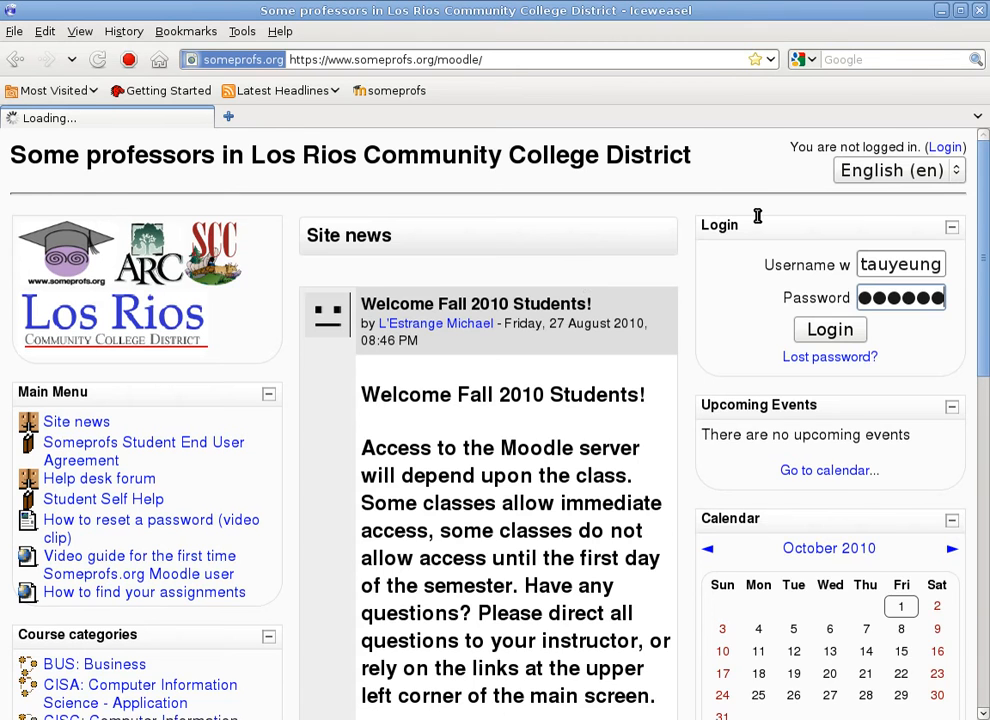
- Start a preview attempt of the CISP300 F10 Exam 1 quiz
click(829, 329)
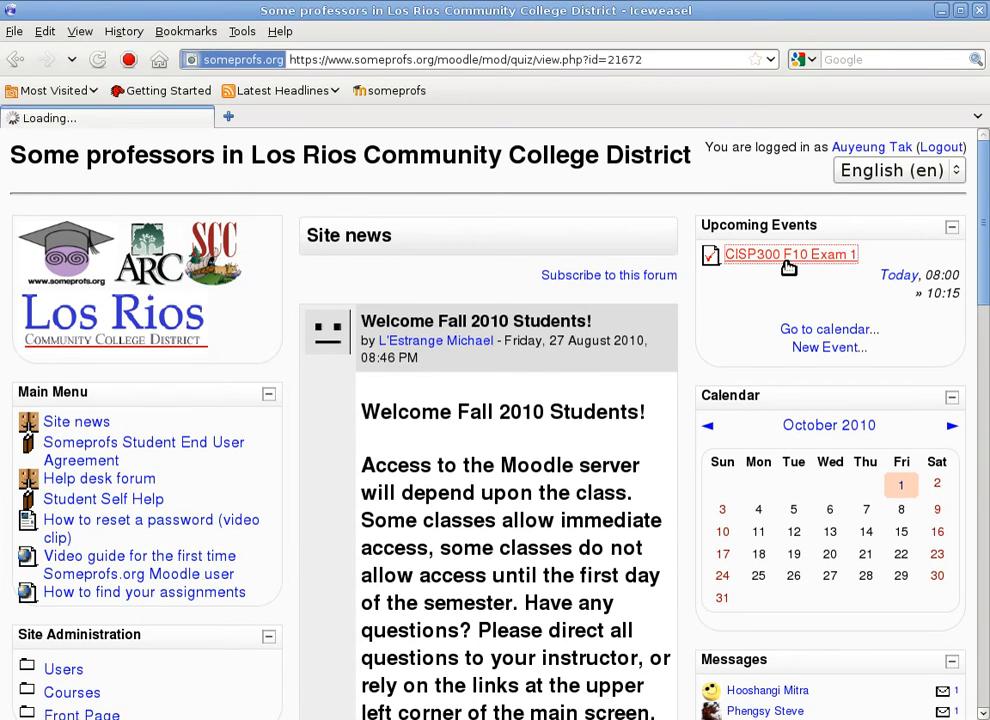
click(791, 254)
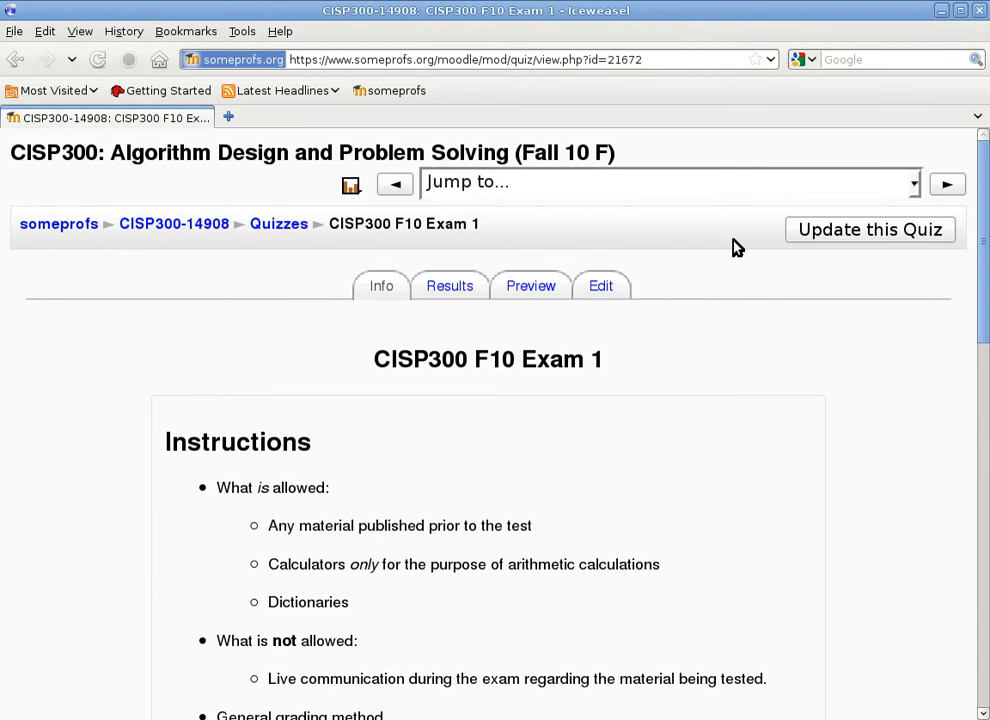
mouse_move(531, 290)
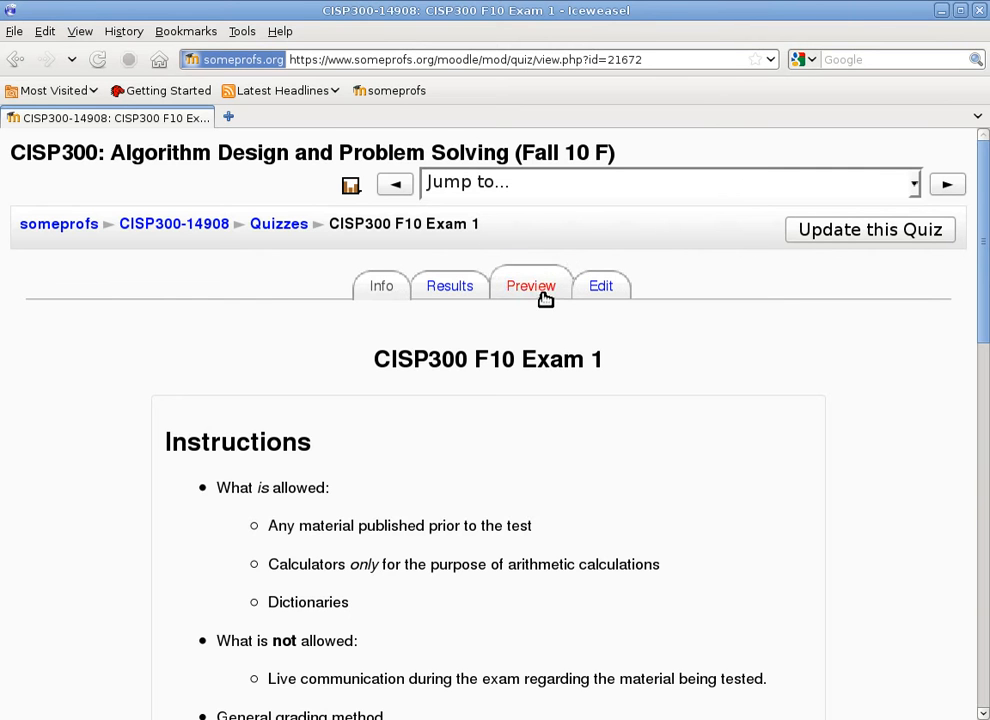
click(531, 286)
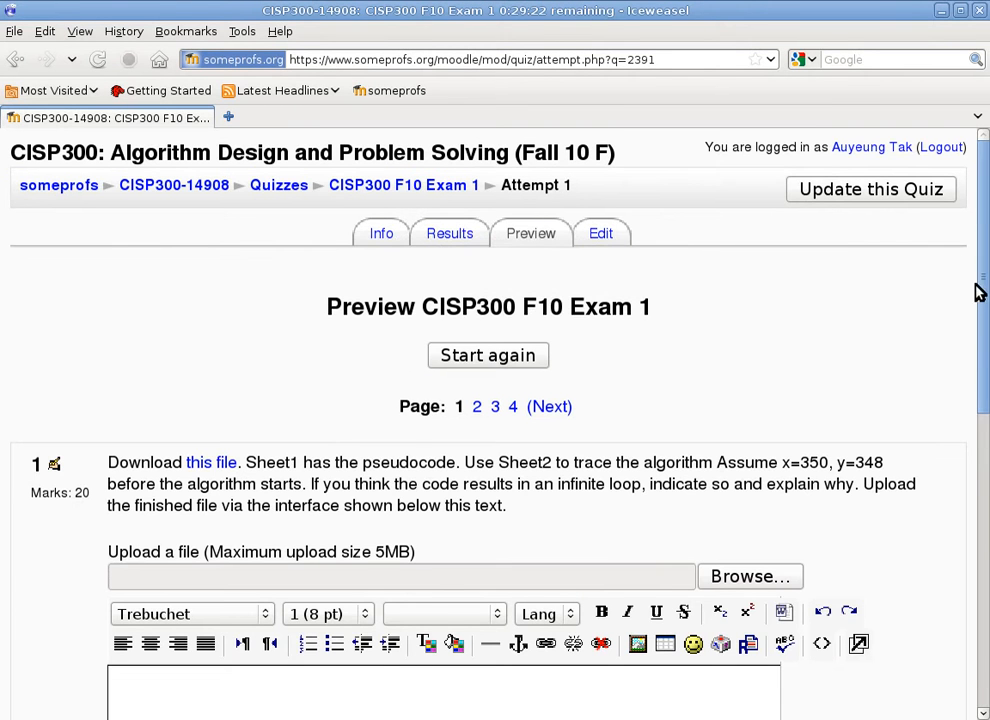
scroll(down, 3)
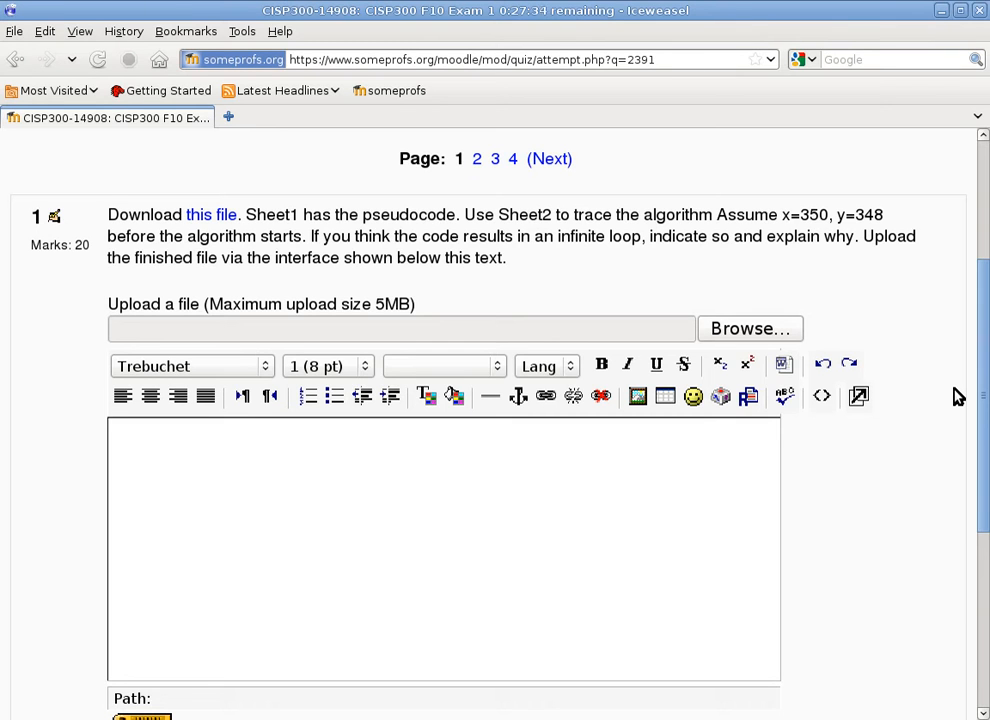
mouse_move(72, 301)
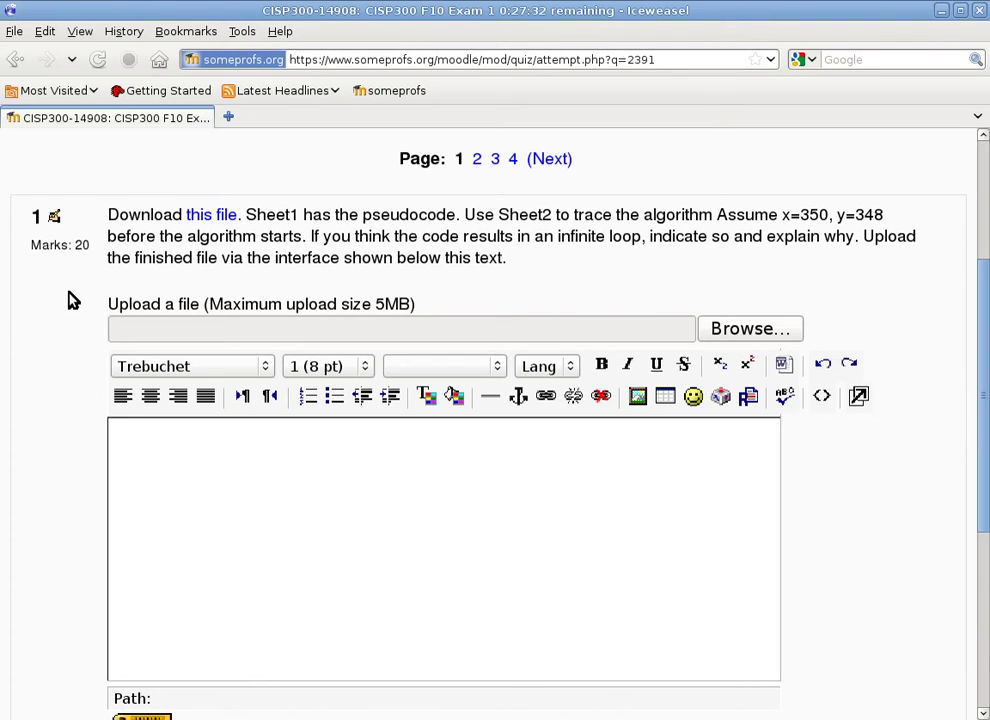
mouse_move(211, 218)
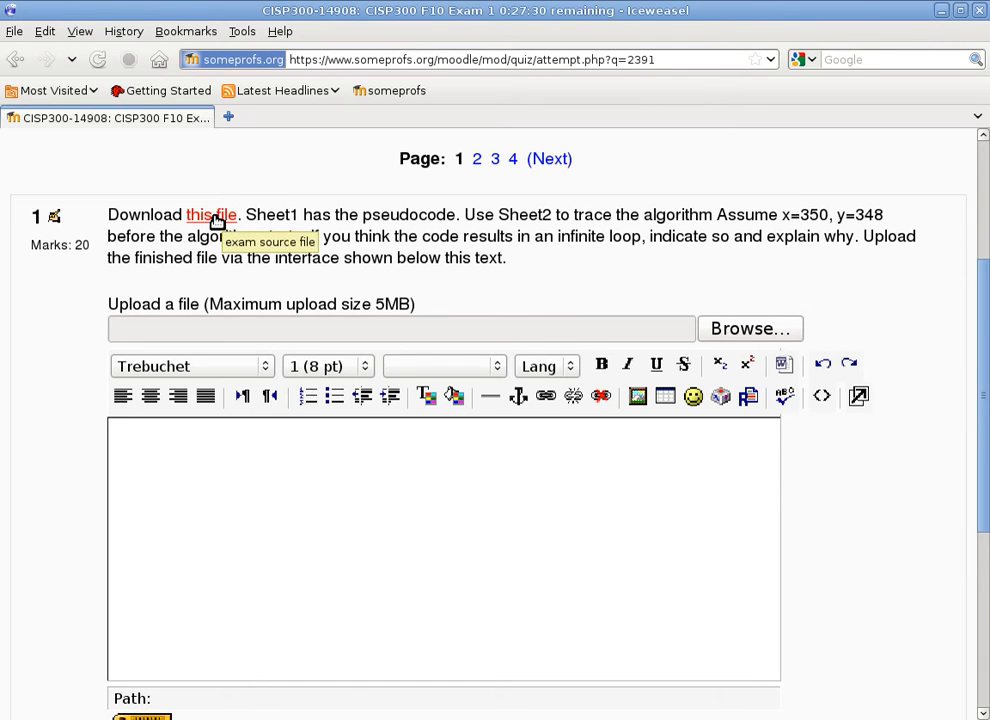
mouse_move(146, 221)
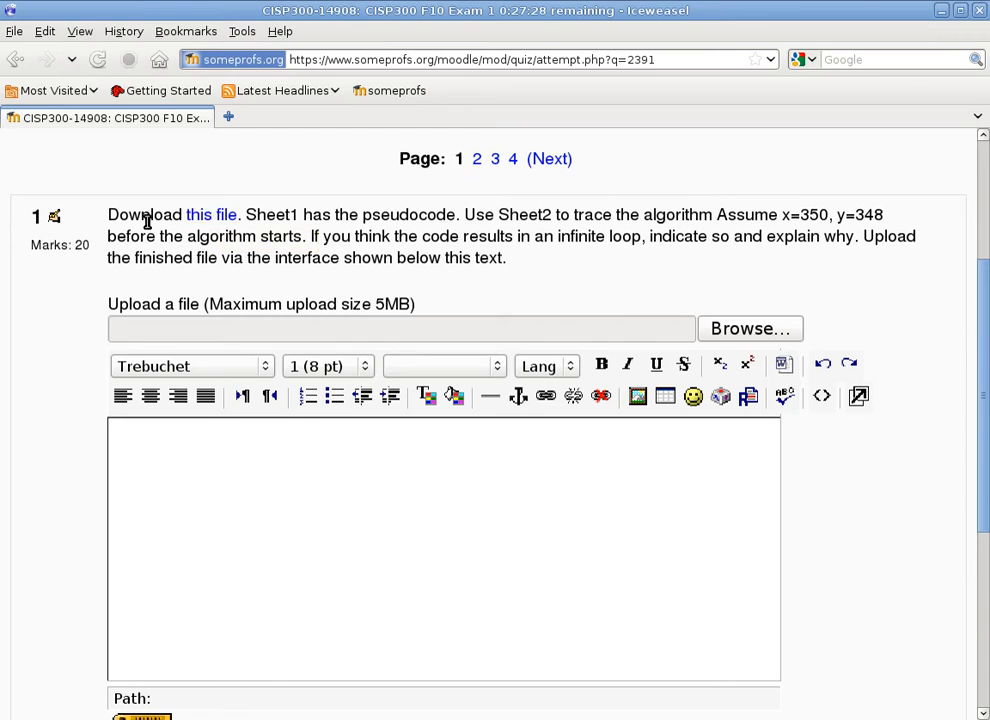
mouse_move(211, 214)
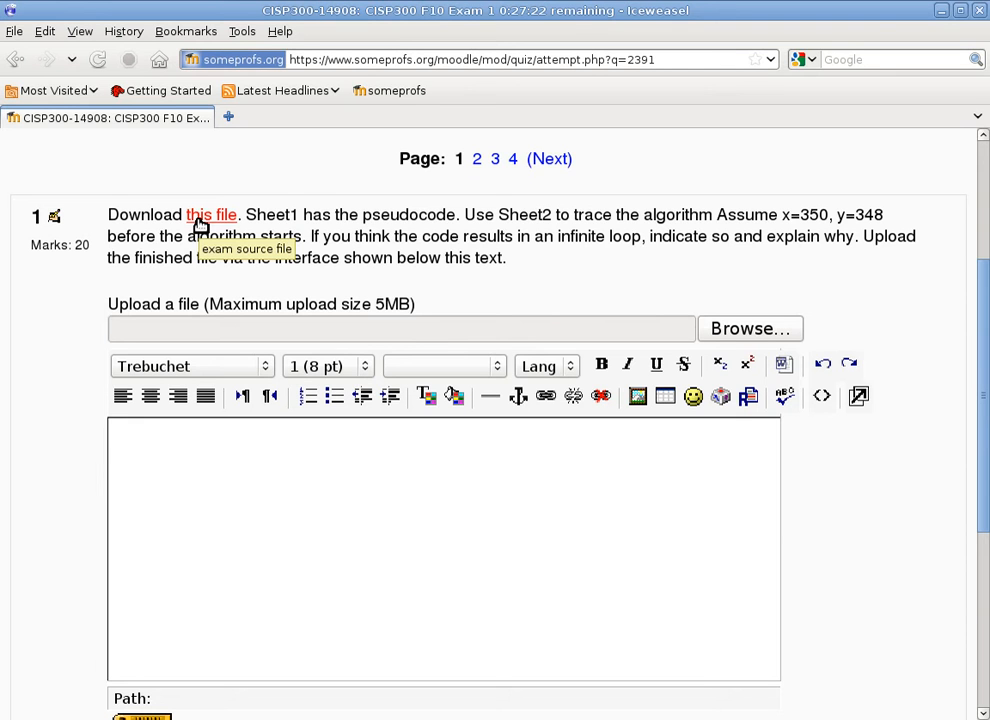
mouse_move(201, 225)
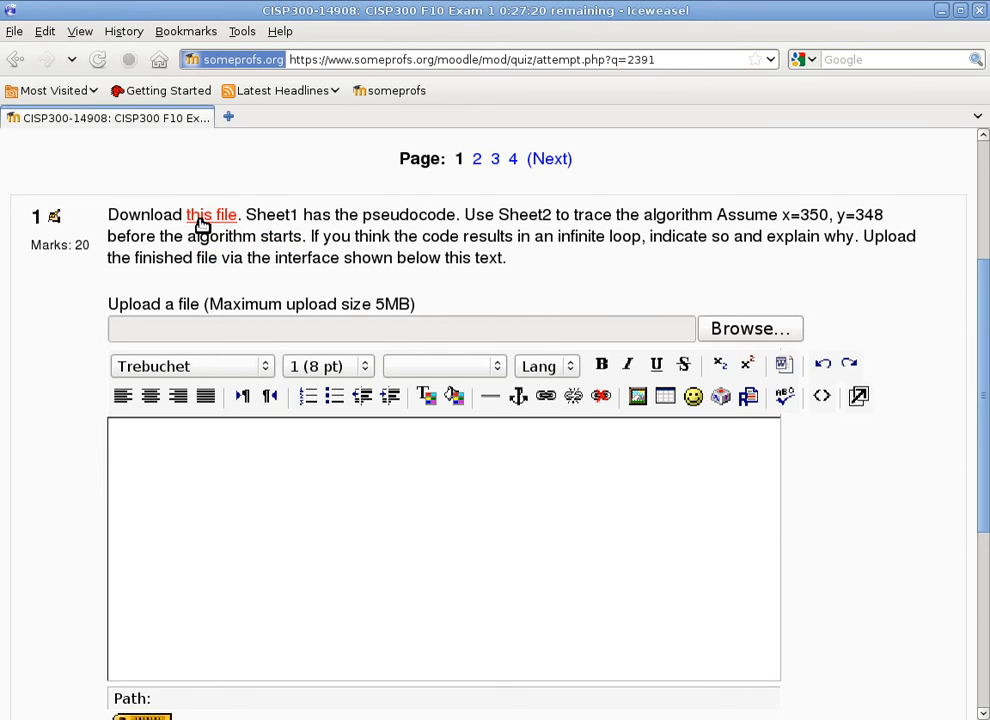
- Download Question 1's exam1a.ods and open it with OpenOffice.org Calc
click(210, 214)
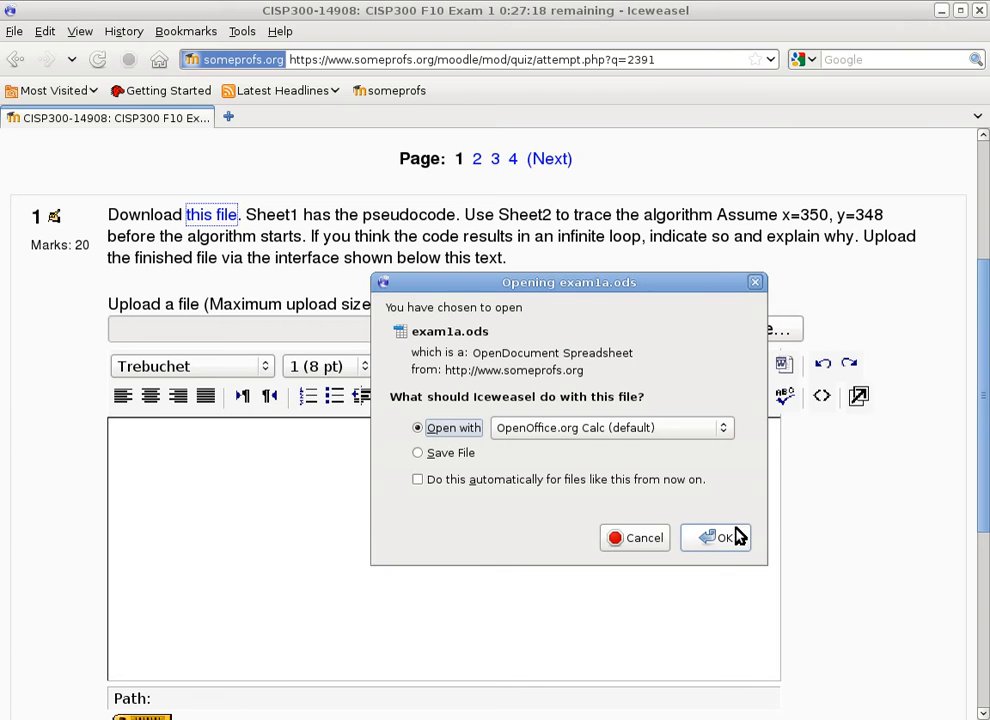
click(718, 537)
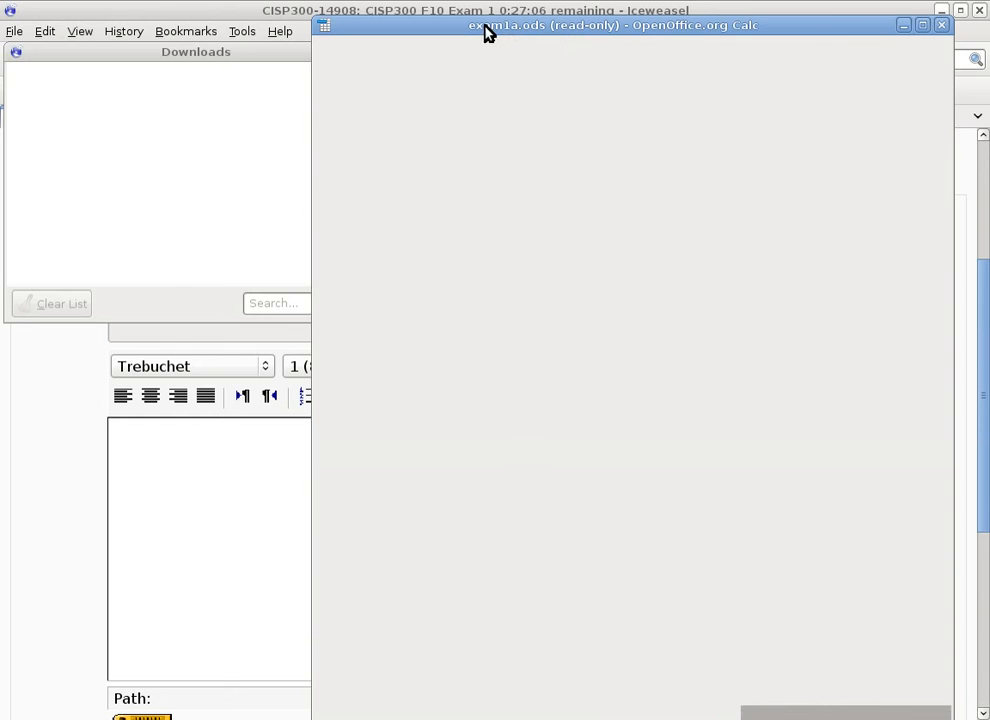
mouse_move(560, 37)
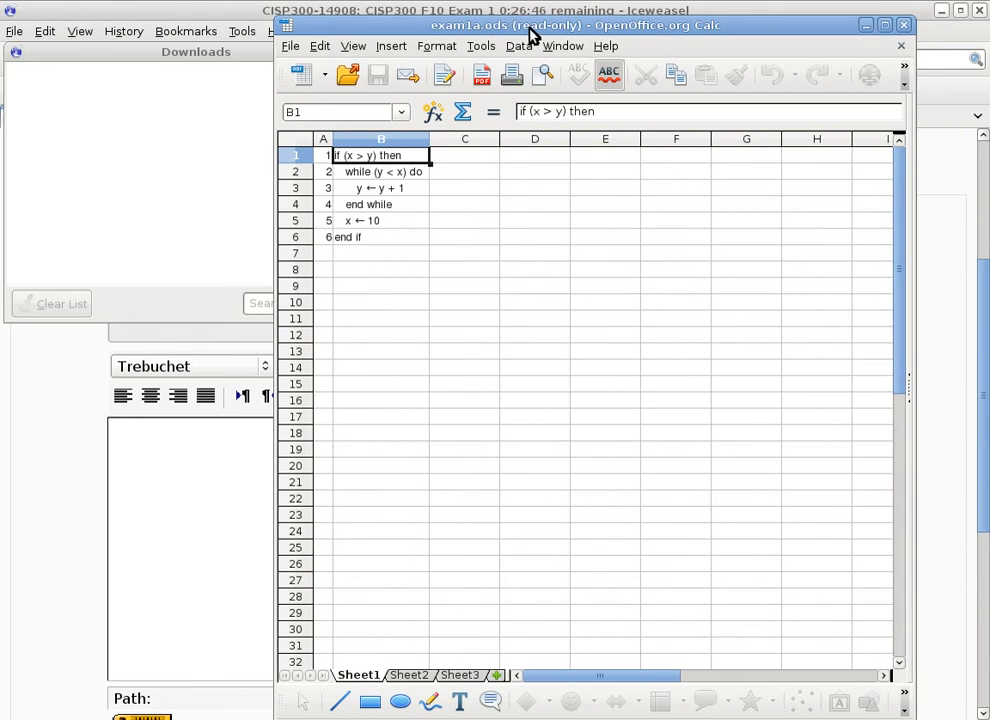
mouse_move(292, 46)
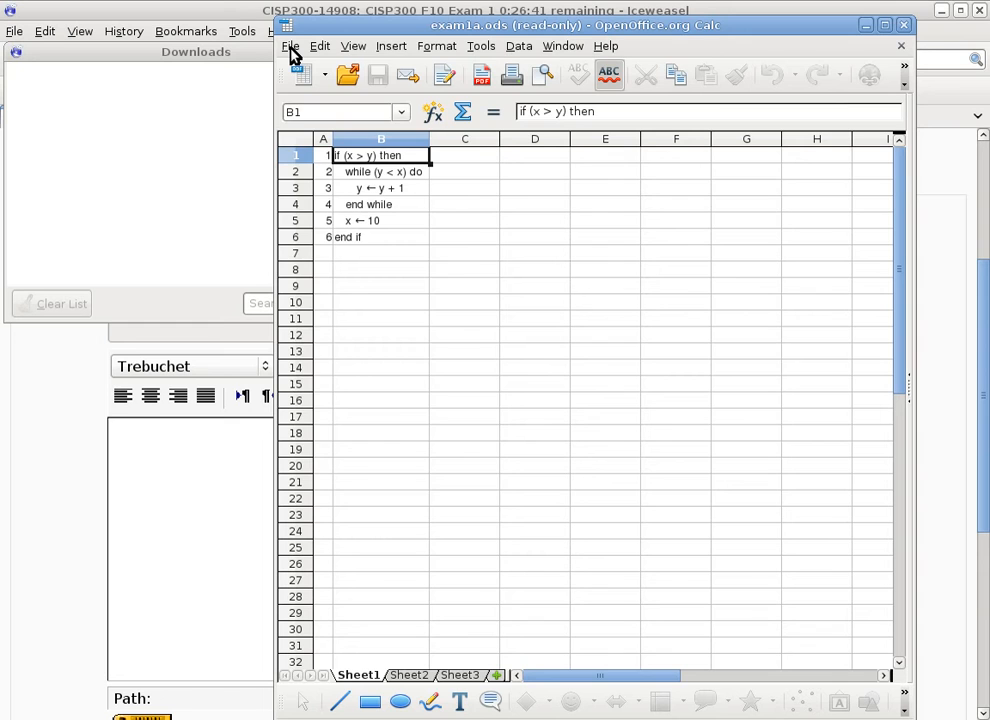
- Save the spreadsheet as exam1a.ods in the Desktop folder using Save As
click(291, 46)
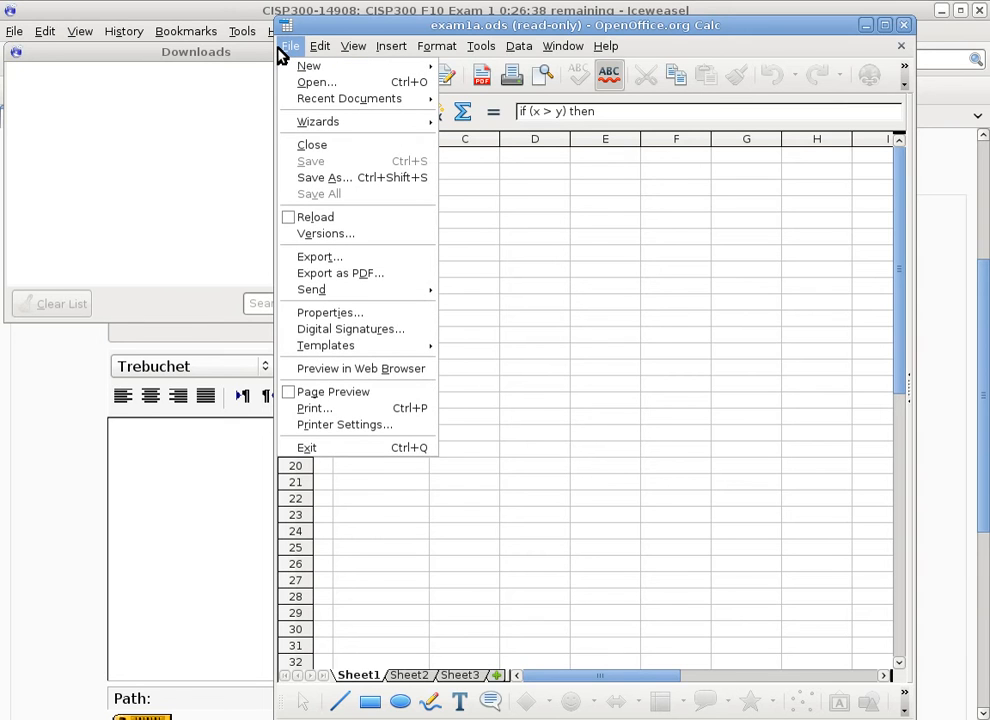
mouse_move(352, 185)
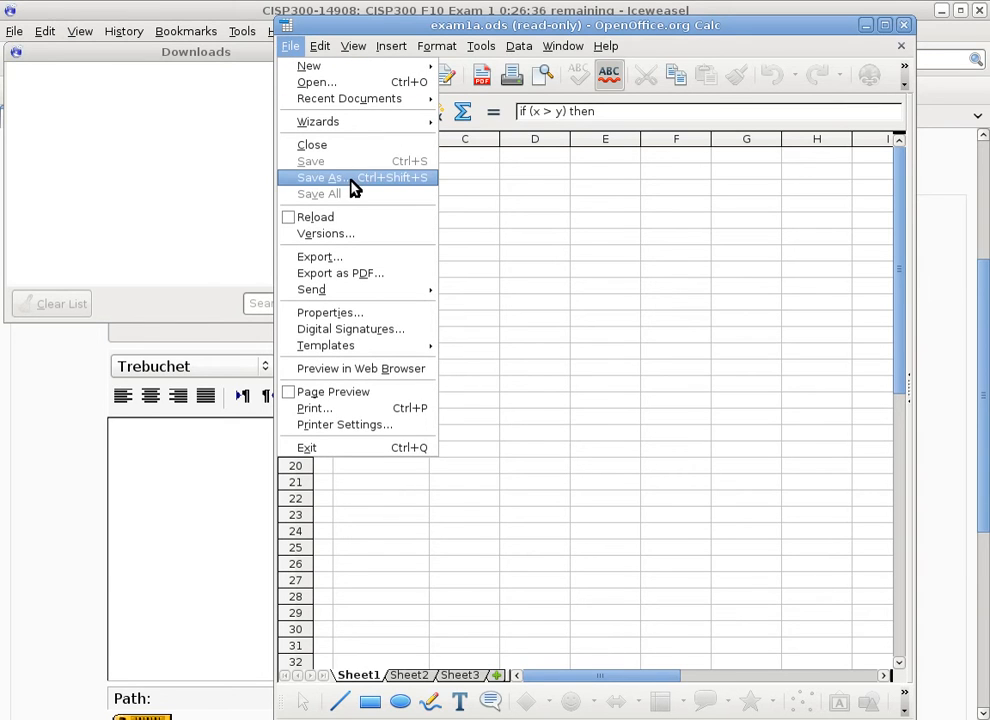
click(315, 177)
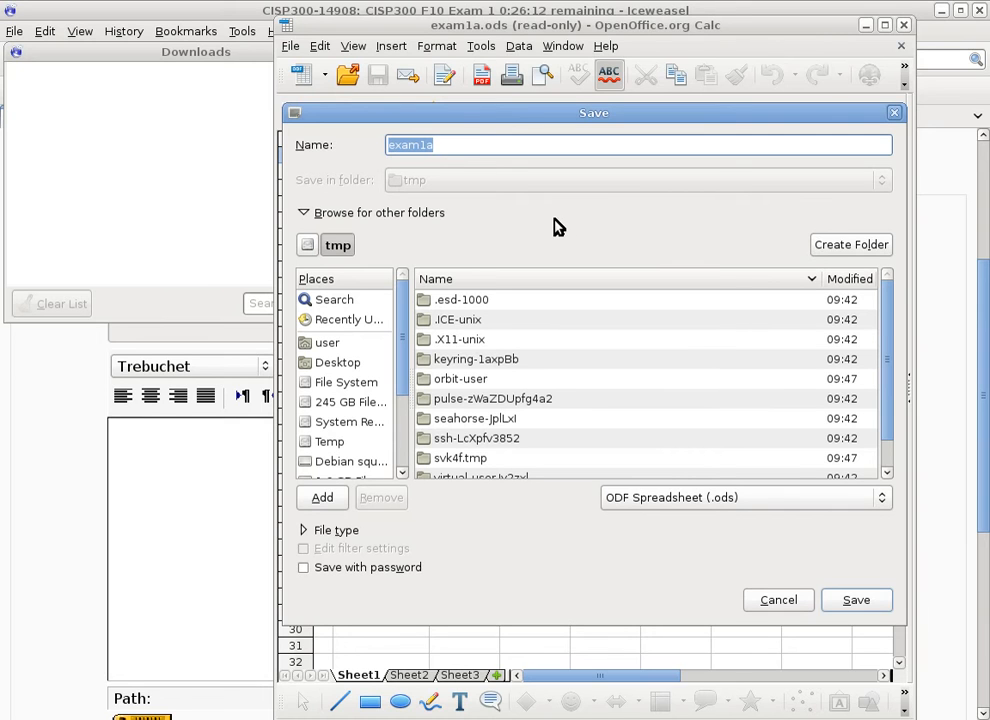
mouse_move(336, 233)
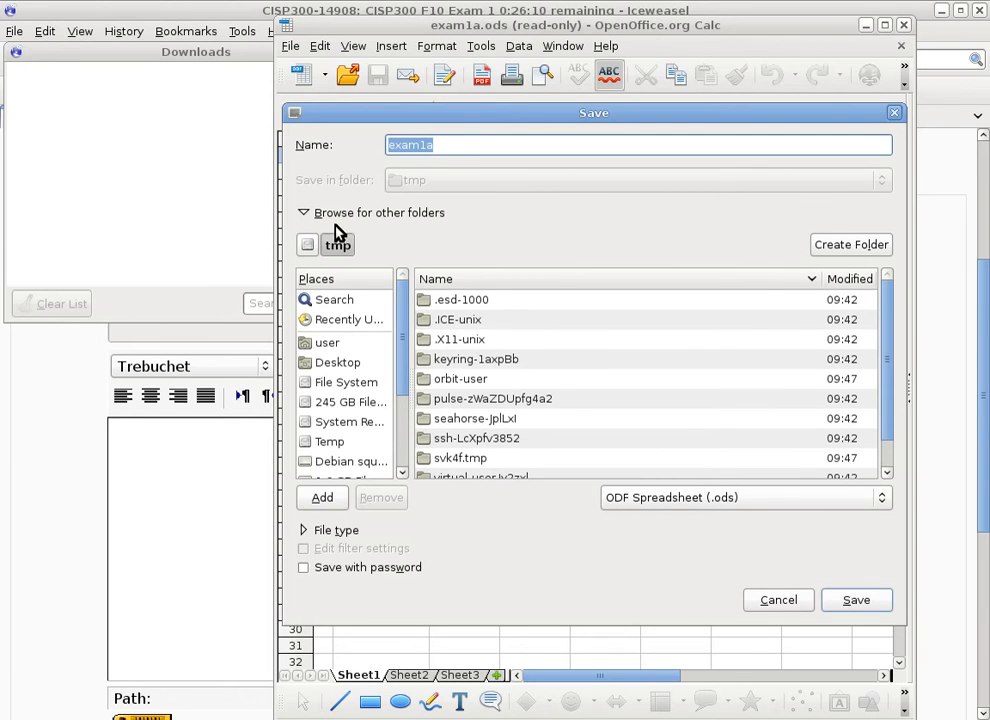
click(304, 212)
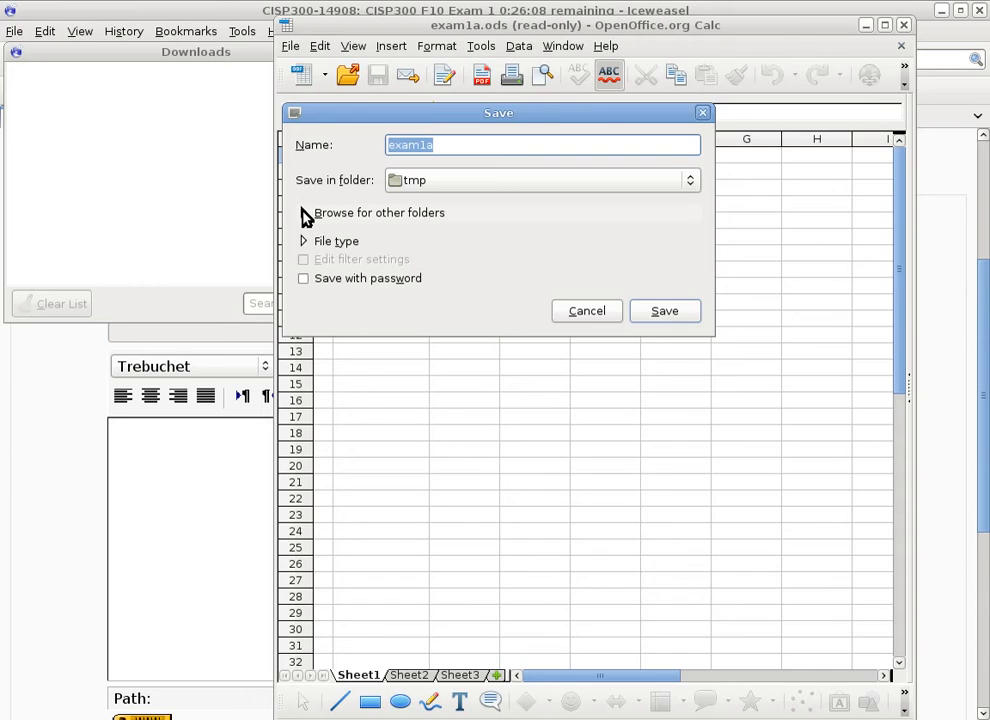
click(305, 212)
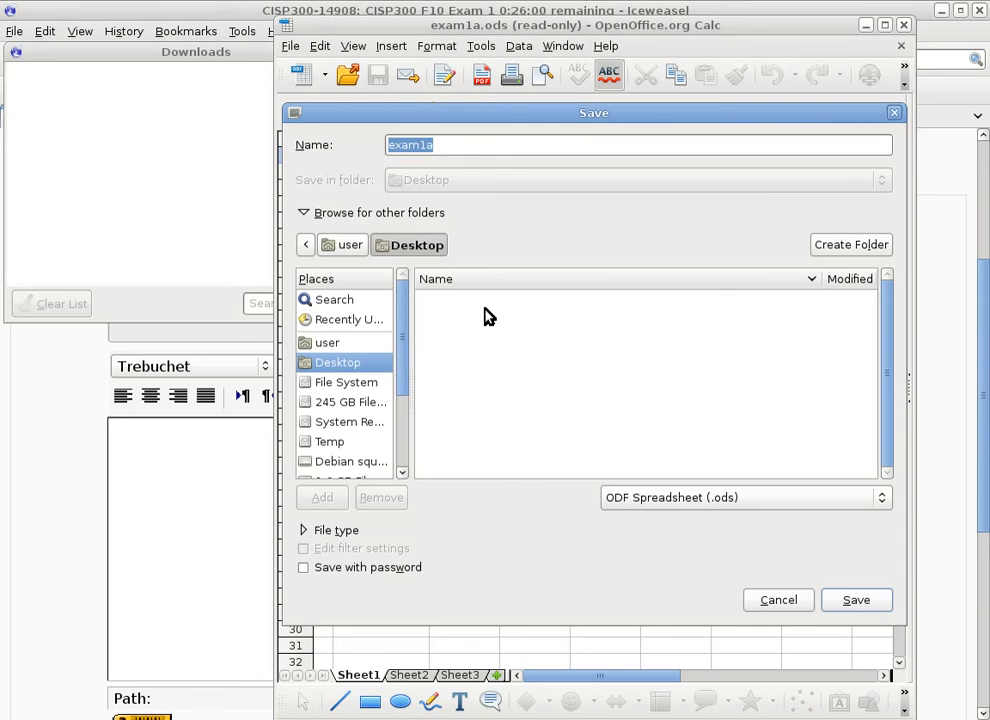
mouse_move(862, 627)
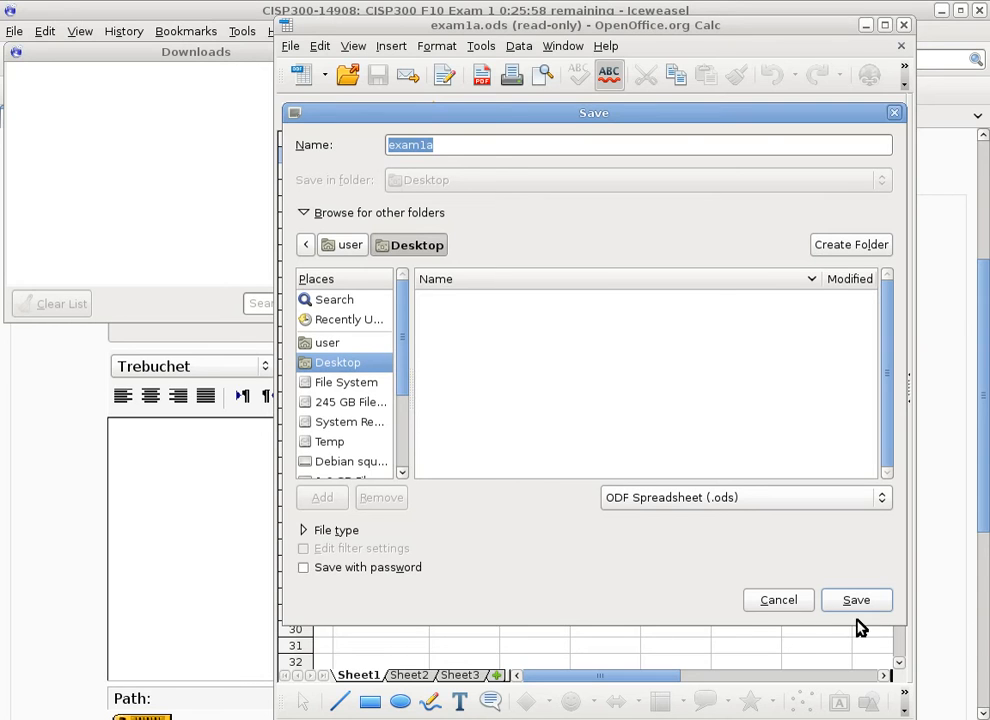
click(857, 599)
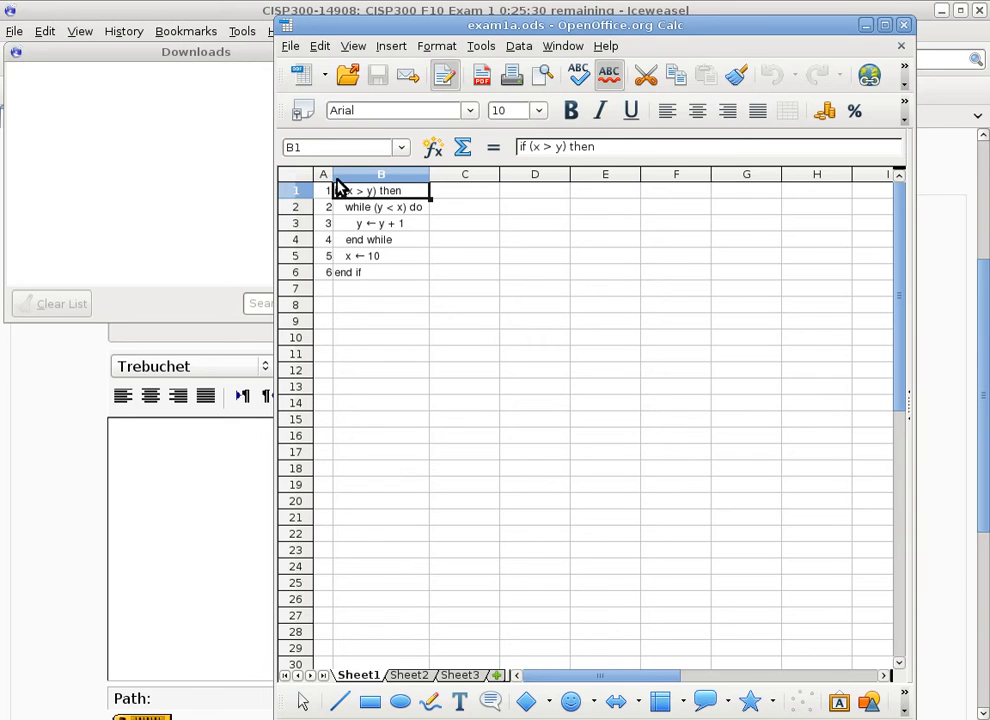
mouse_move(314, 45)
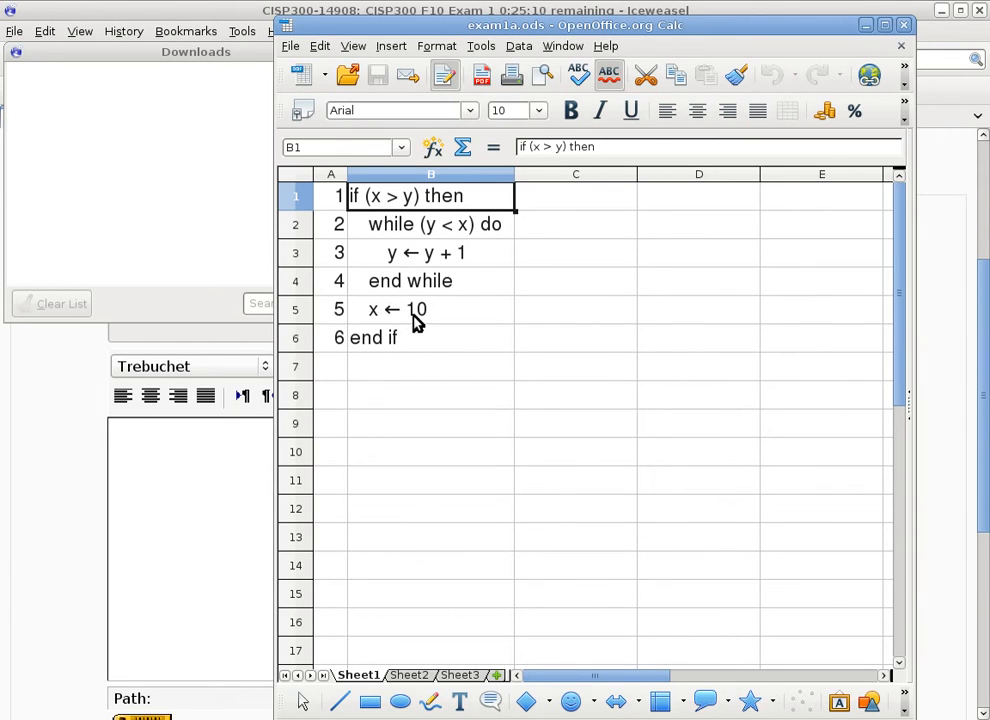
mouse_move(402, 320)
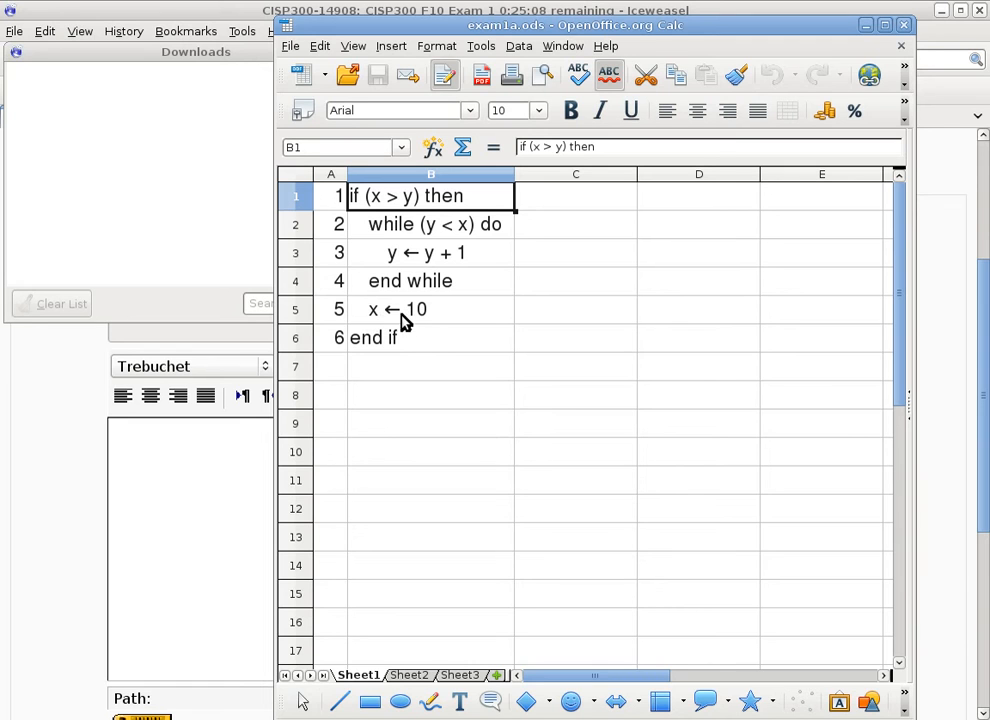
mouse_move(374, 320)
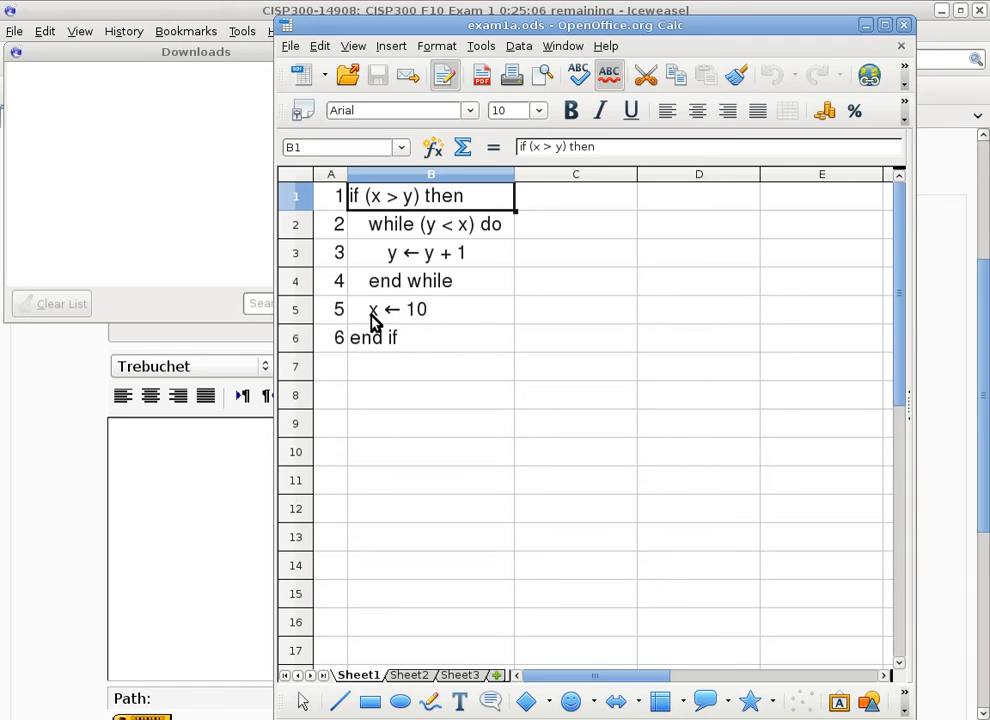
mouse_move(364, 344)
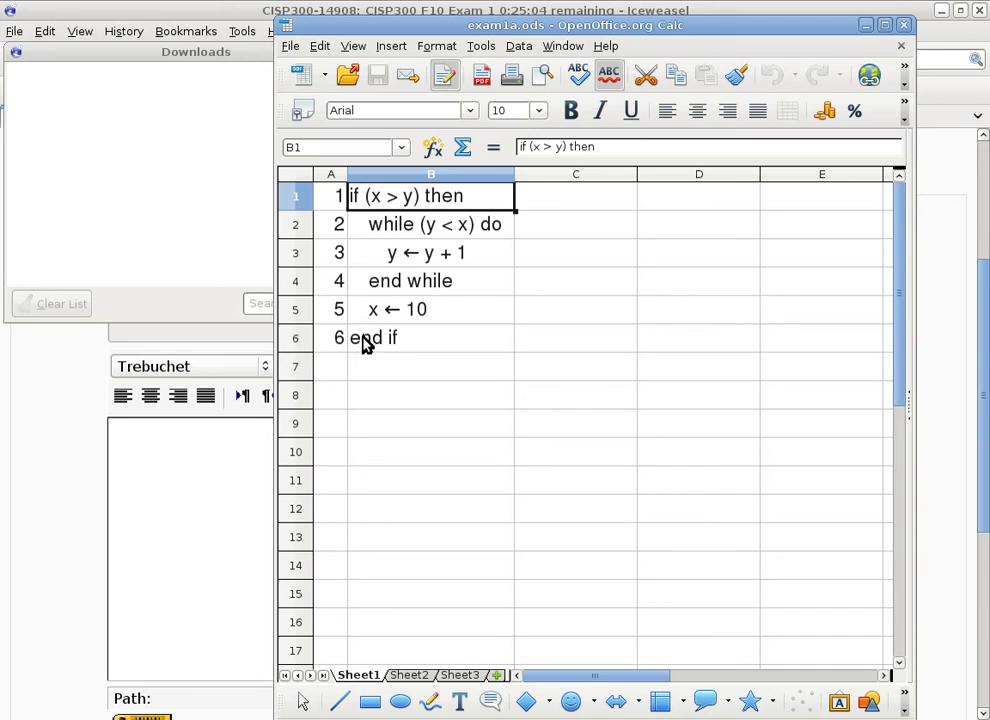
mouse_move(388, 293)
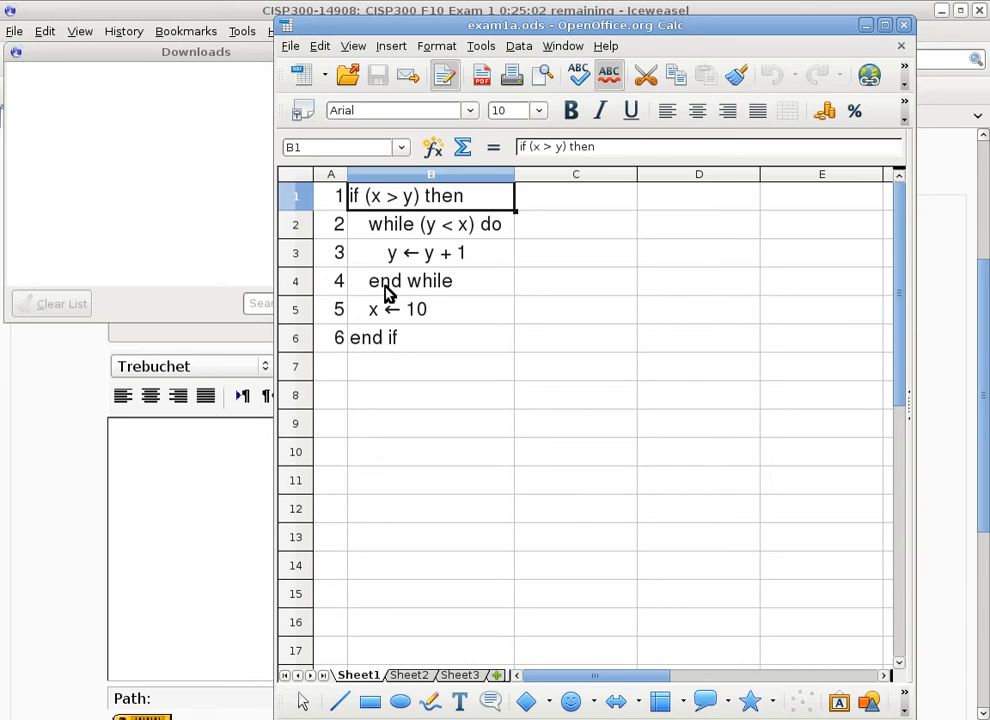
mouse_move(391, 314)
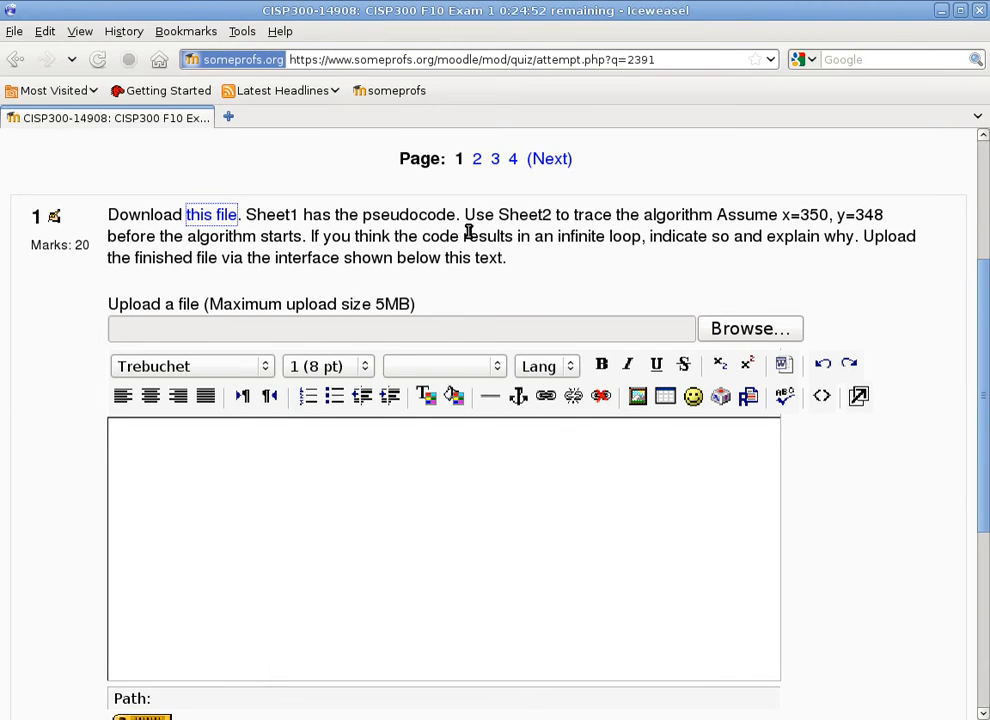
mouse_move(335, 214)
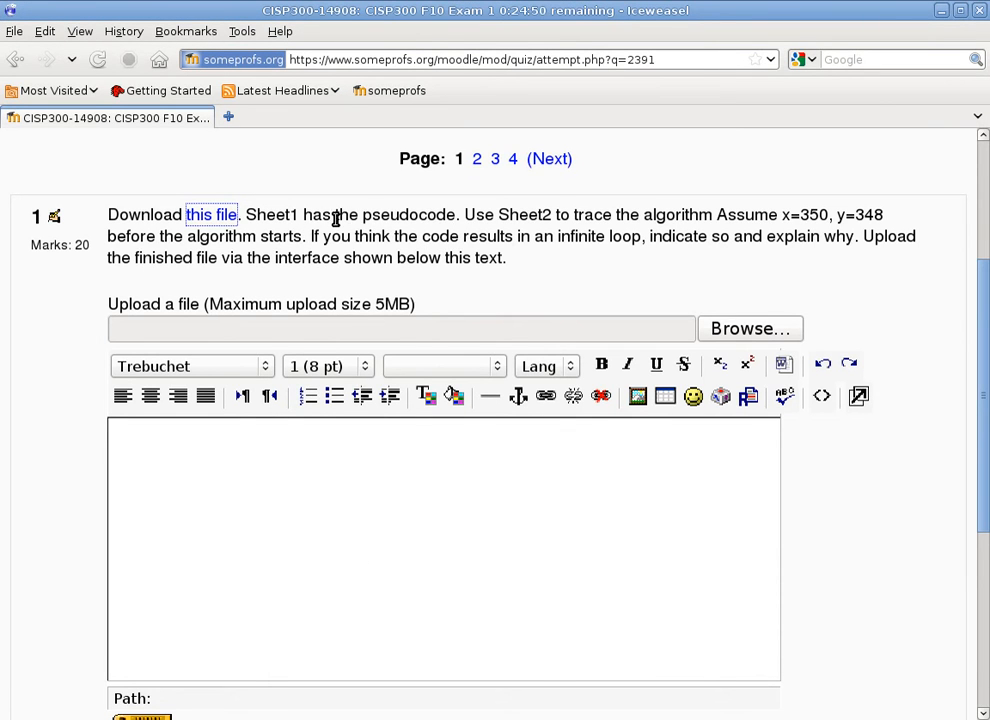
mouse_move(530, 214)
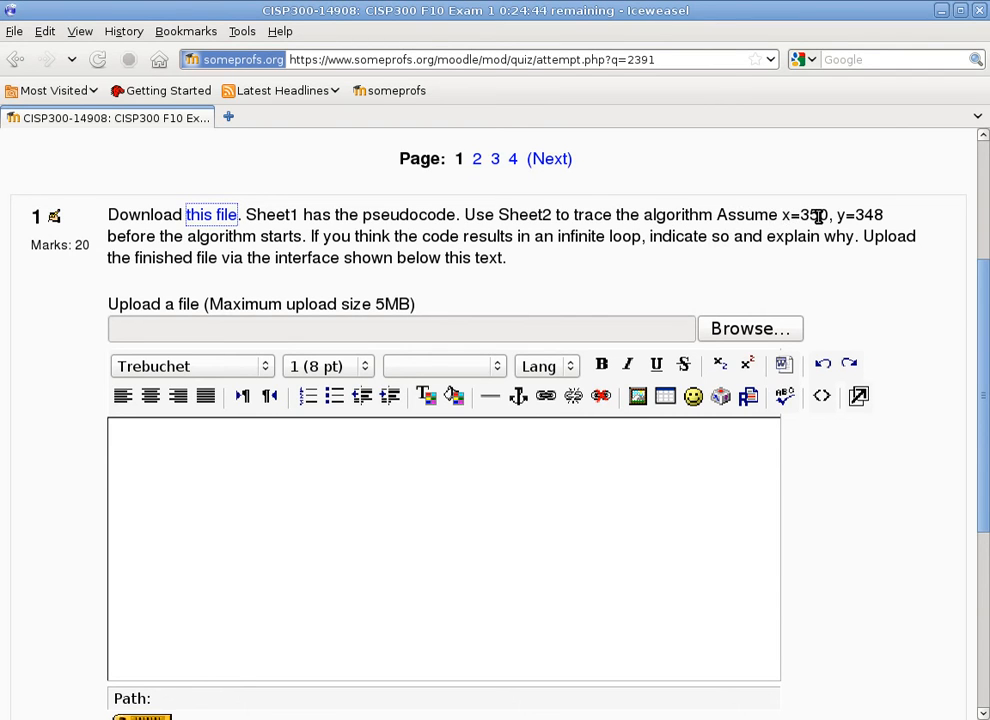
mouse_move(872, 214)
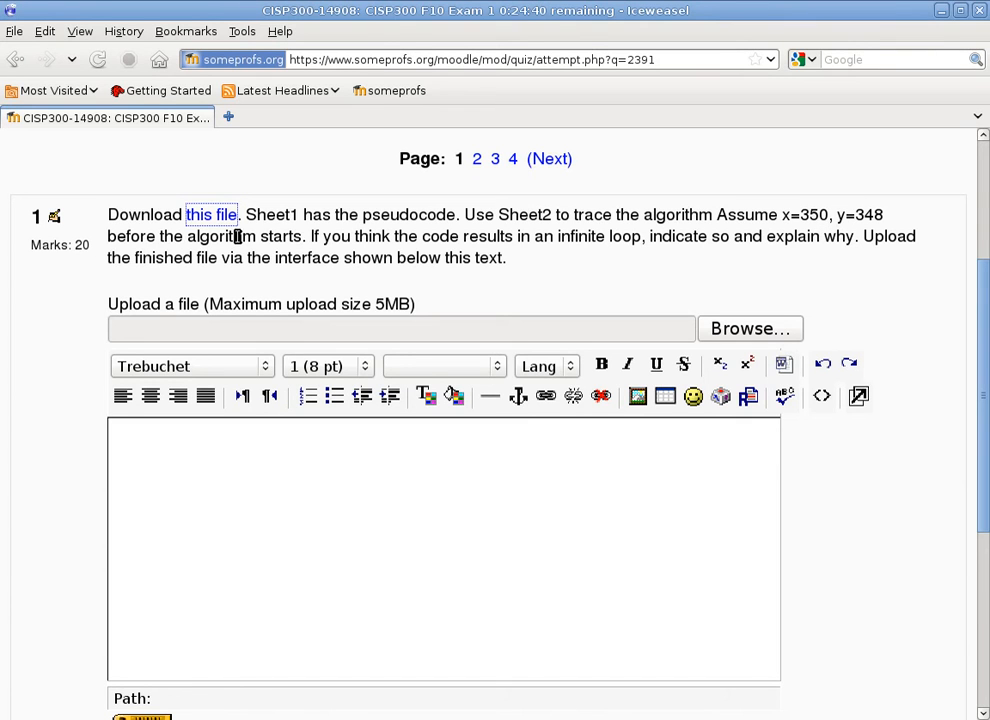
mouse_move(407, 240)
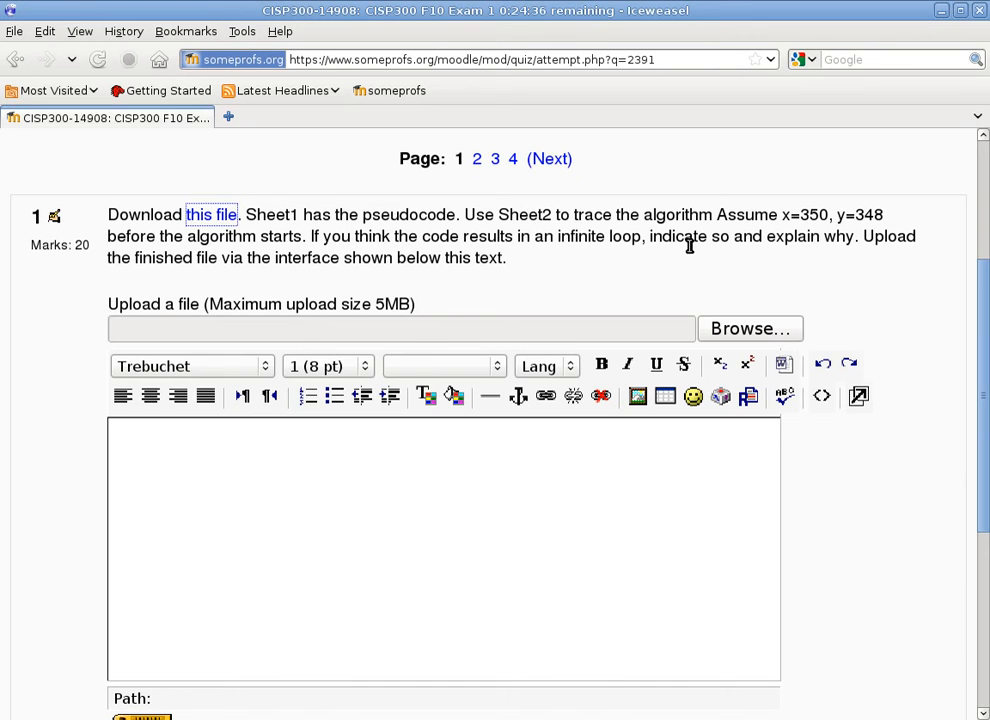
mouse_move(816, 247)
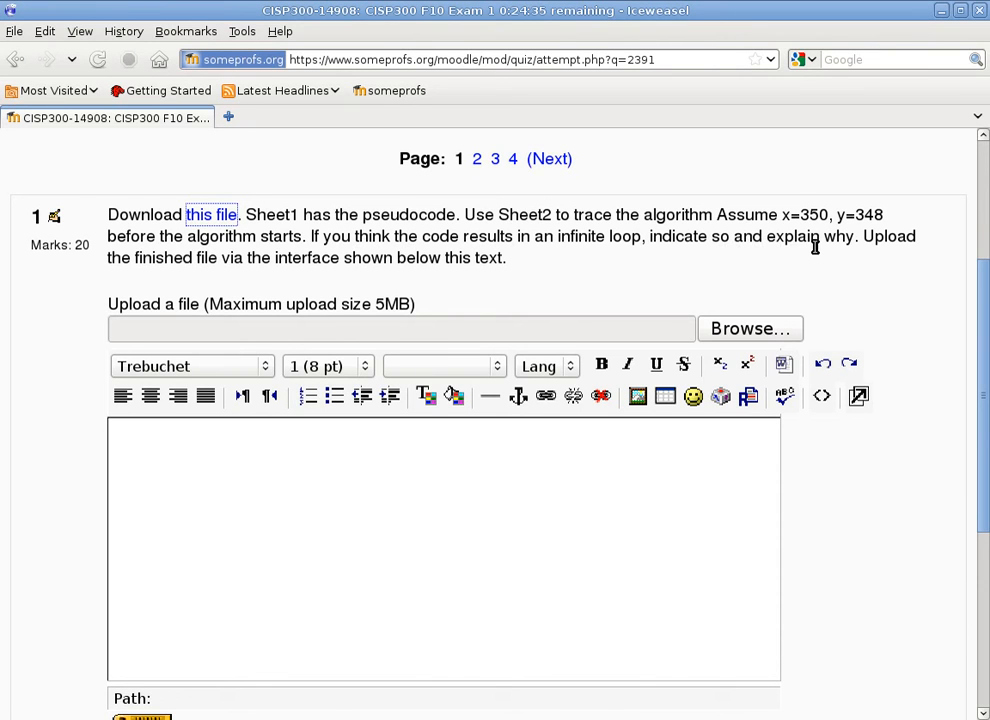
mouse_move(372, 265)
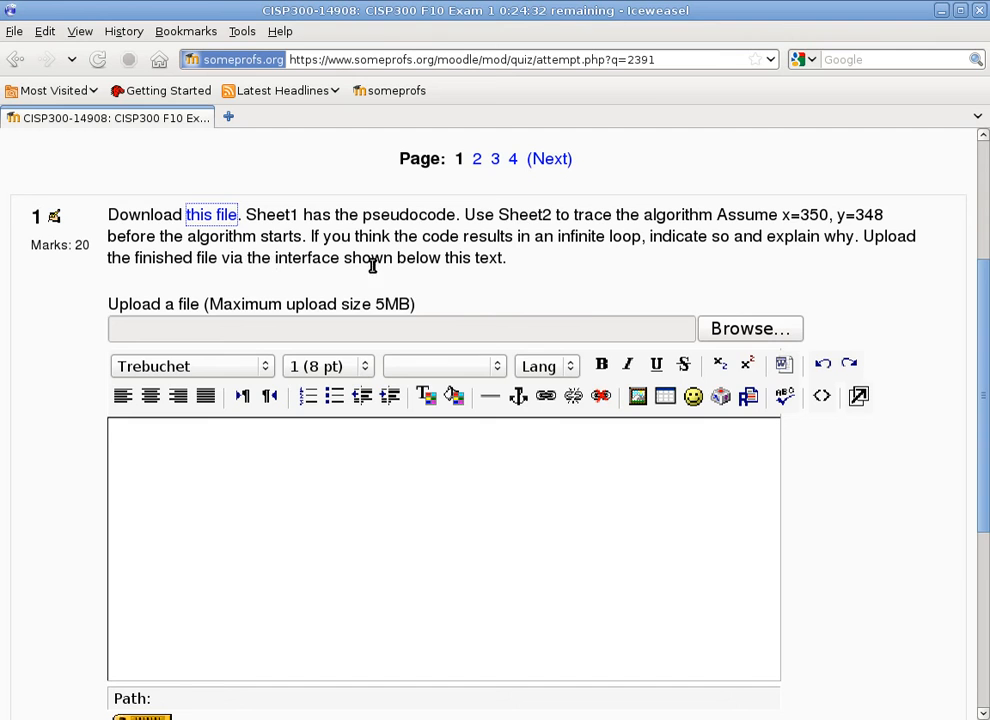
- Scroll down through Question 1's instructions on the Moodle quiz page
scroll(down, 3)
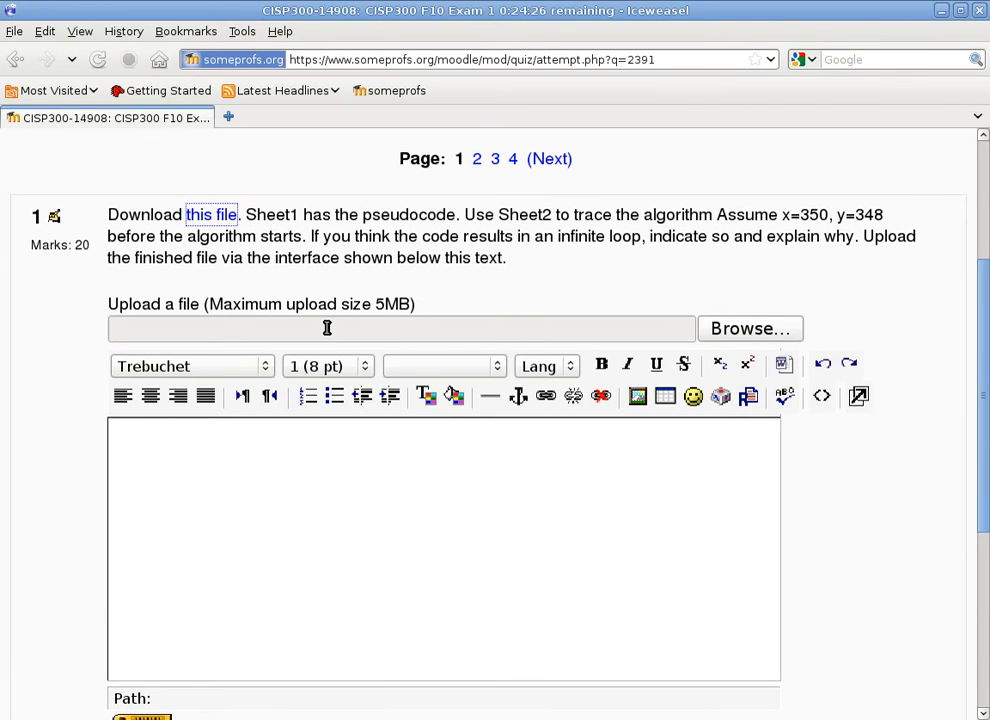
mouse_move(397, 328)
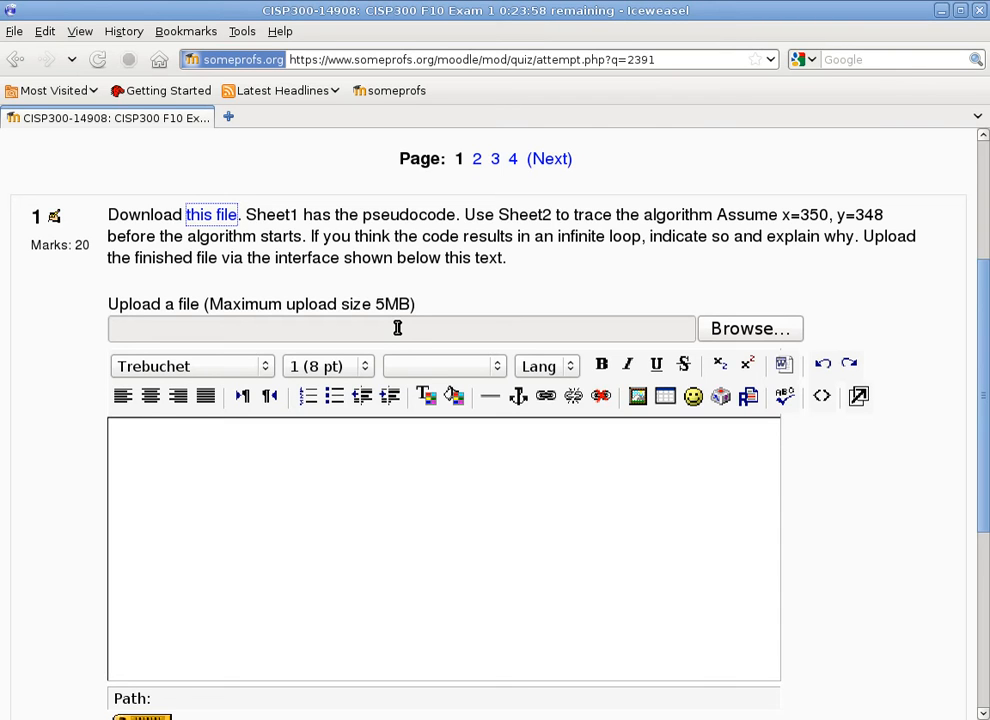
mouse_move(723, 508)
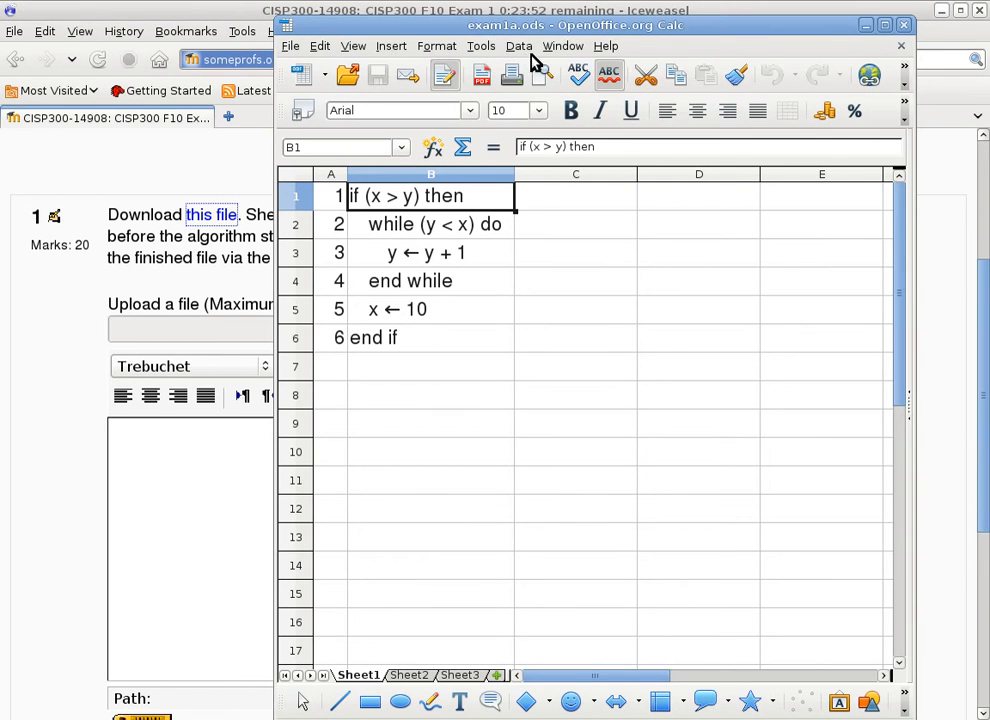
- Open a second window of exam1a.ods to show Sheet2 beside Sheet1
click(563, 46)
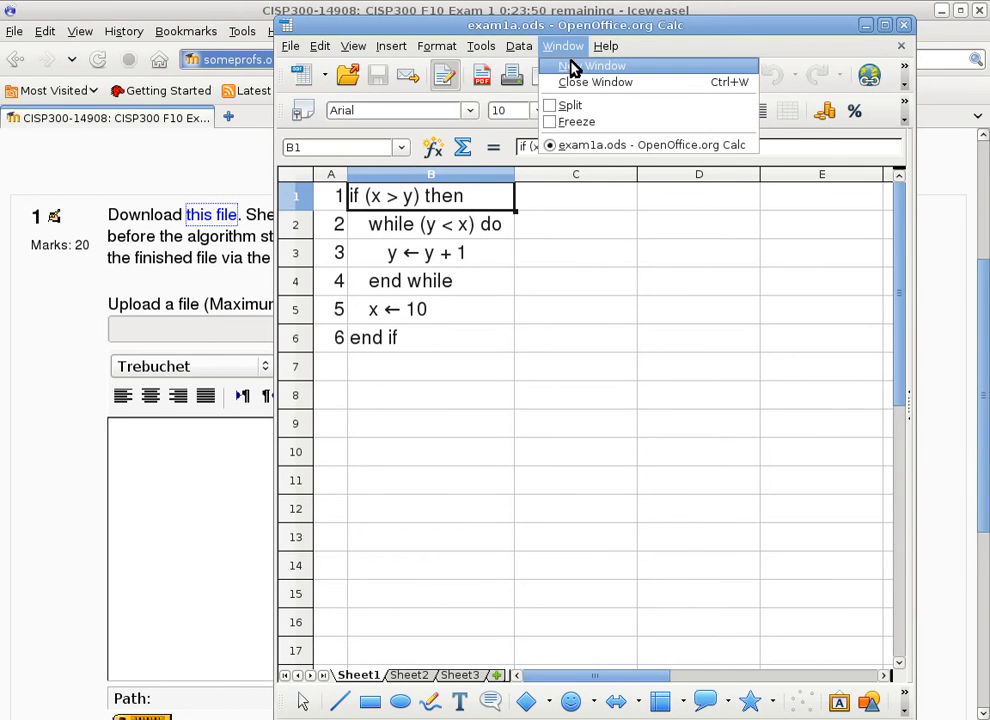
click(595, 65)
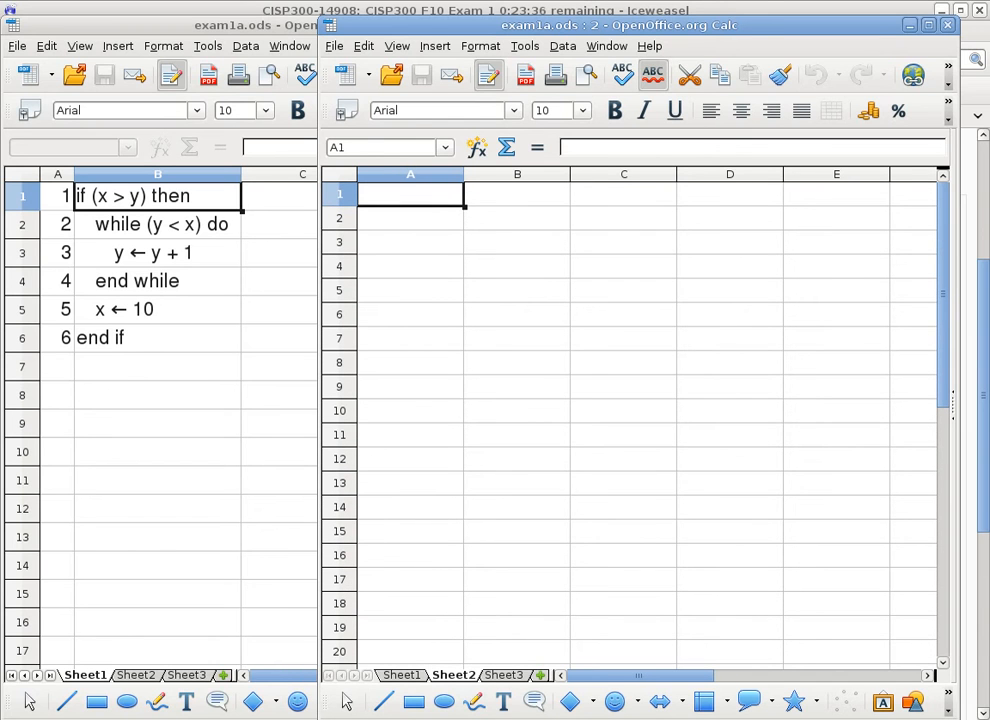
mouse_move(670, 283)
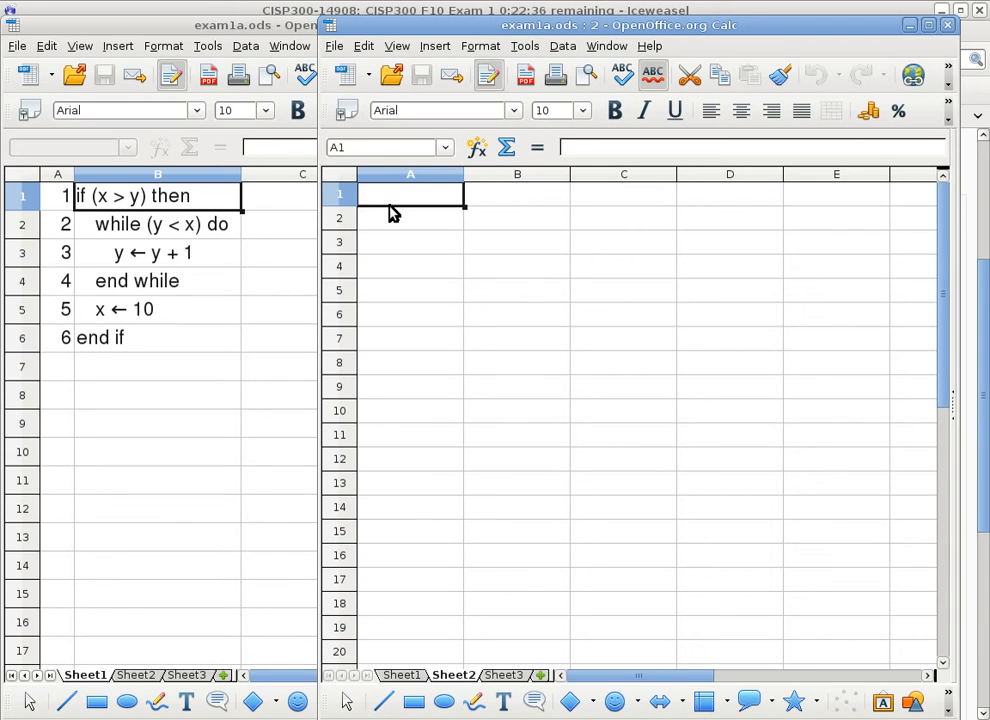
- Enter the Sheet2 row 1 headings comment, line#, x and y
text(comment)
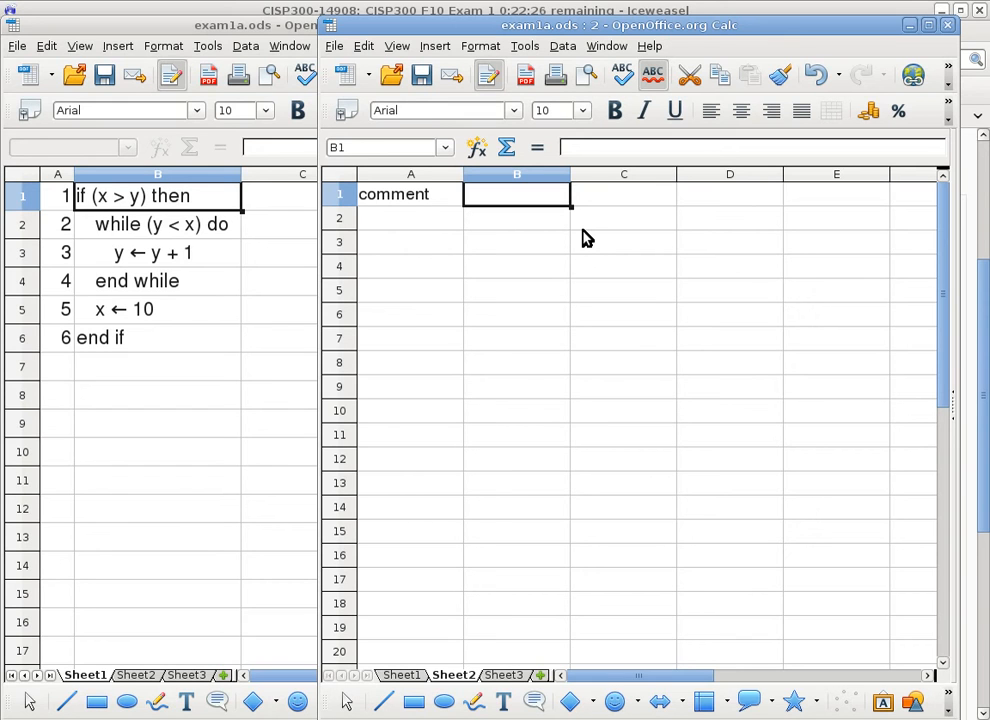
text(line#)
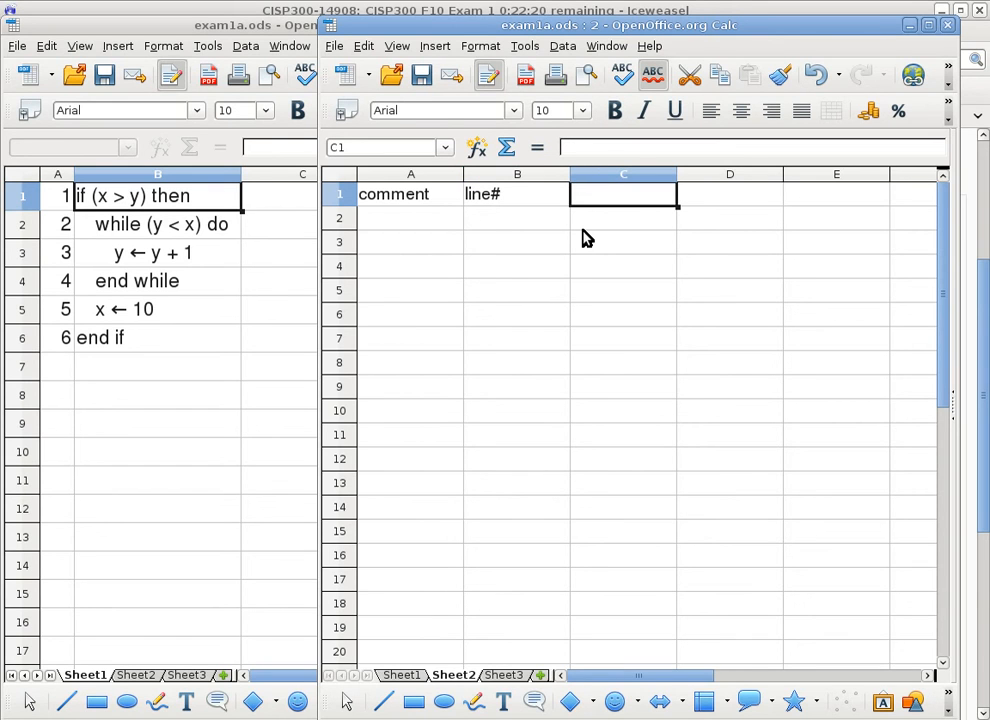
text(y)
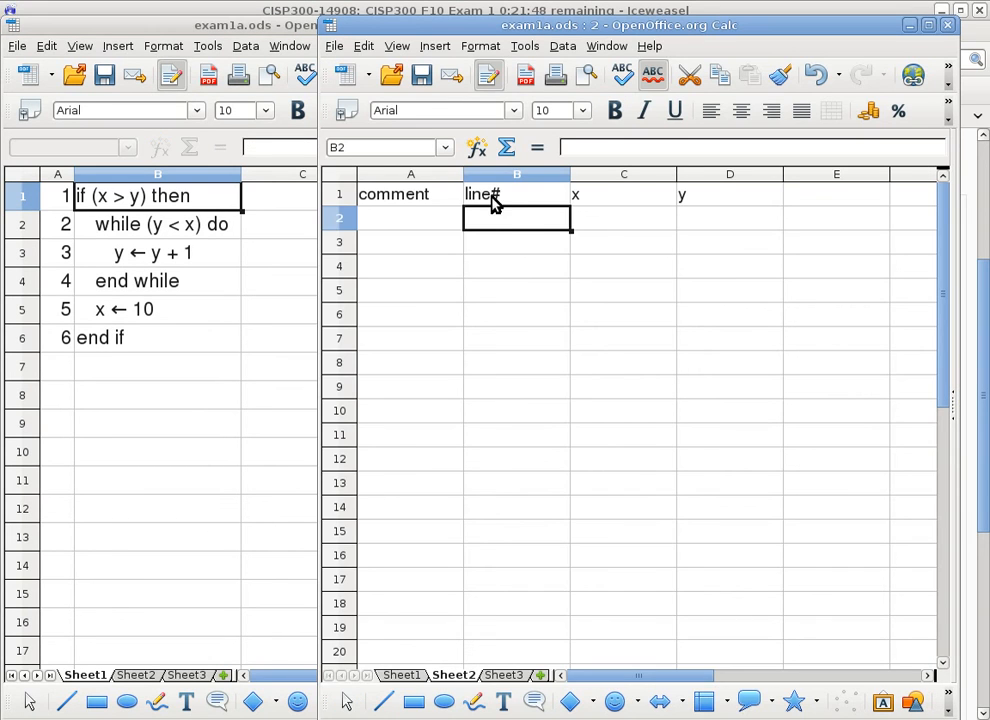
mouse_move(606, 231)
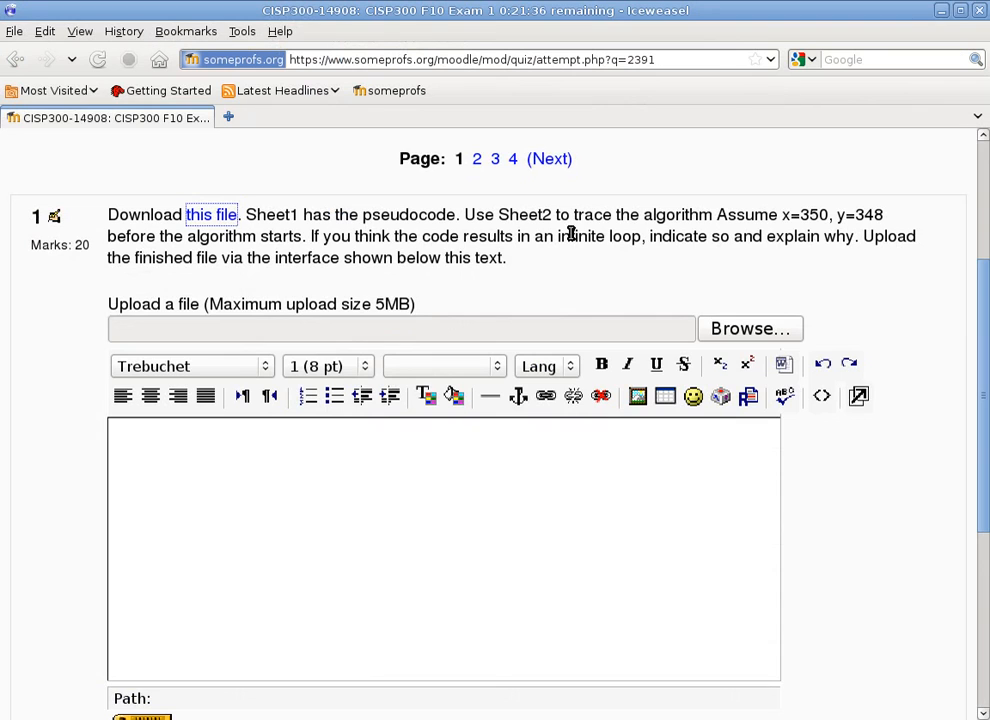
mouse_move(827, 232)
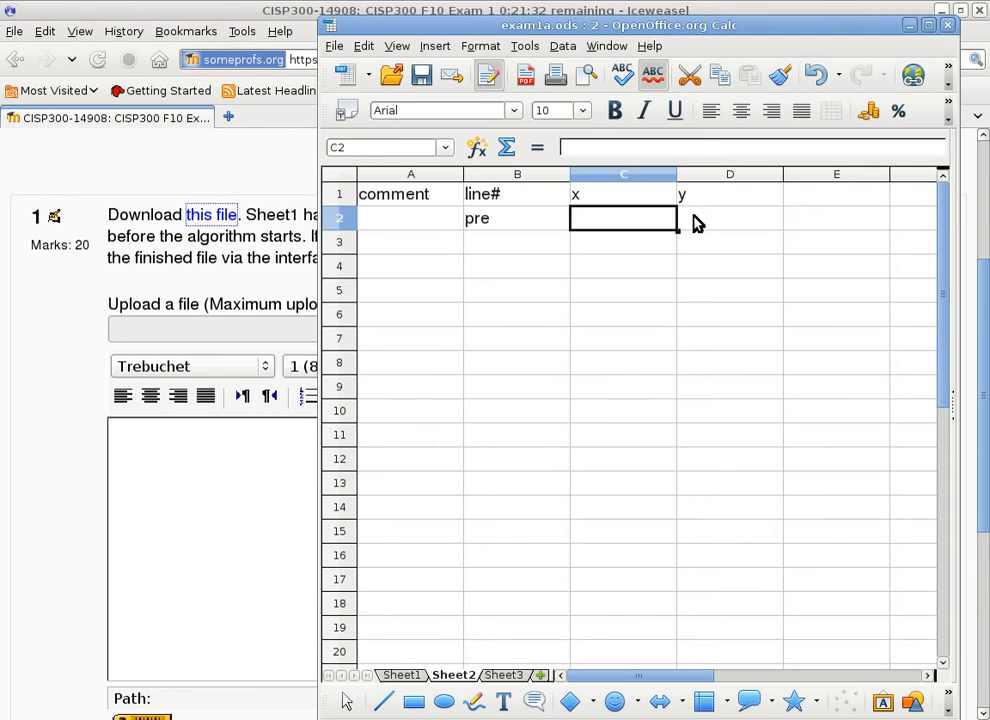
- Record pre value 350, line 1, and the (x>y) comment on line 2
text(350)
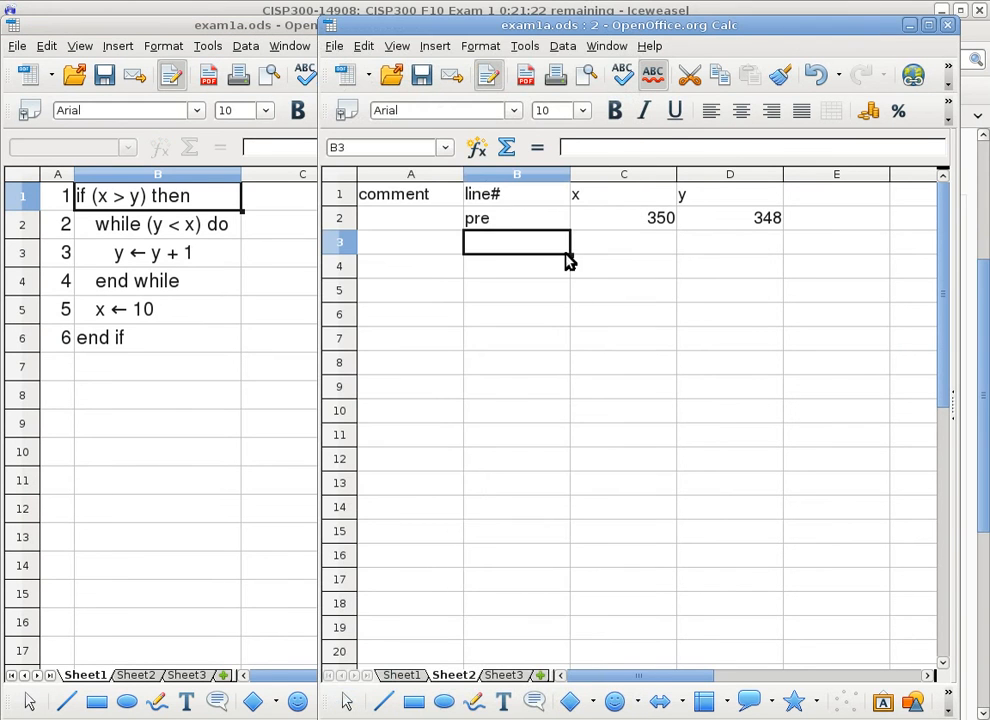
text(1)
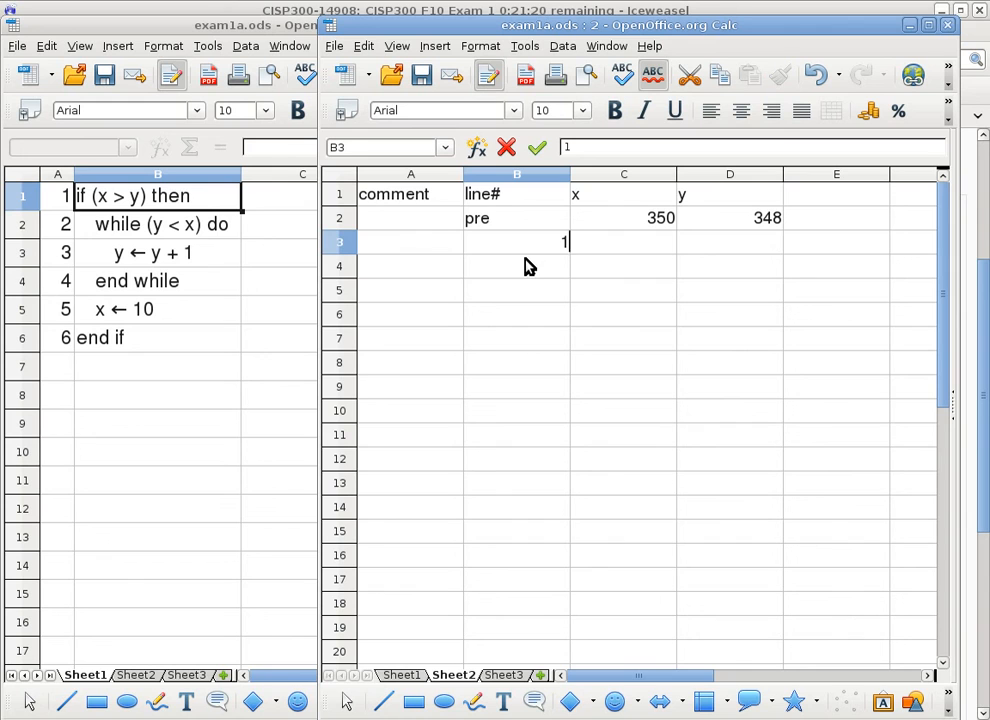
click(410, 241)
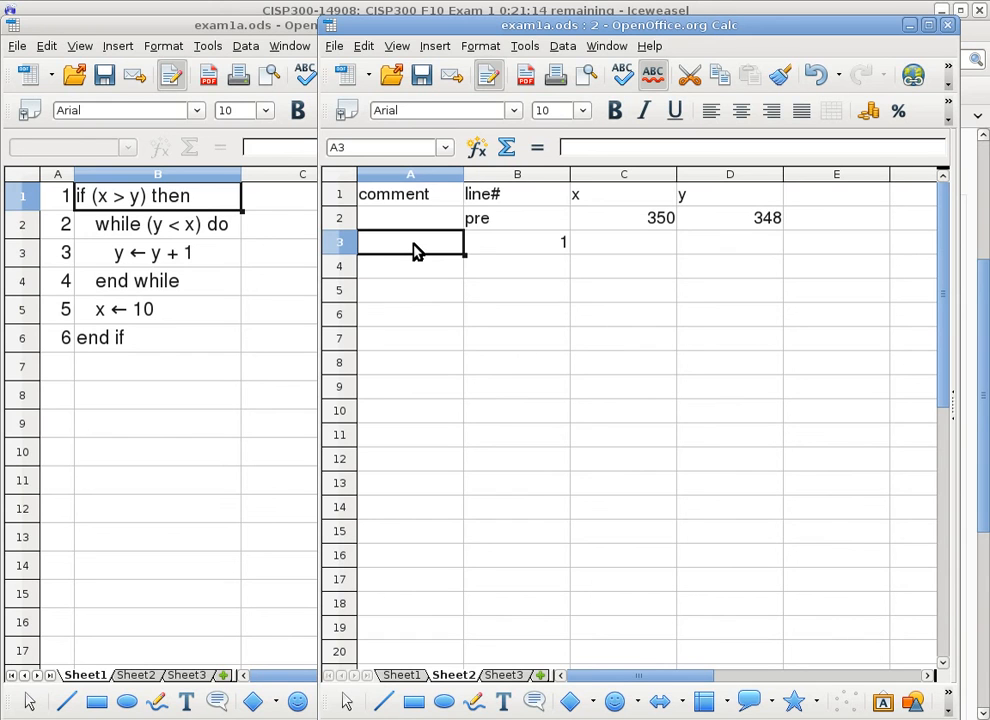
text((x>y) is T)
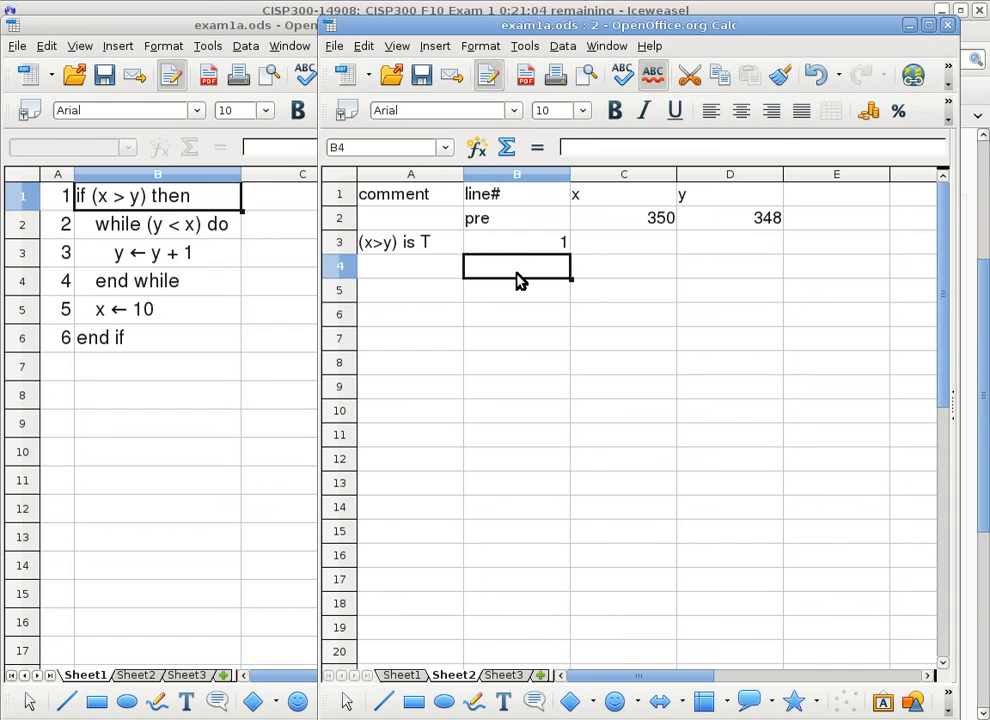
text(2)
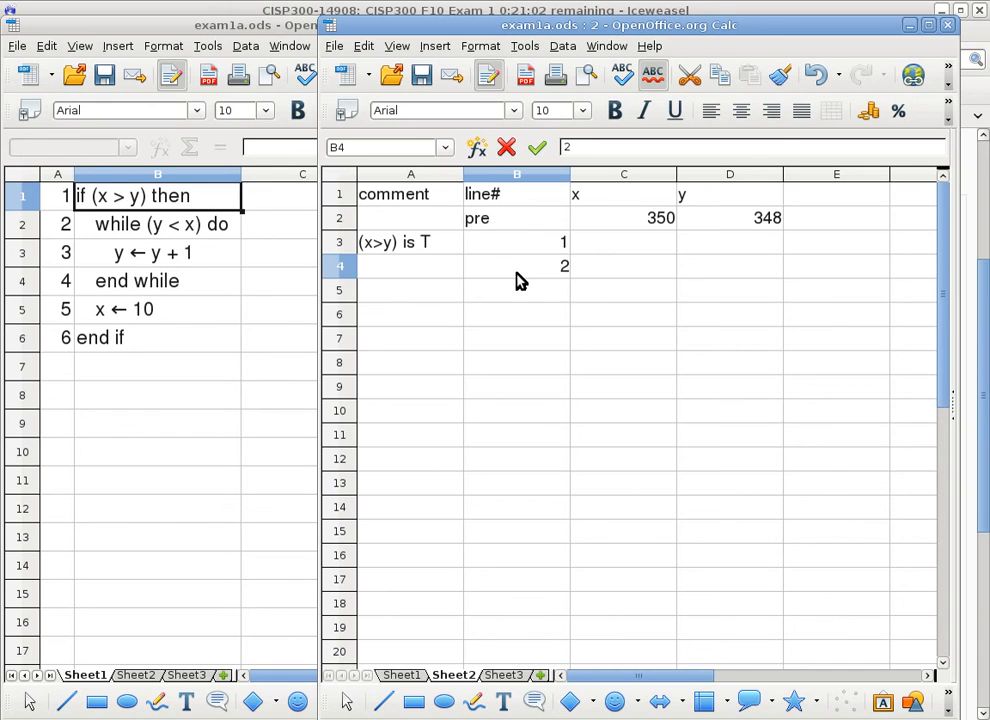
- Log '(y<x) is T', then line 3 setting y to 349
click(410, 266)
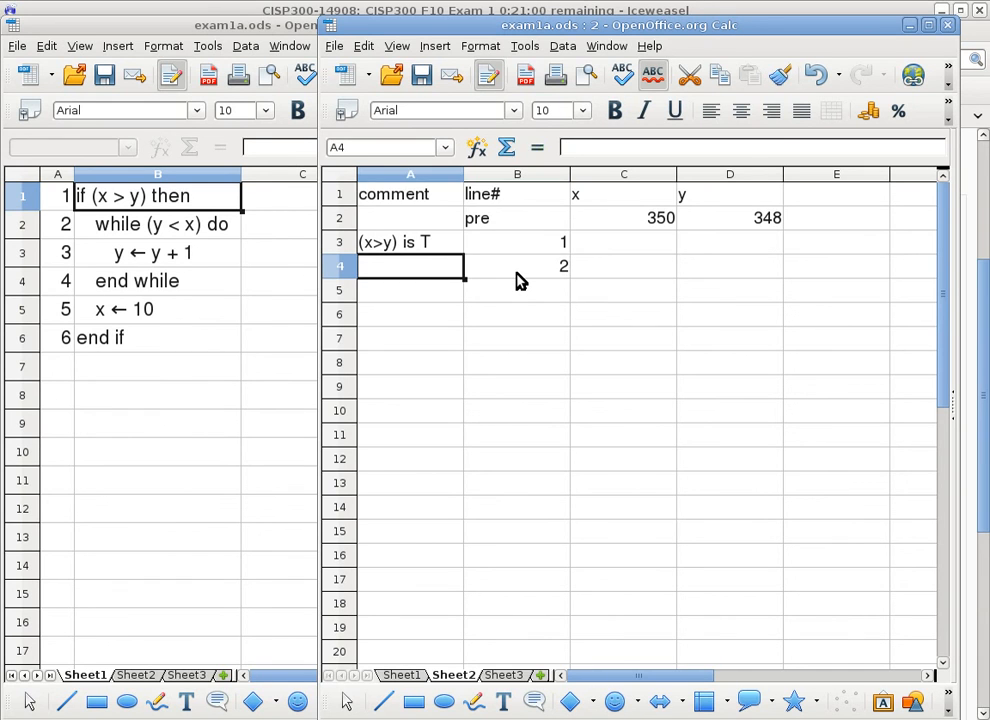
text((x>y) is T)
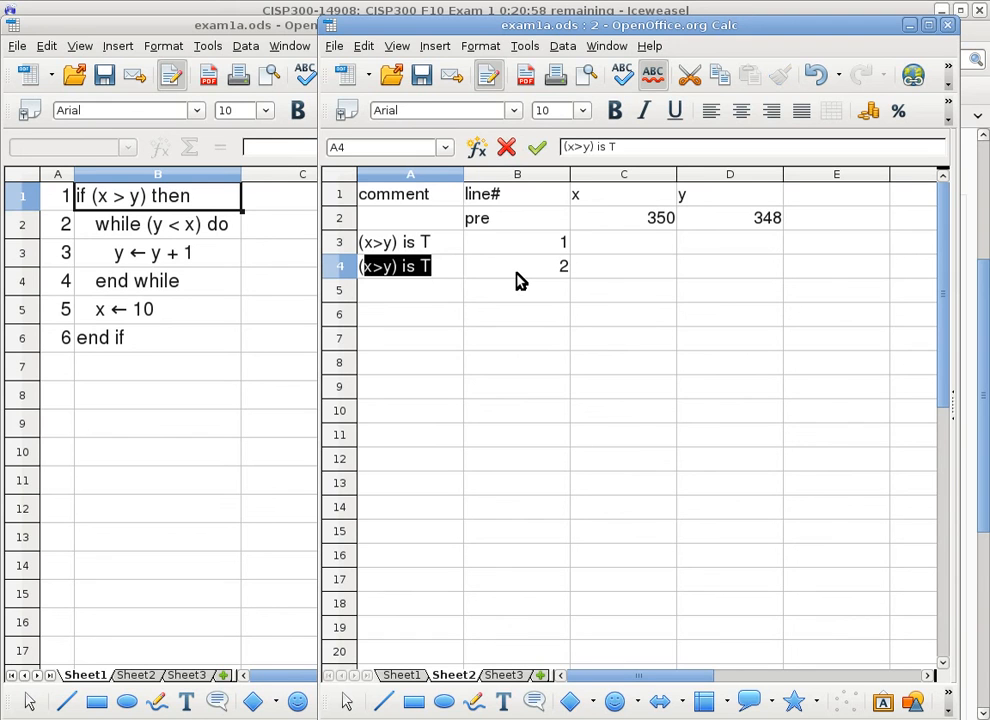
text((y<)
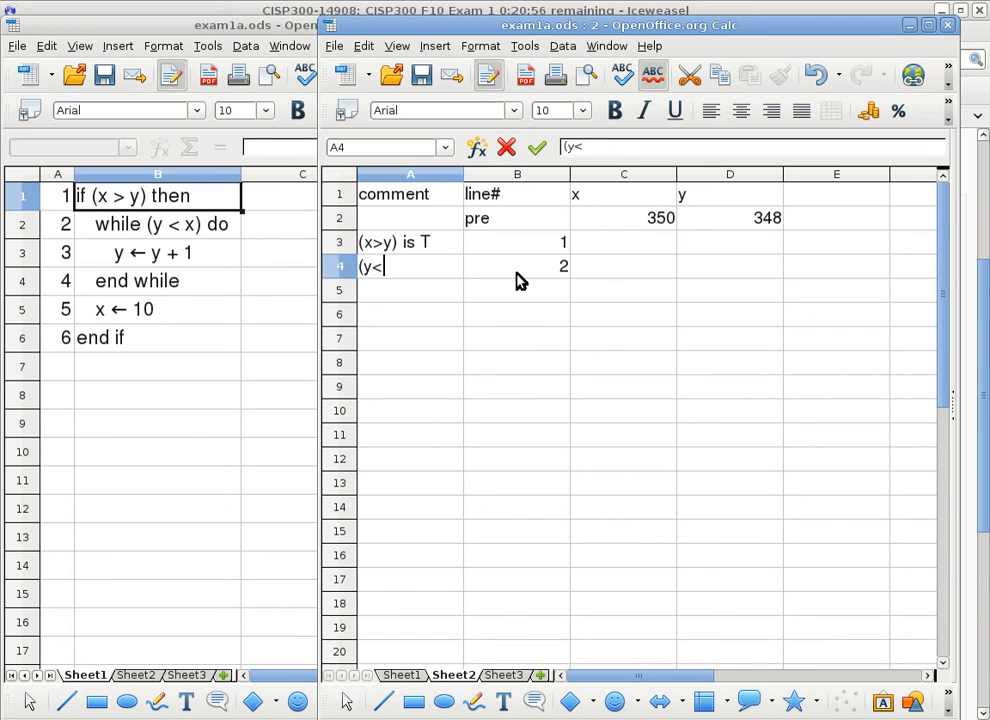
text(x) is T)
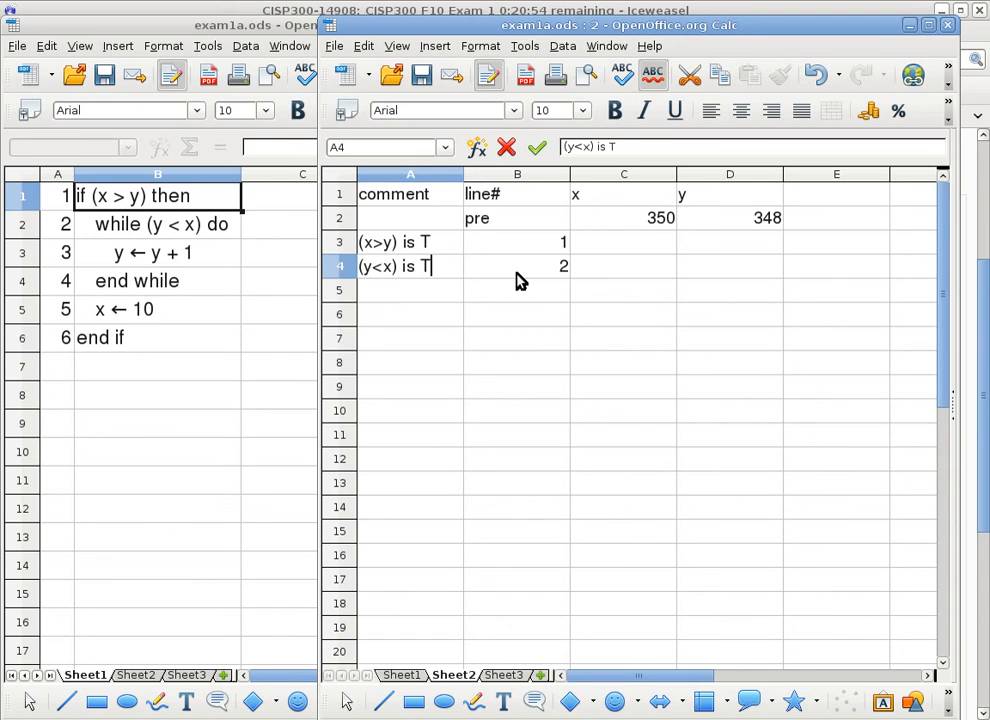
key(Enter)
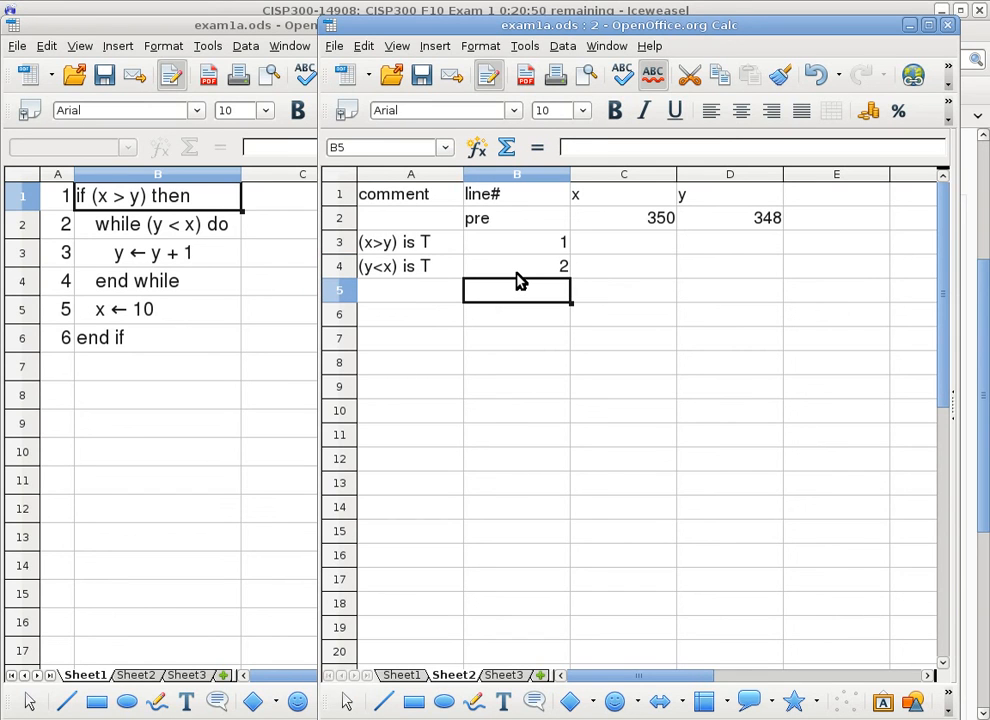
text(3)
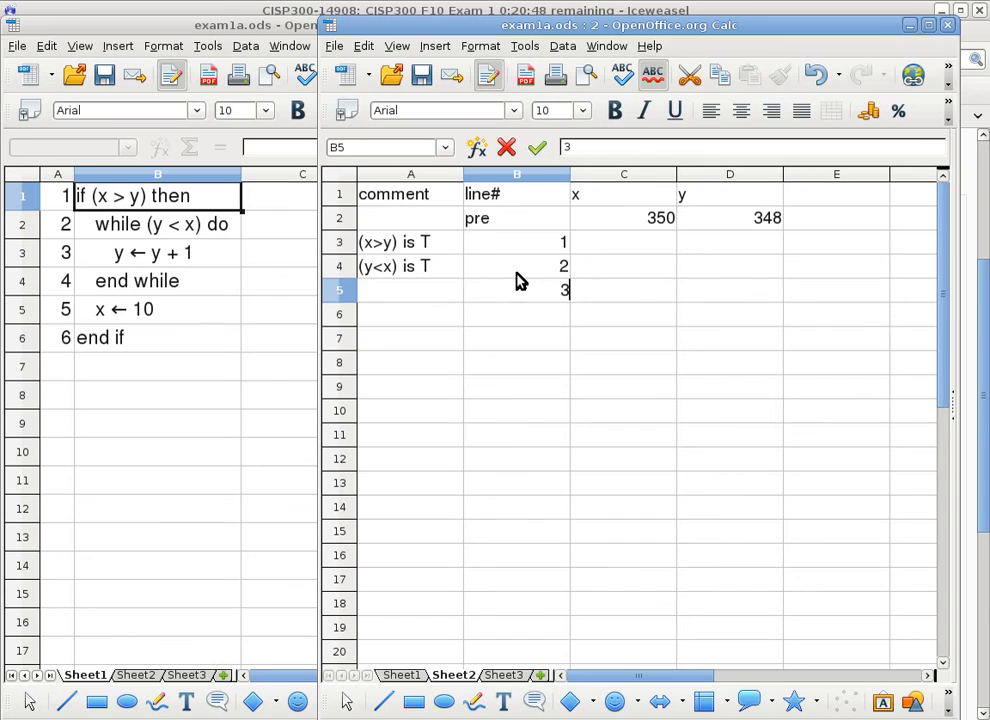
click(728, 290)
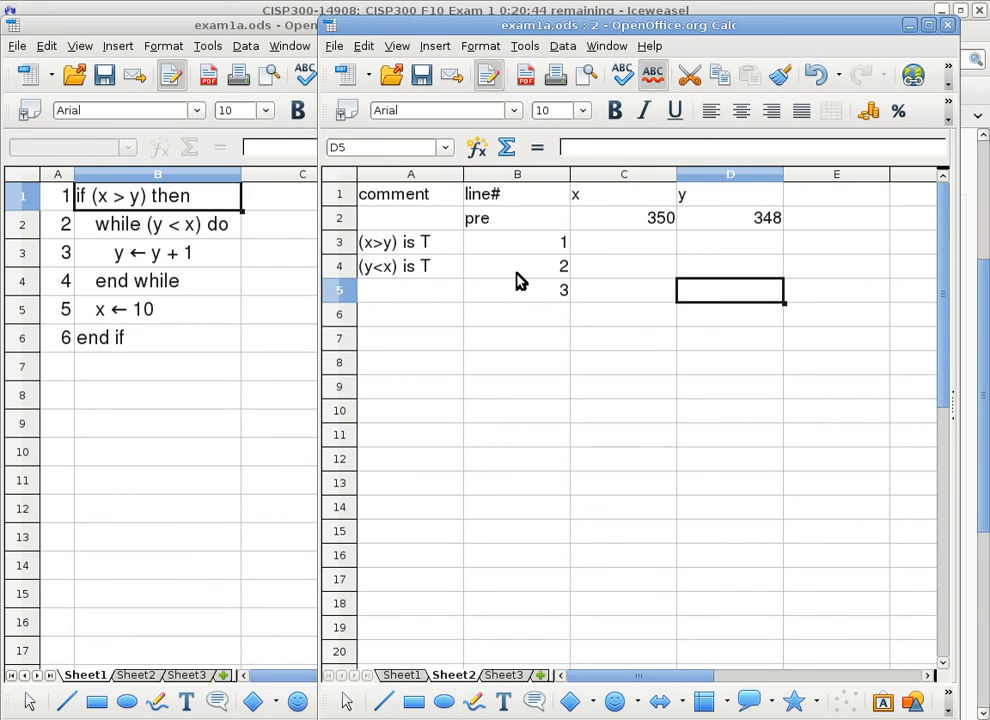
text(349)
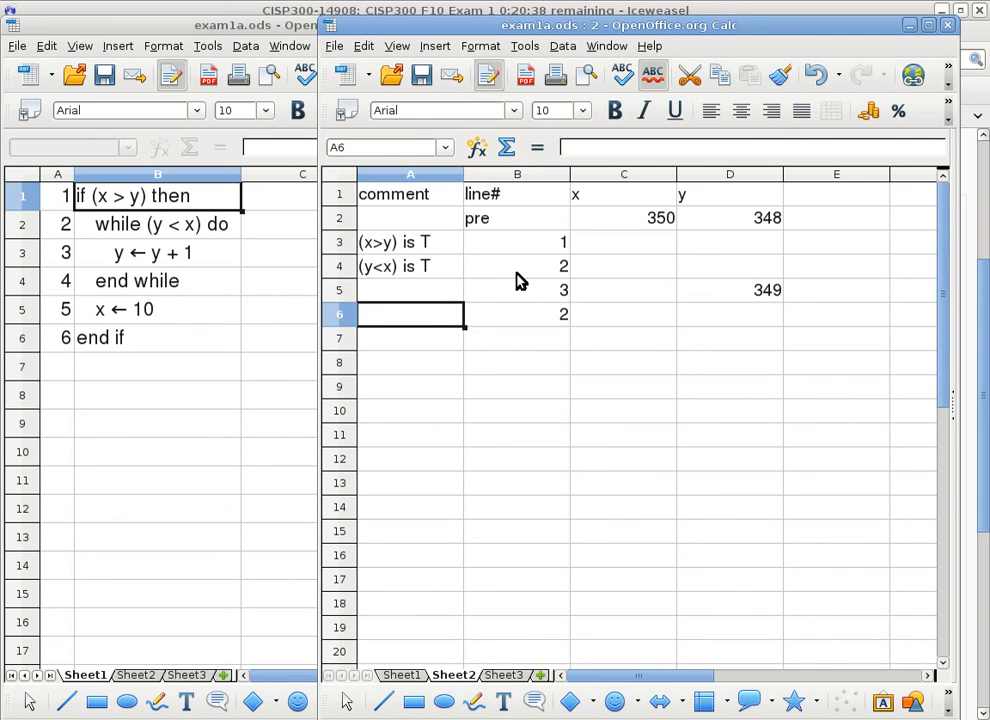
- Trace '(y<x) is T', y becoming 350, line 5 setting x to 10, and a post label
text((y<x) is T)
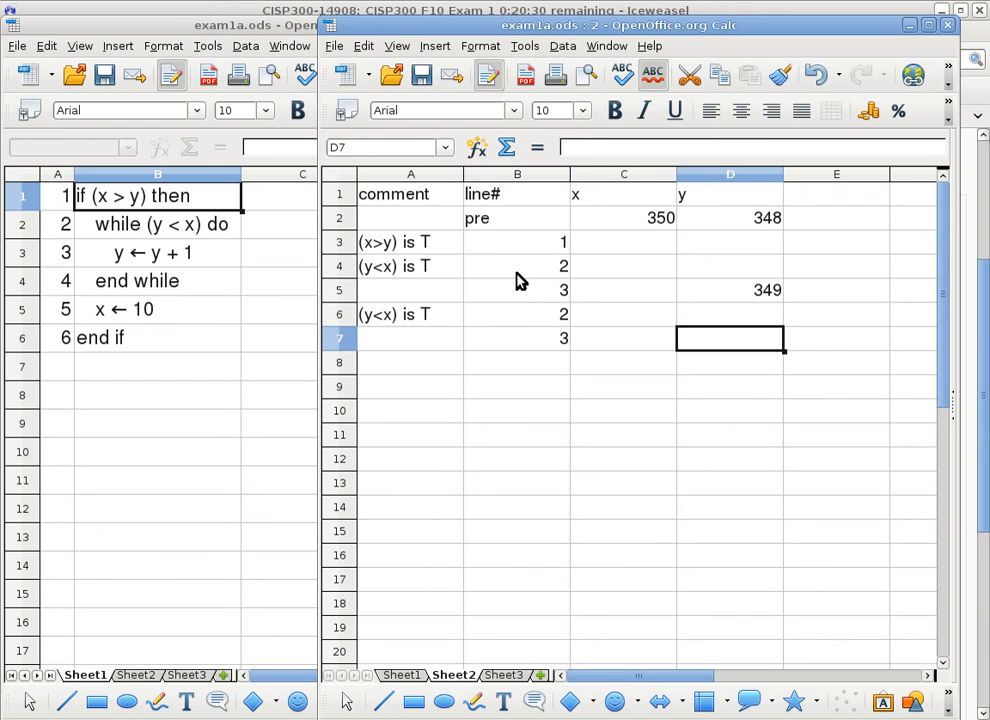
text(350)
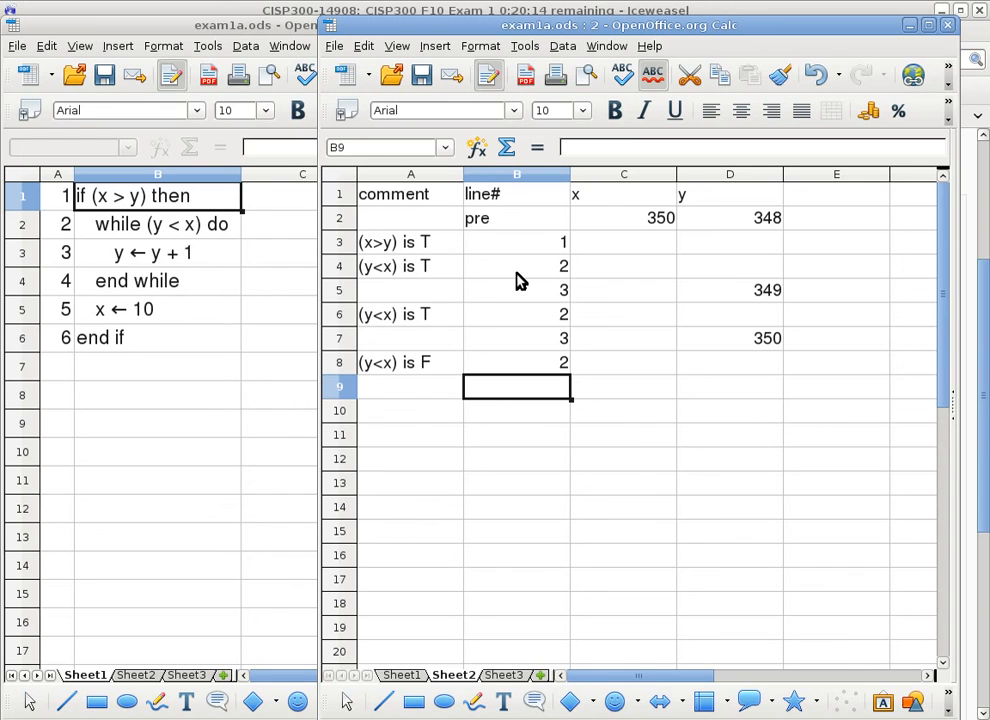
text(5)
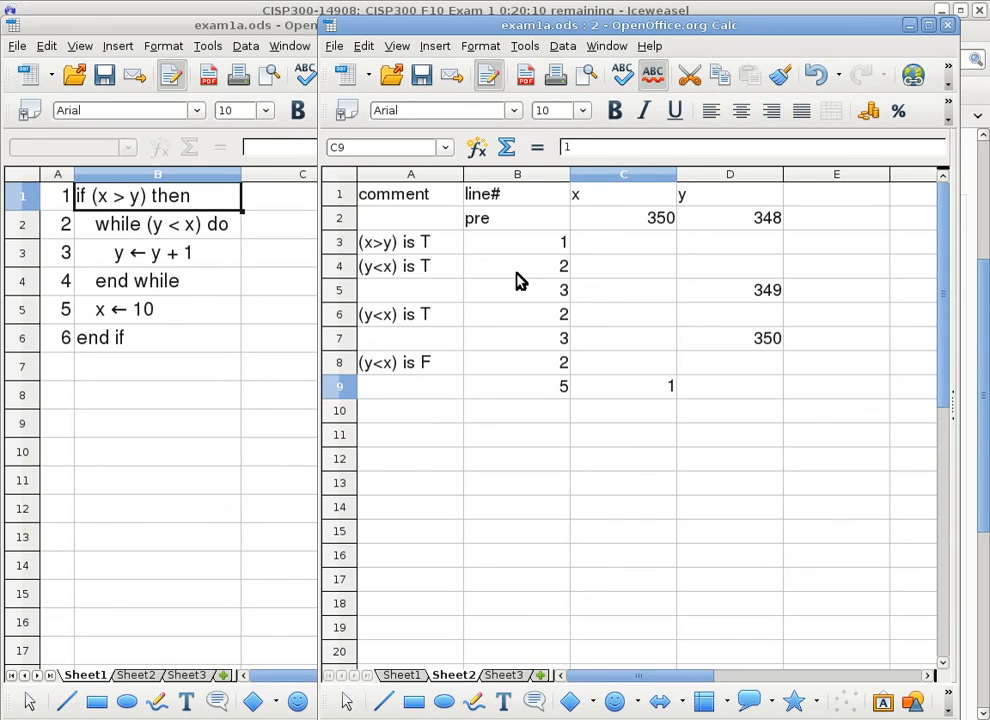
text(10)
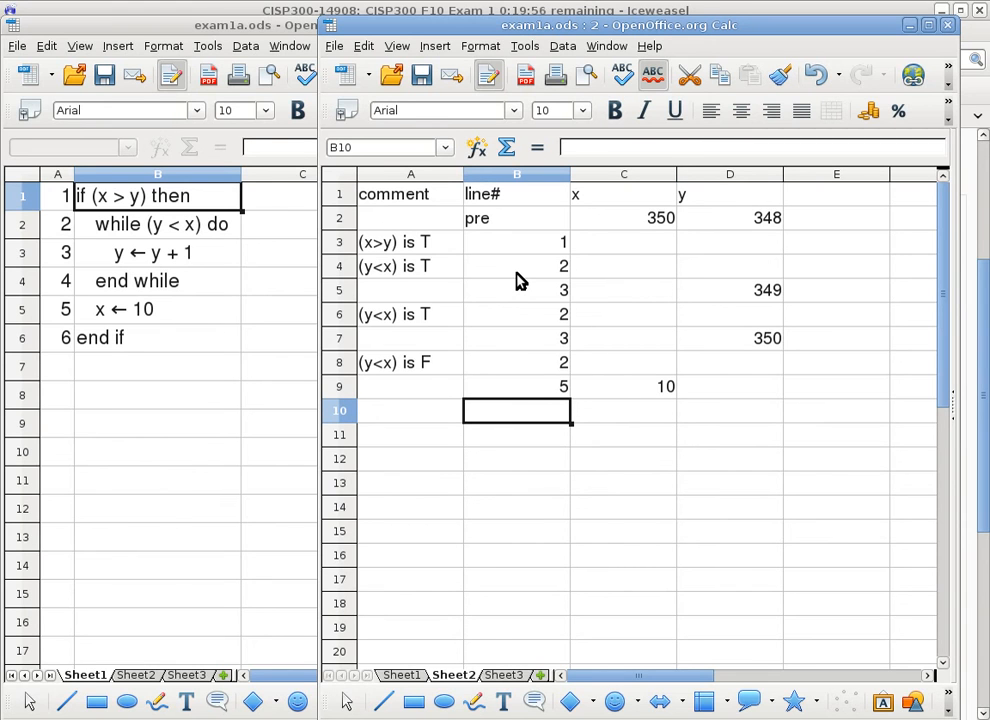
mouse_move(559, 285)
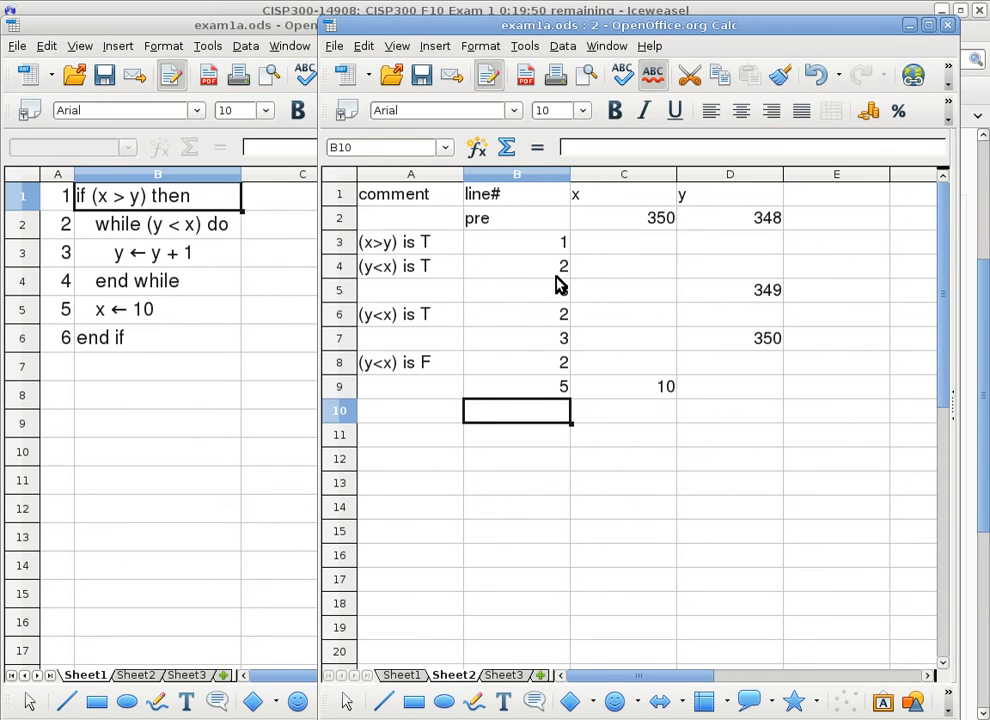
text(pre)
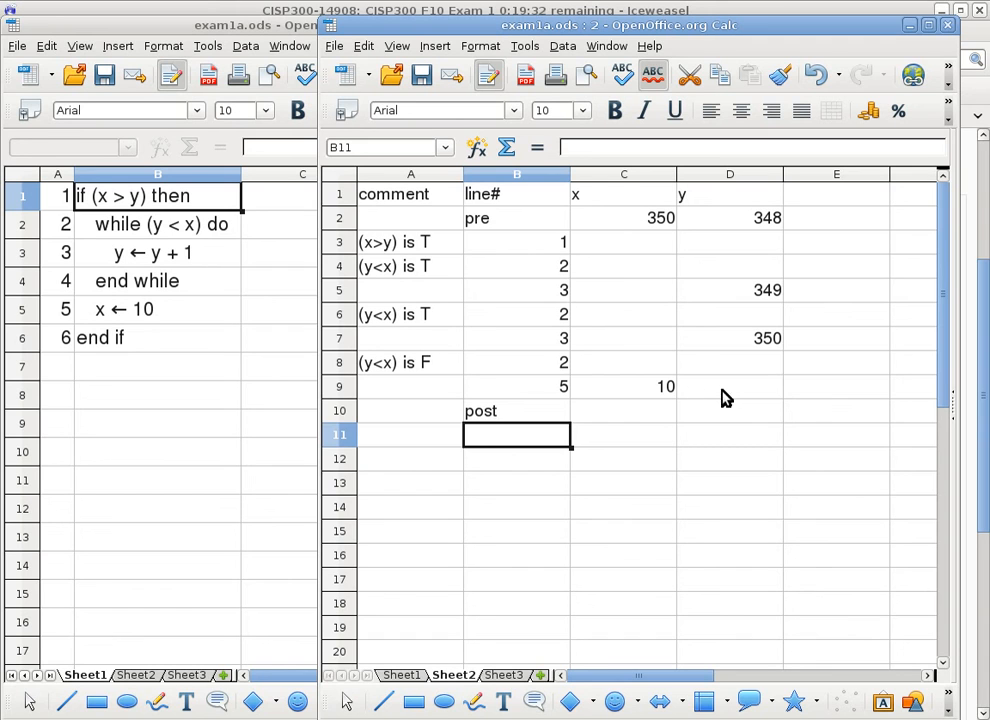
- Review the finished trace by checking the empty y cells in rows 9 and 8
click(729, 386)
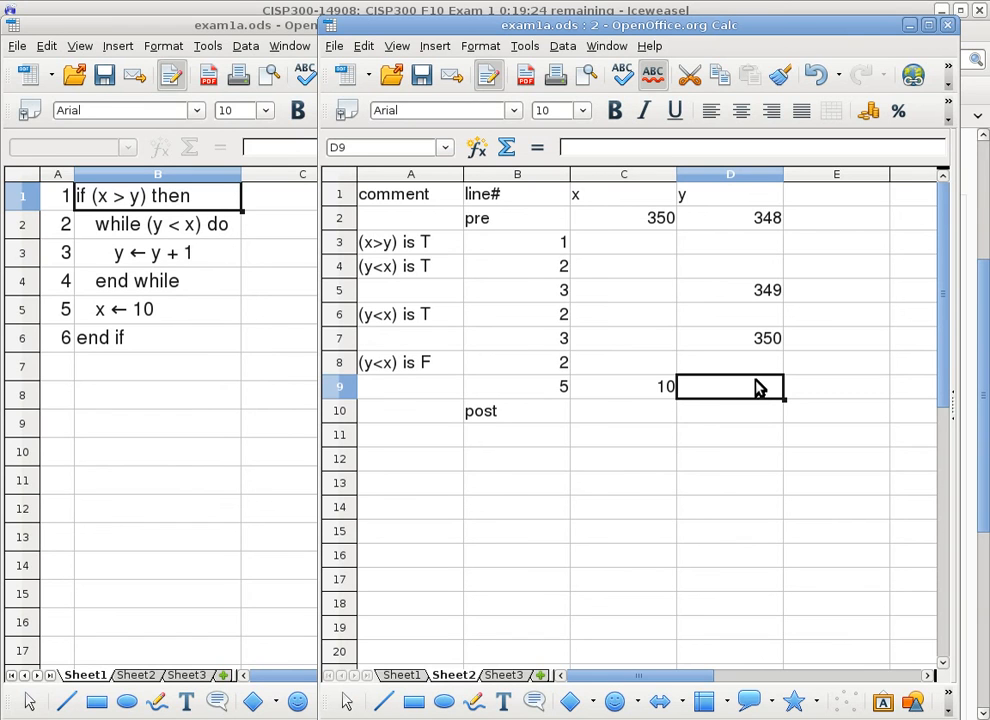
click(730, 242)
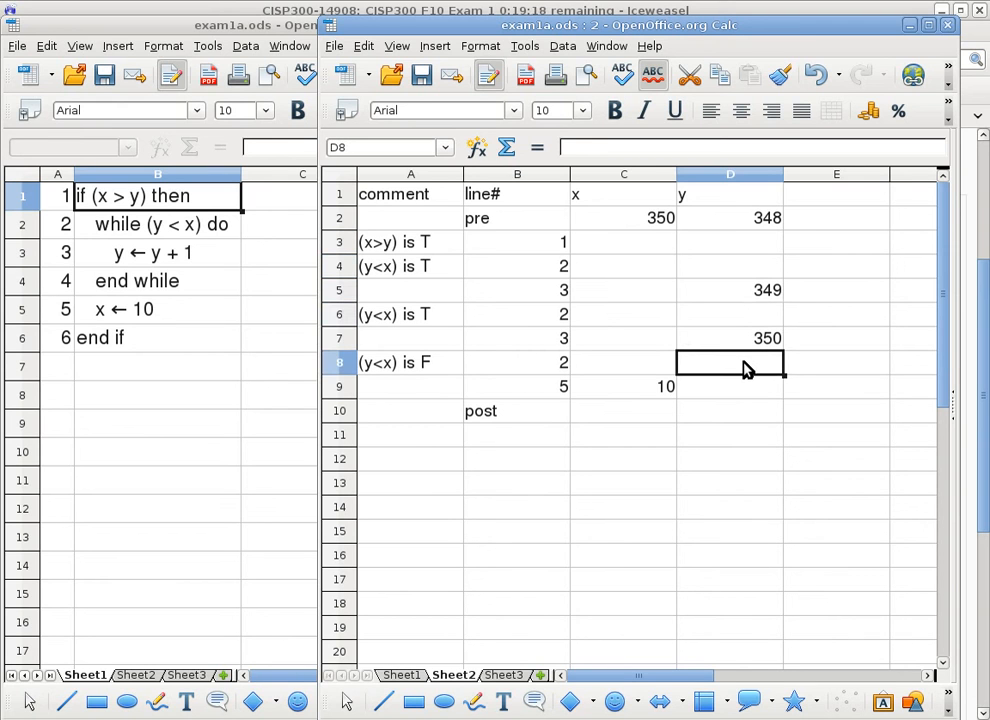
mouse_move(740, 315)
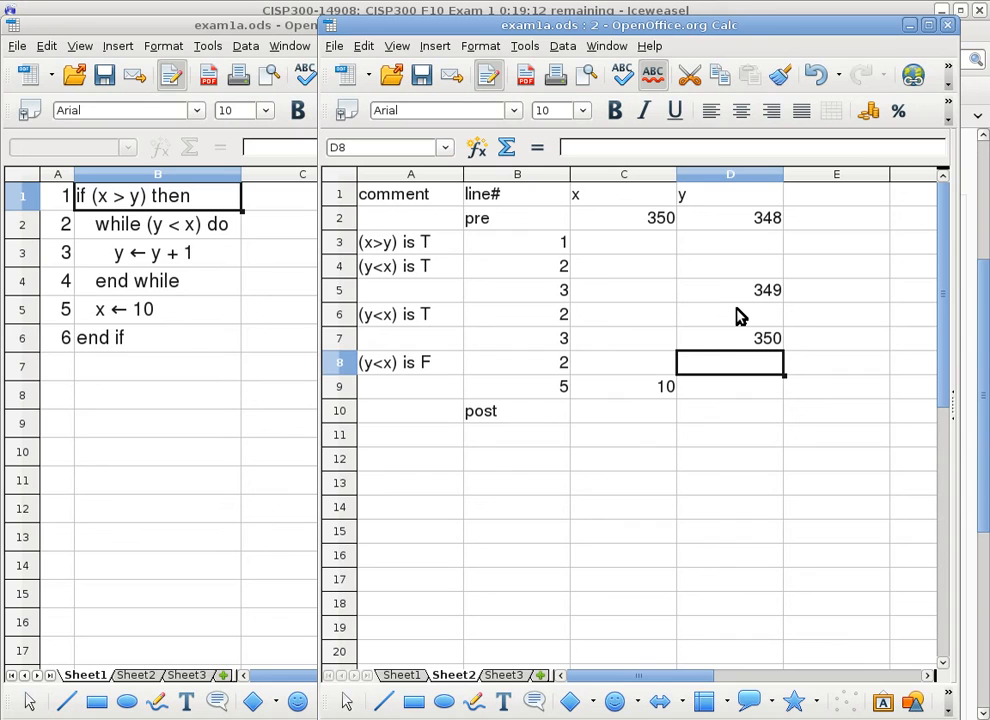
mouse_move(756, 318)
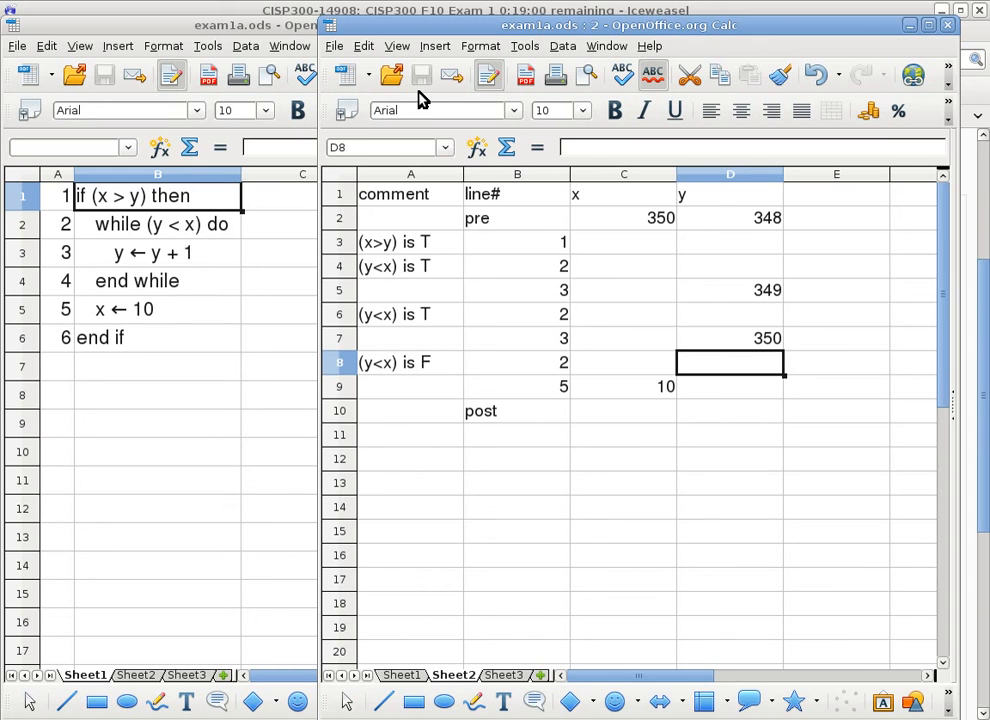
mouse_move(976, 29)
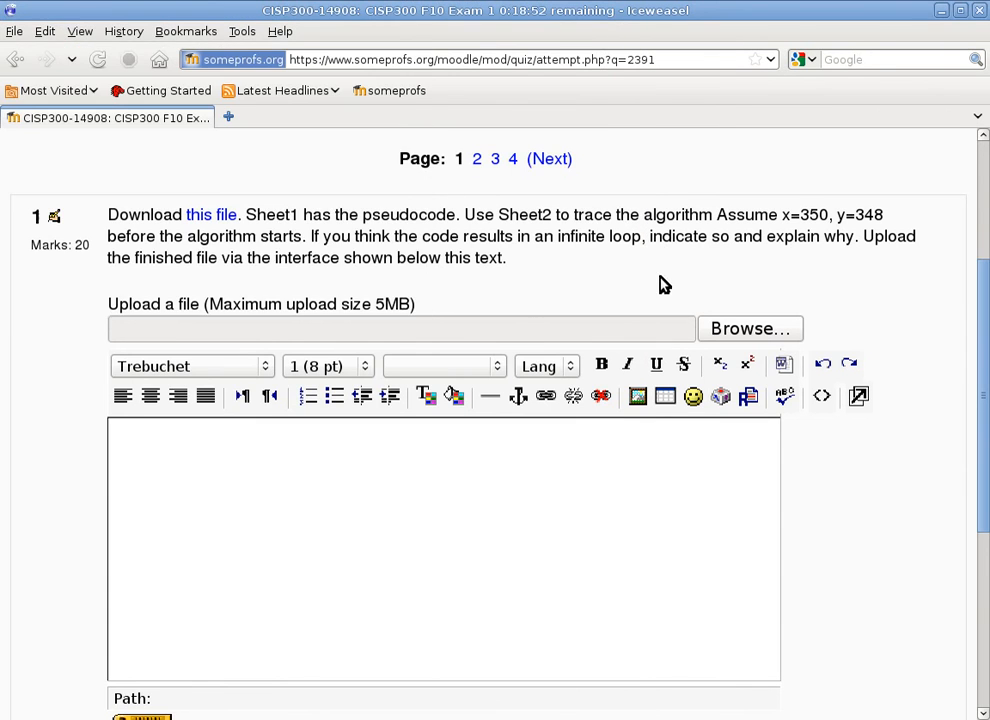
- Choose /home/user/Desktop/exam1a.ods as Question 1's upload file
click(749, 328)
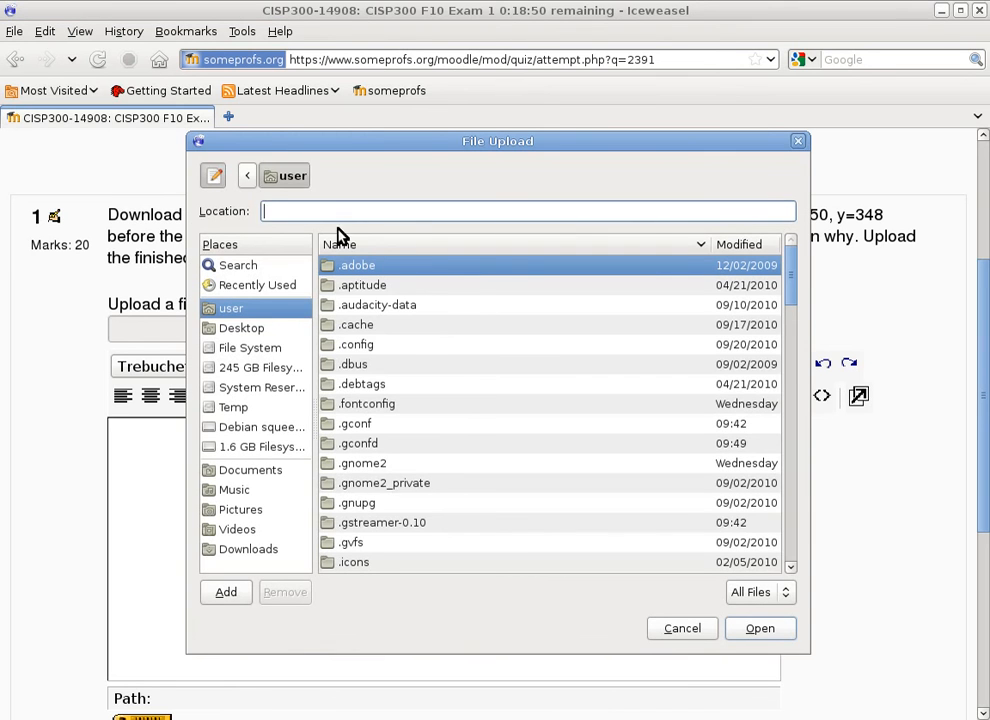
click(241, 327)
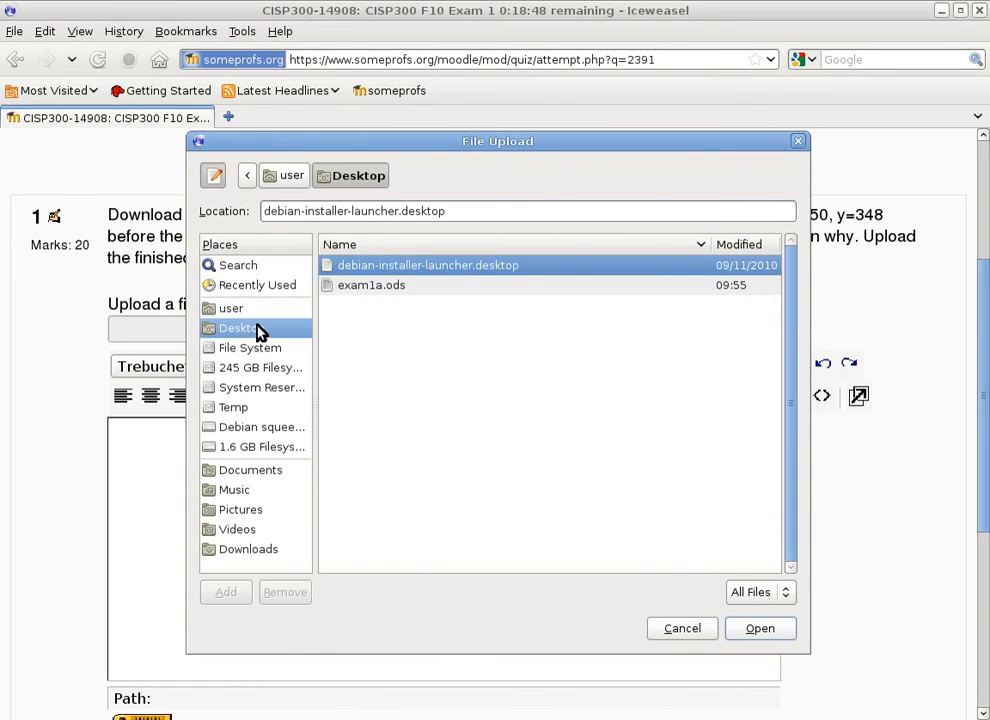
click(371, 285)
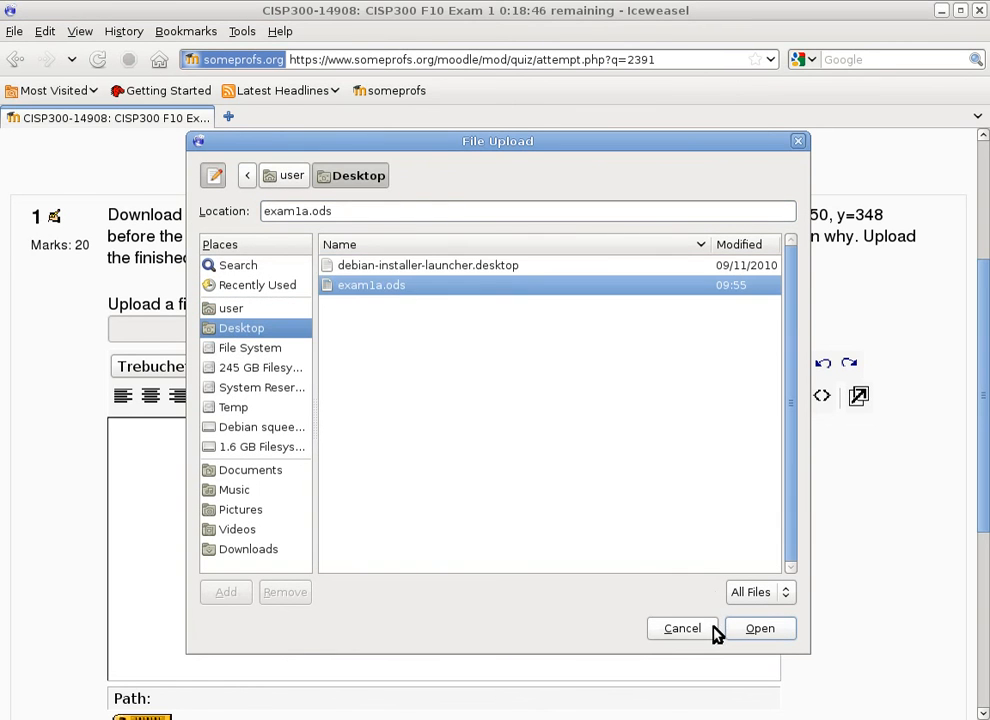
click(761, 628)
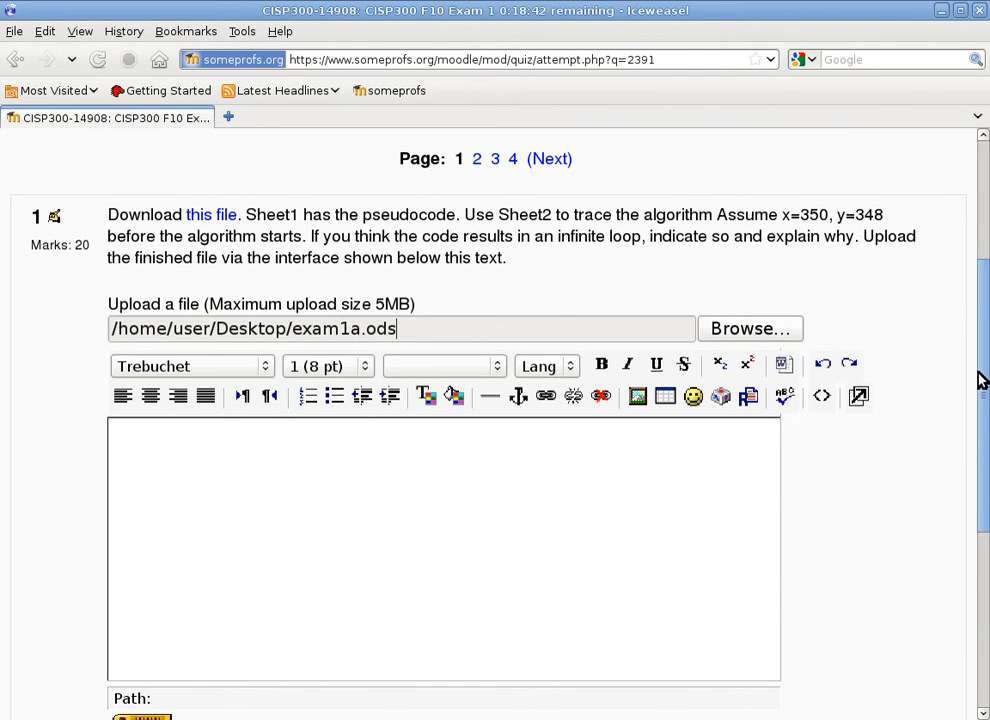
- Save the quiz page without submitting so exam1a.ods stays attached to Question 1
scroll(down, 3)
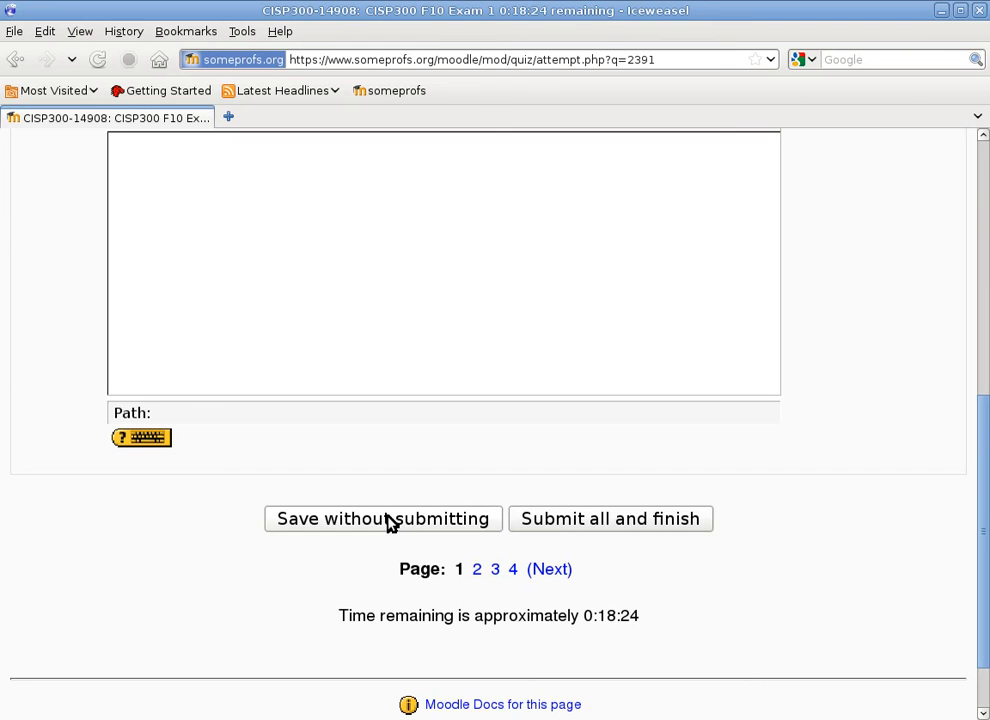
mouse_move(477, 569)
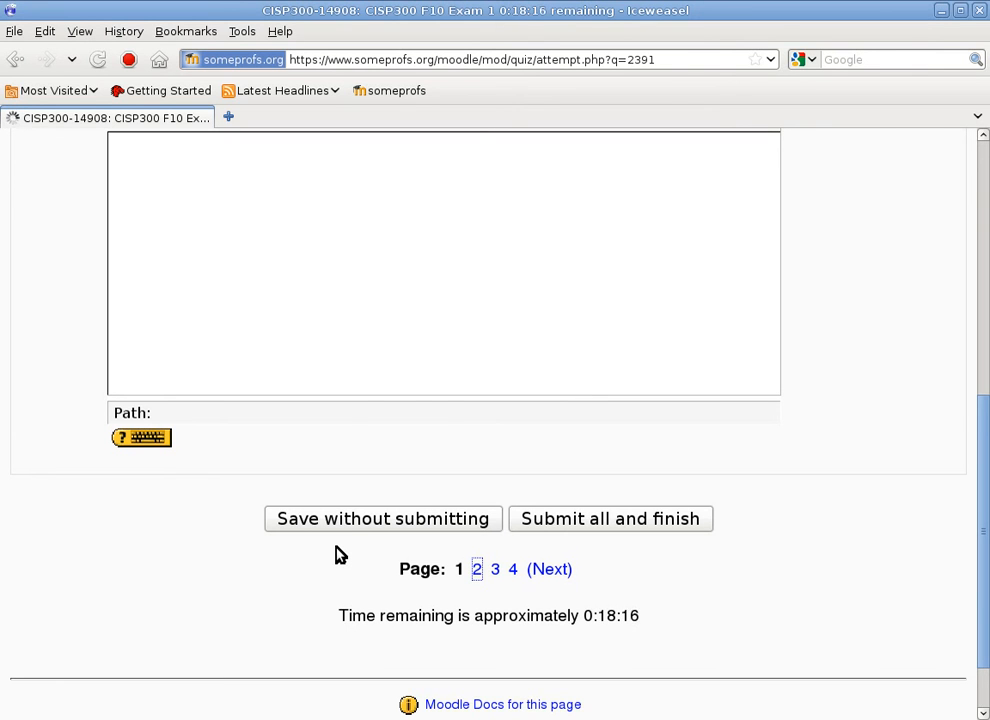
click(478, 569)
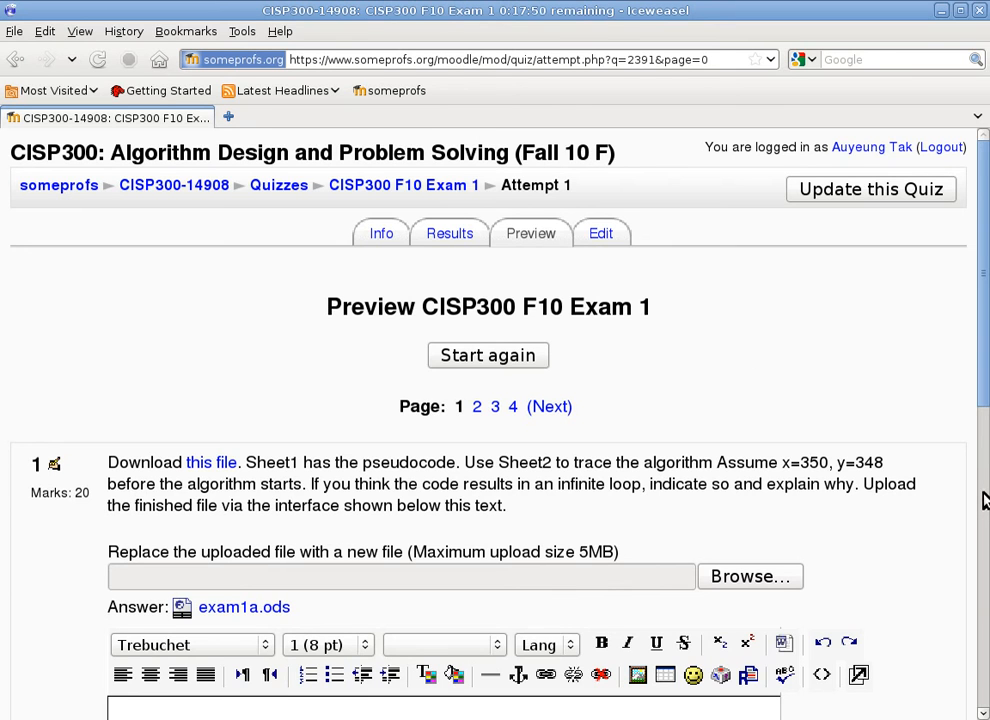
- Go to page 2 of the exam, showing Question 2's pre/post derivation task
scroll(down, 3)
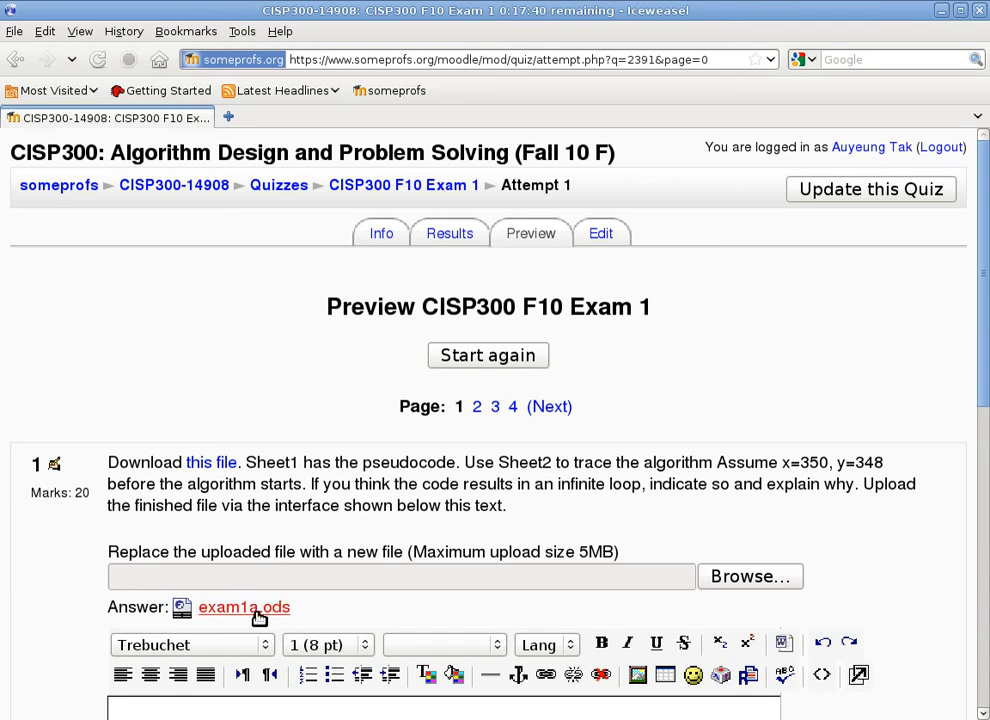
mouse_move(220, 614)
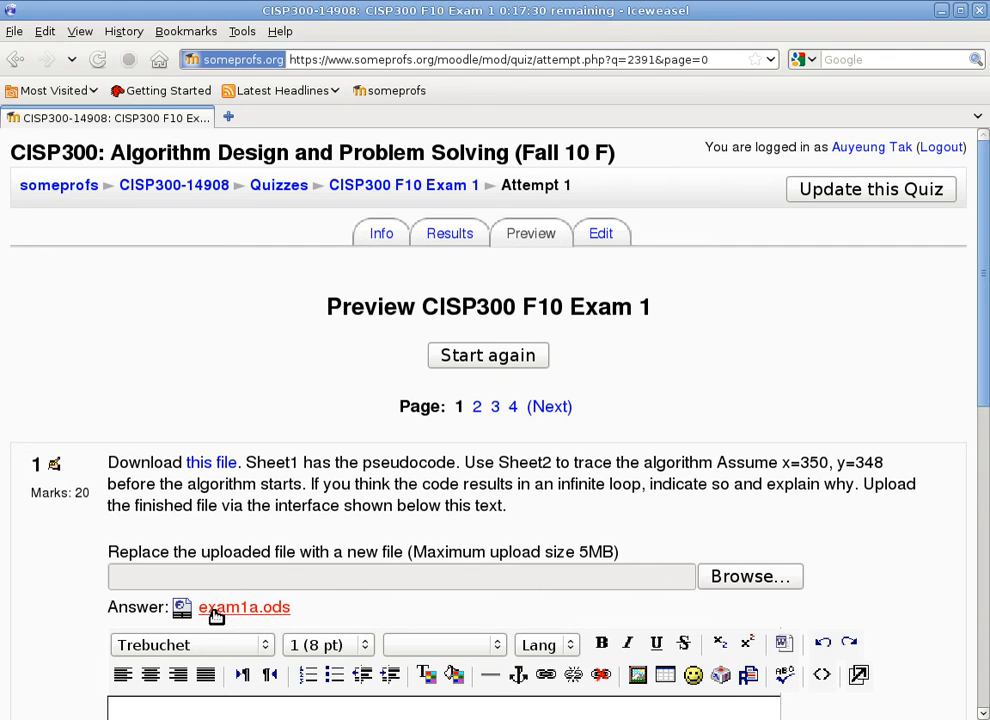
click(477, 407)
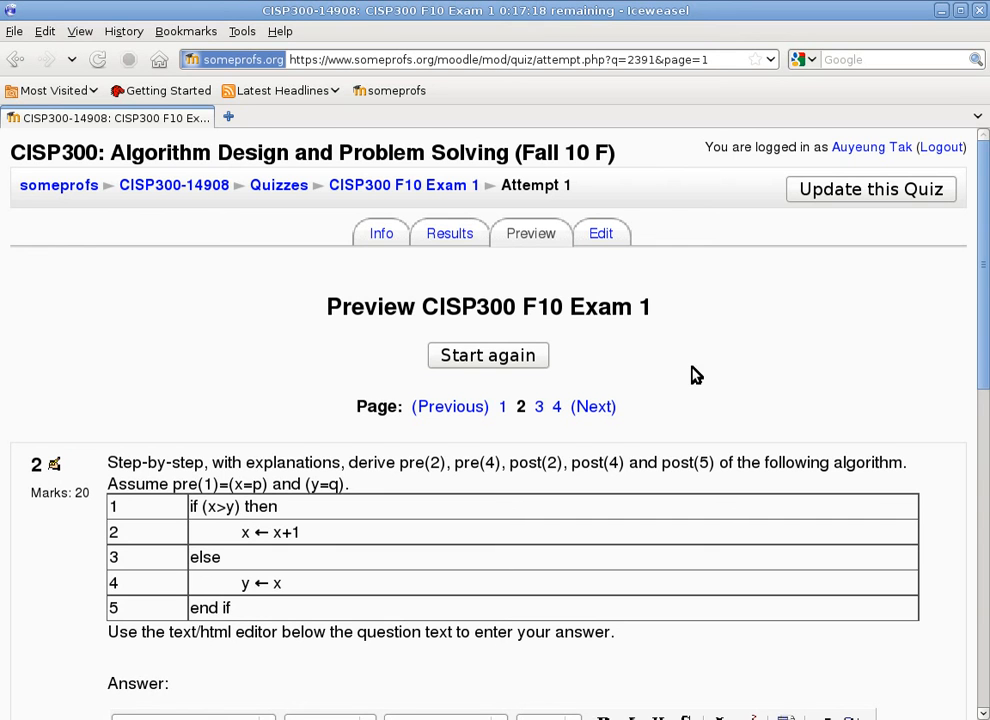
scroll(down, 3)
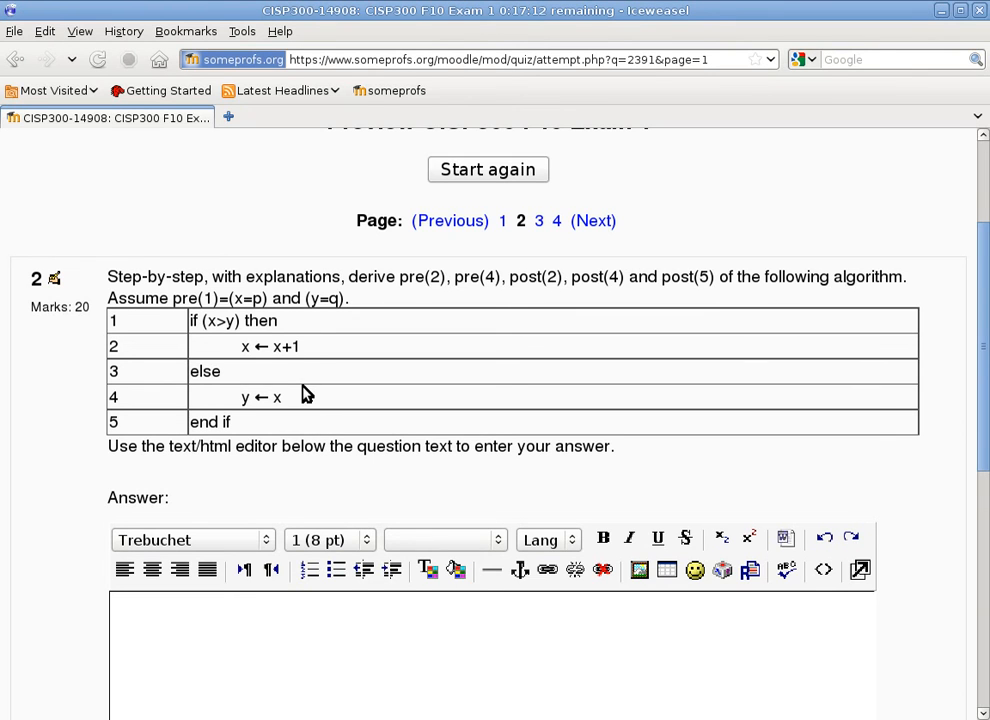
scroll(down, 3)
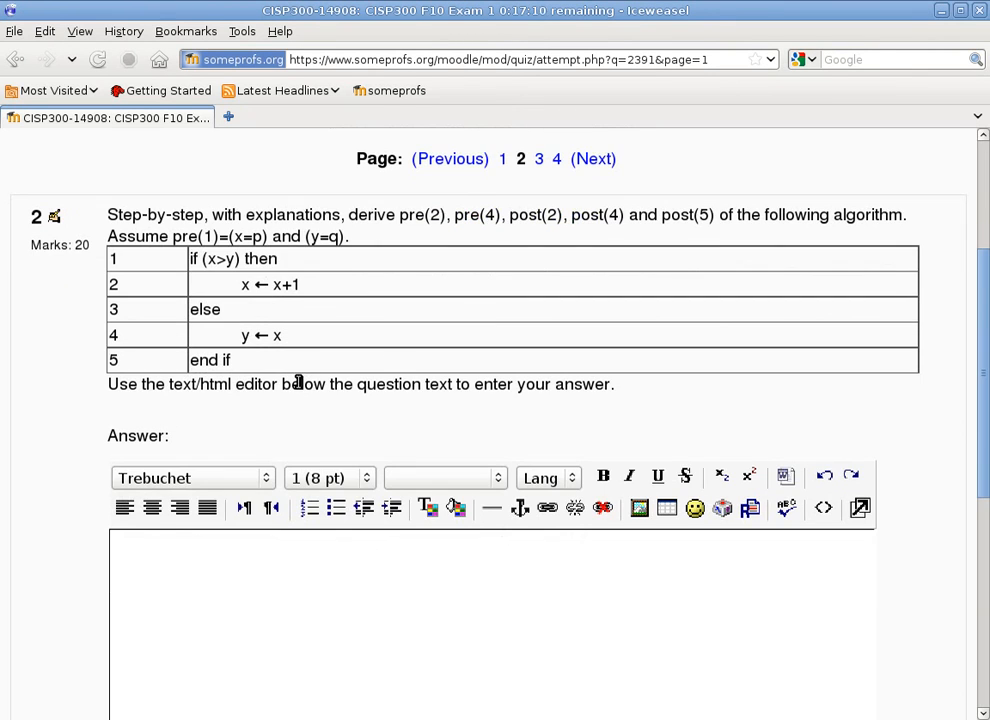
mouse_move(290, 342)
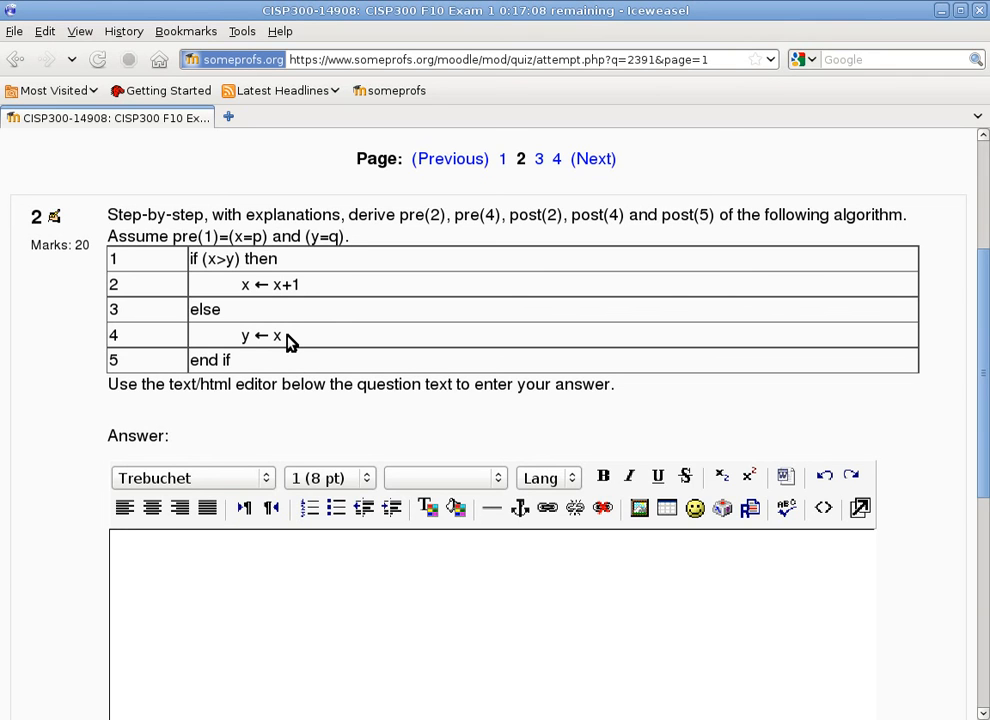
mouse_move(320, 335)
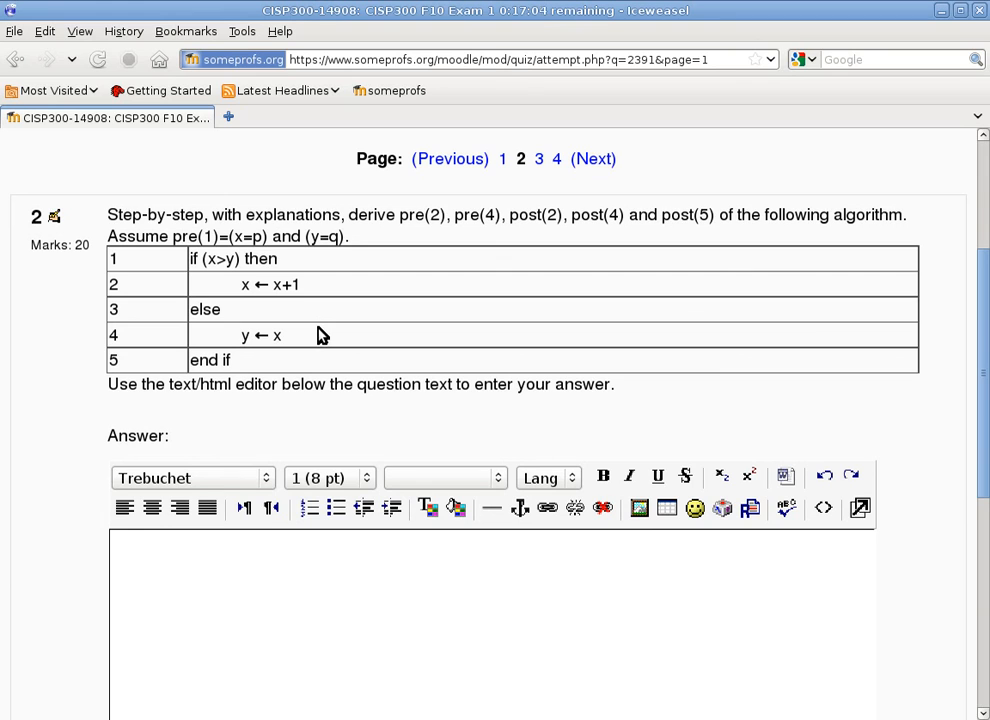
mouse_move(232, 259)
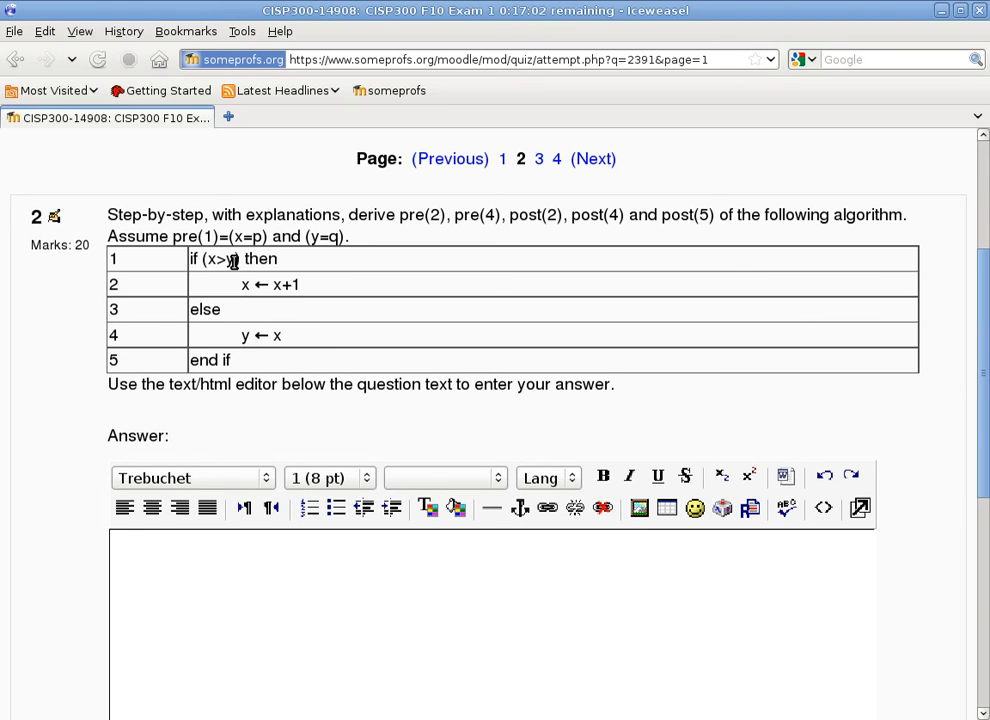
mouse_move(291, 285)
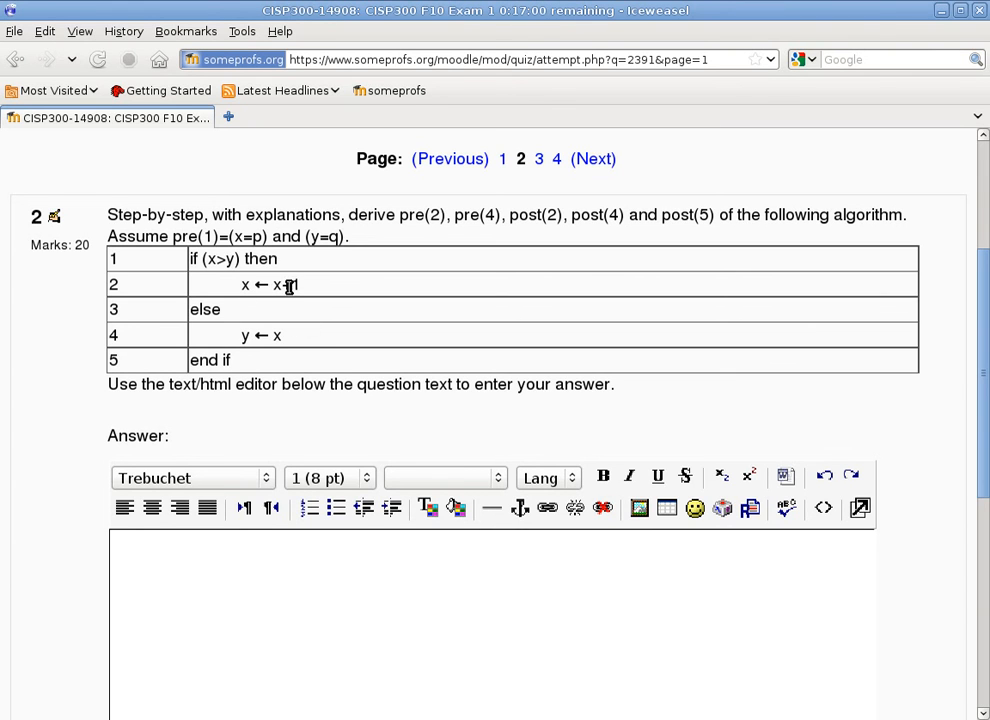
mouse_move(245, 335)
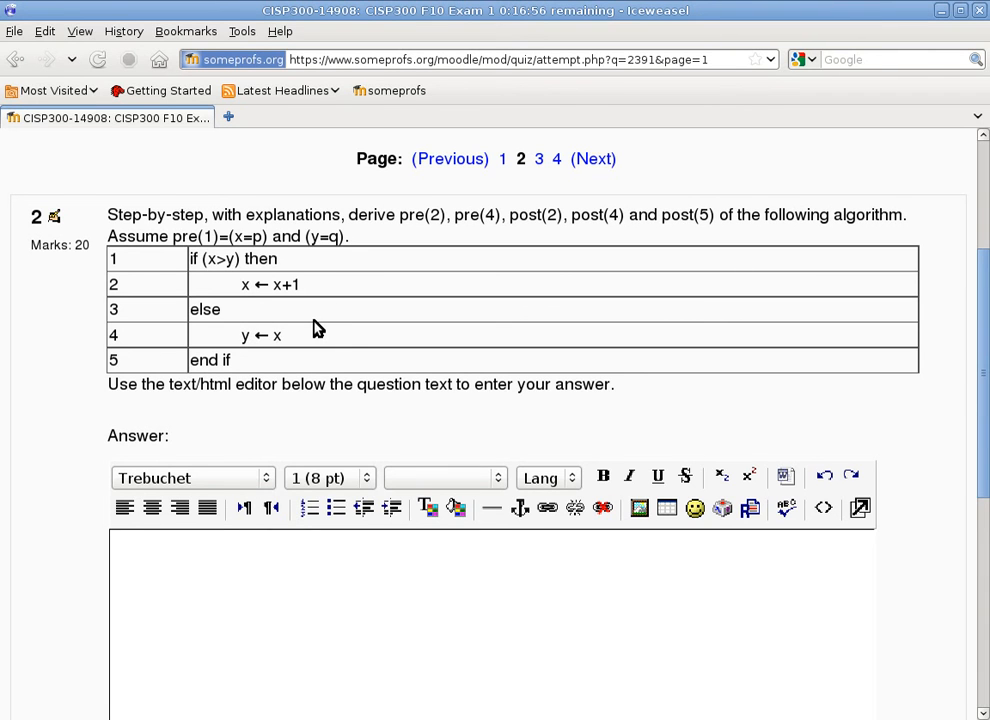
mouse_move(285, 343)
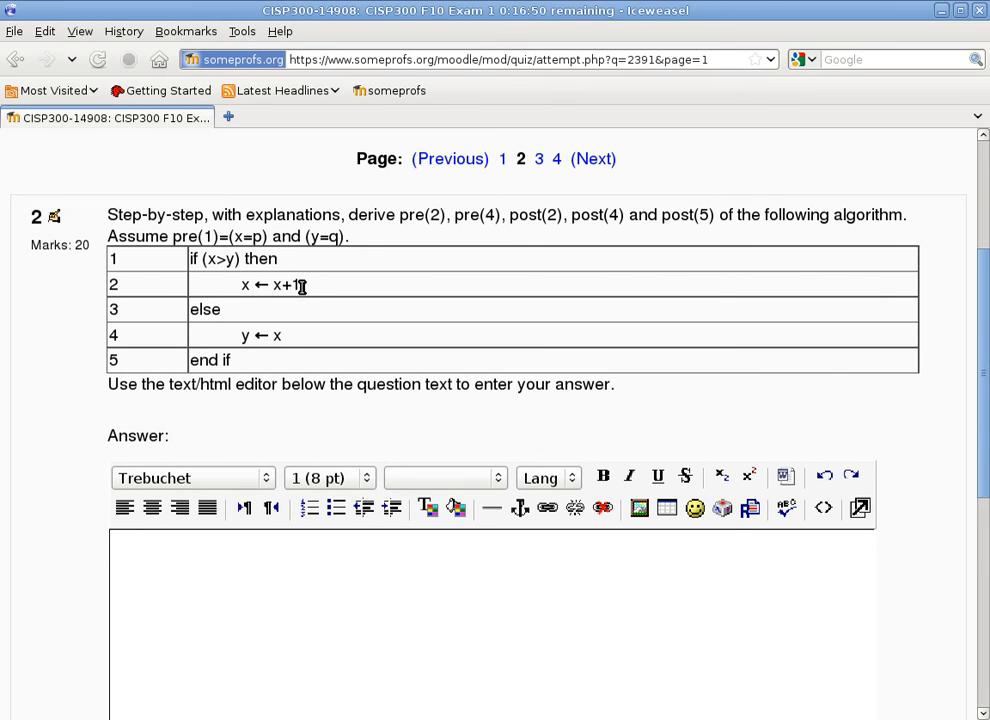
mouse_move(282, 337)
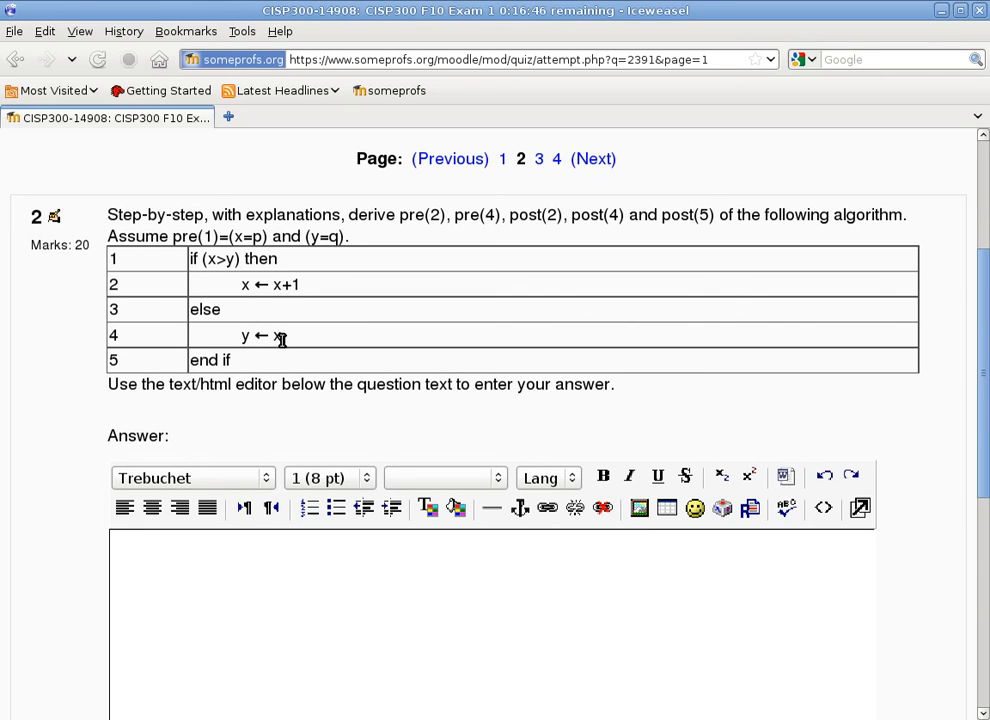
mouse_move(323, 353)
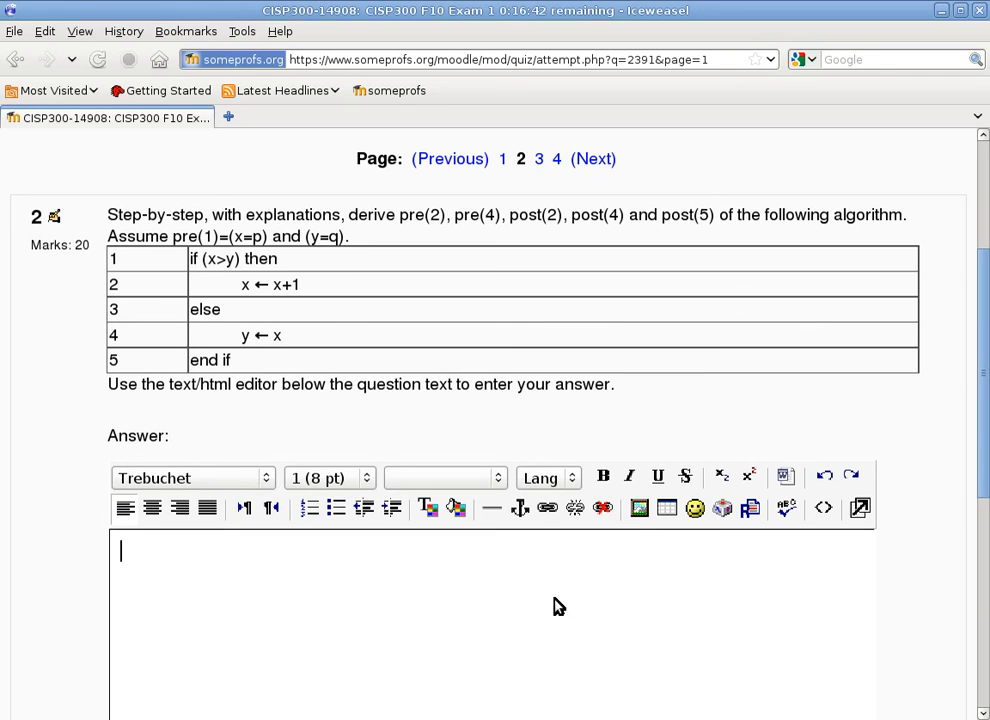
mouse_move(675, 630)
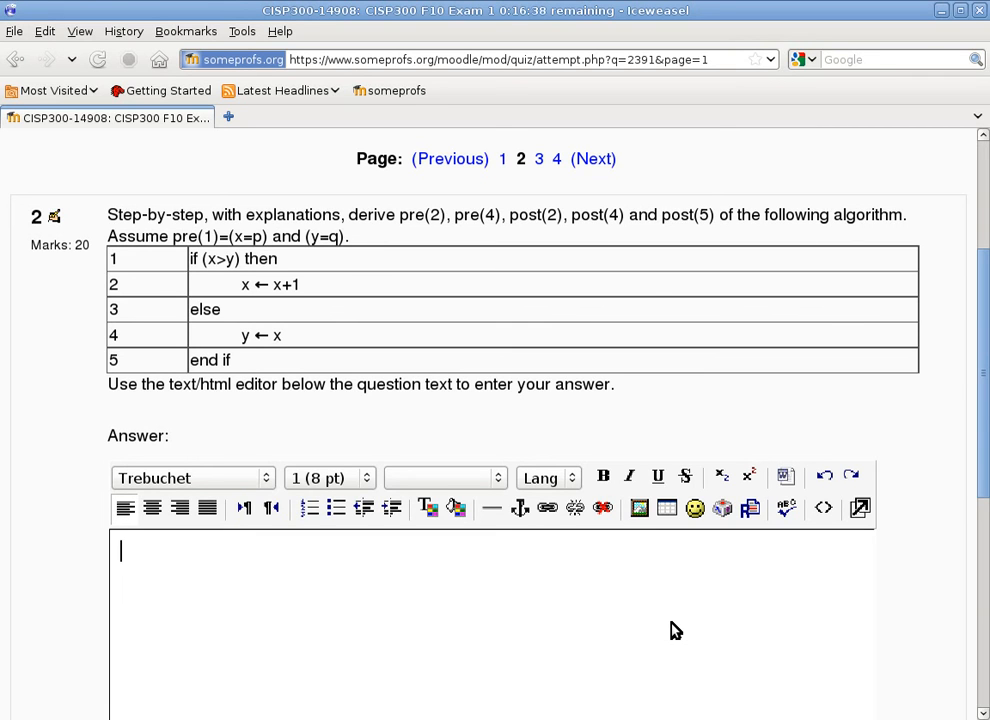
- Write pre(1)=(x=p) and (y=q) in Question 2's answer
text(pre()
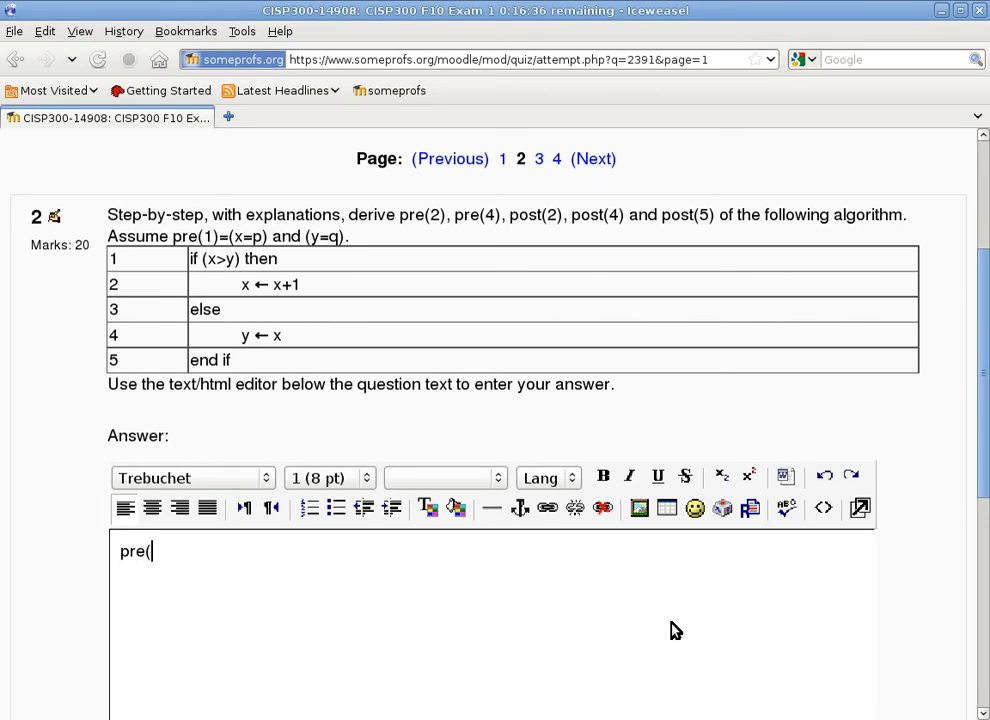
text(1)=()
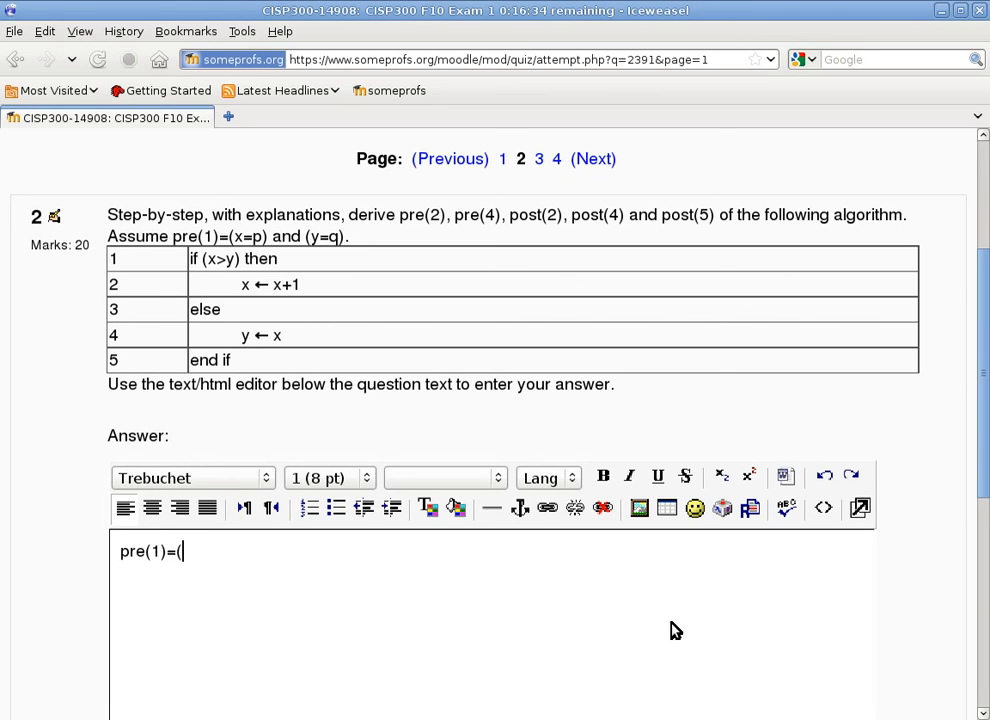
text(x=p))
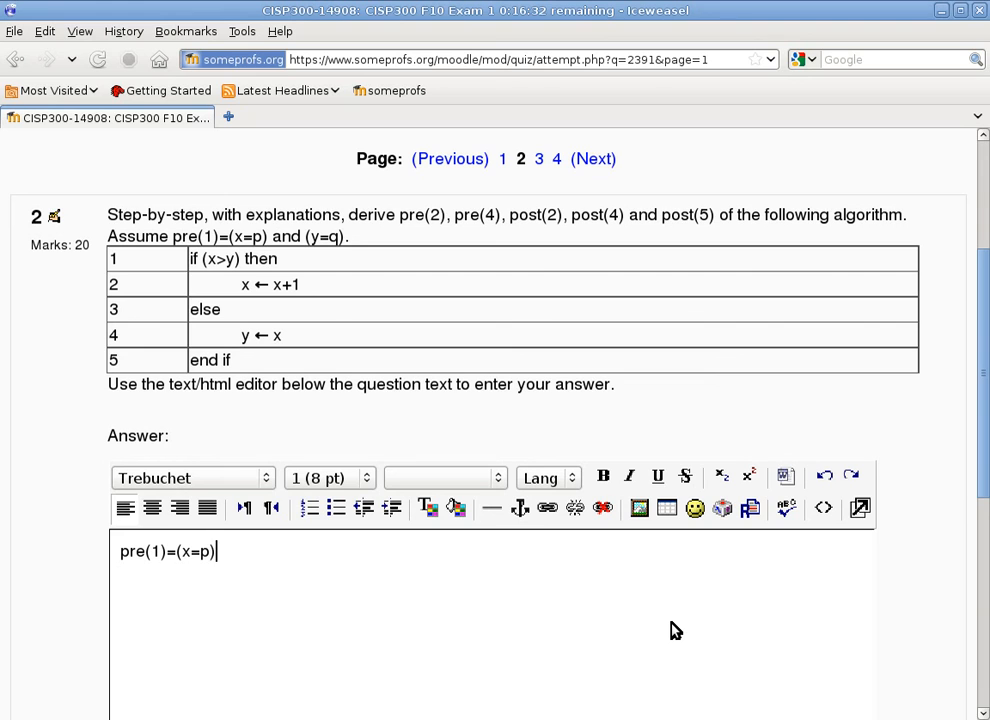
text(and (y=q))
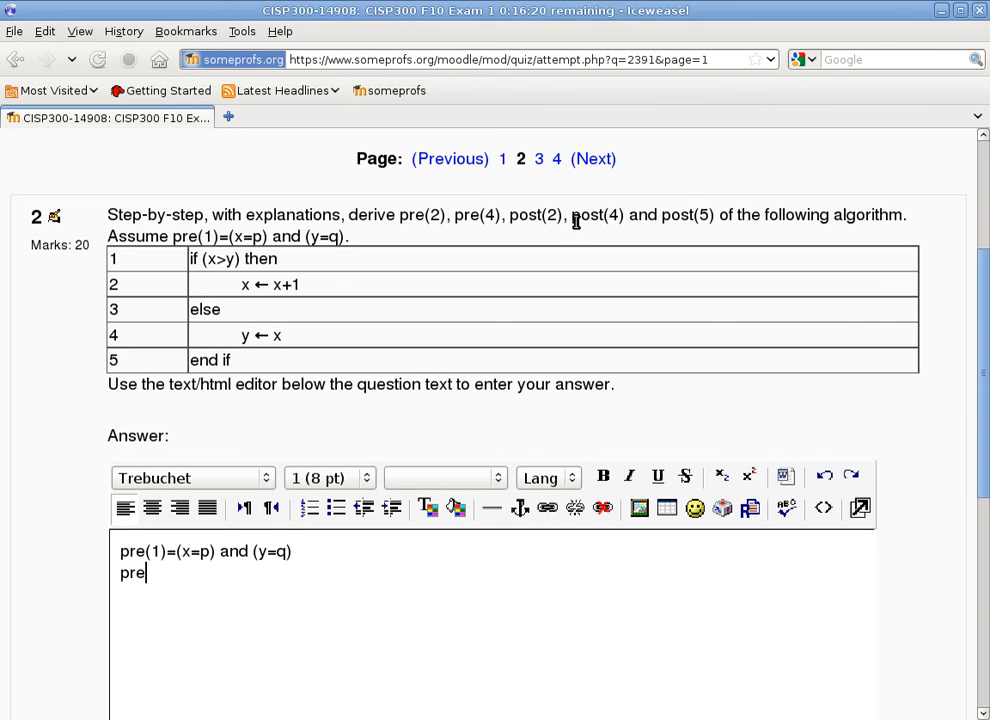
mouse_move(554, 213)
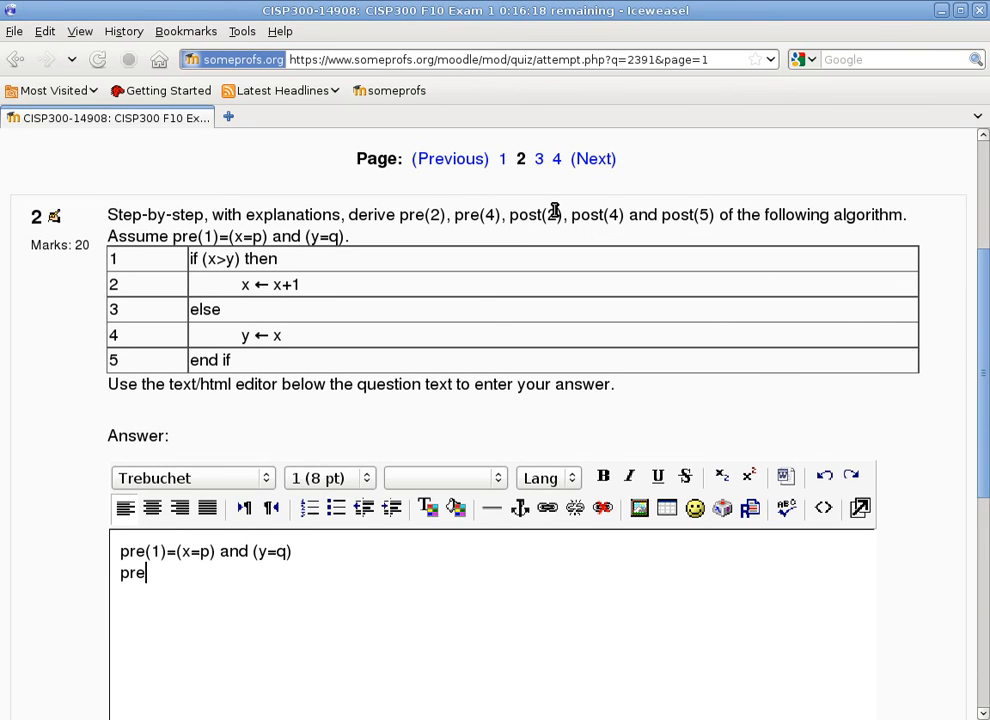
mouse_move(455, 221)
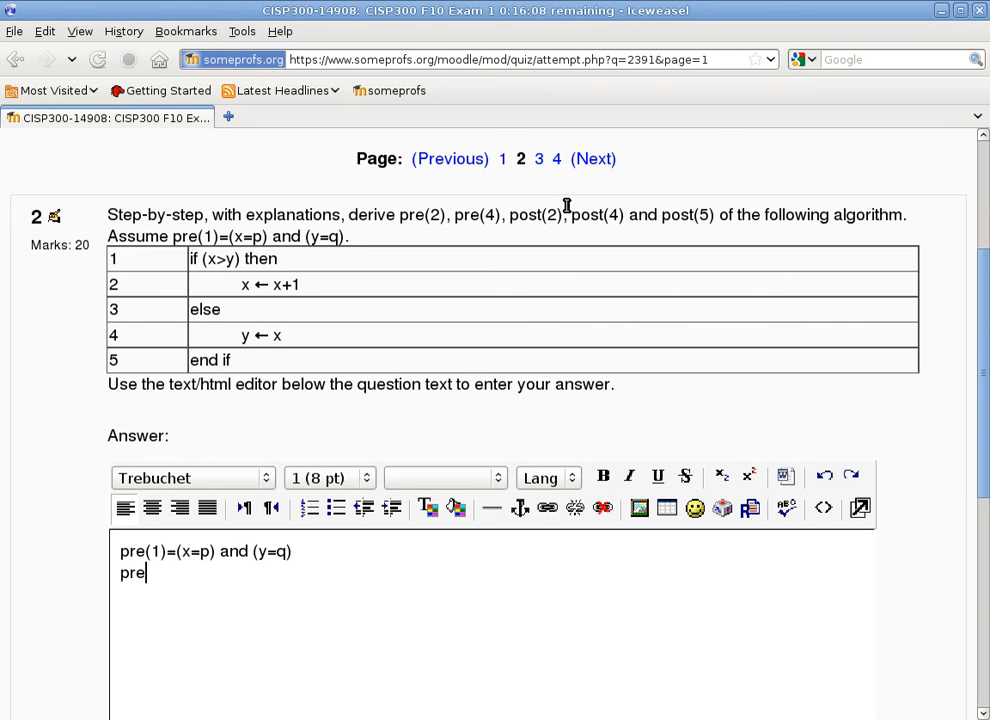
- Derive pre(2) from pre(1) as (x=p) and (y=q) and (x>y), then begin pre(4)=pre(1) and
text((2) =)
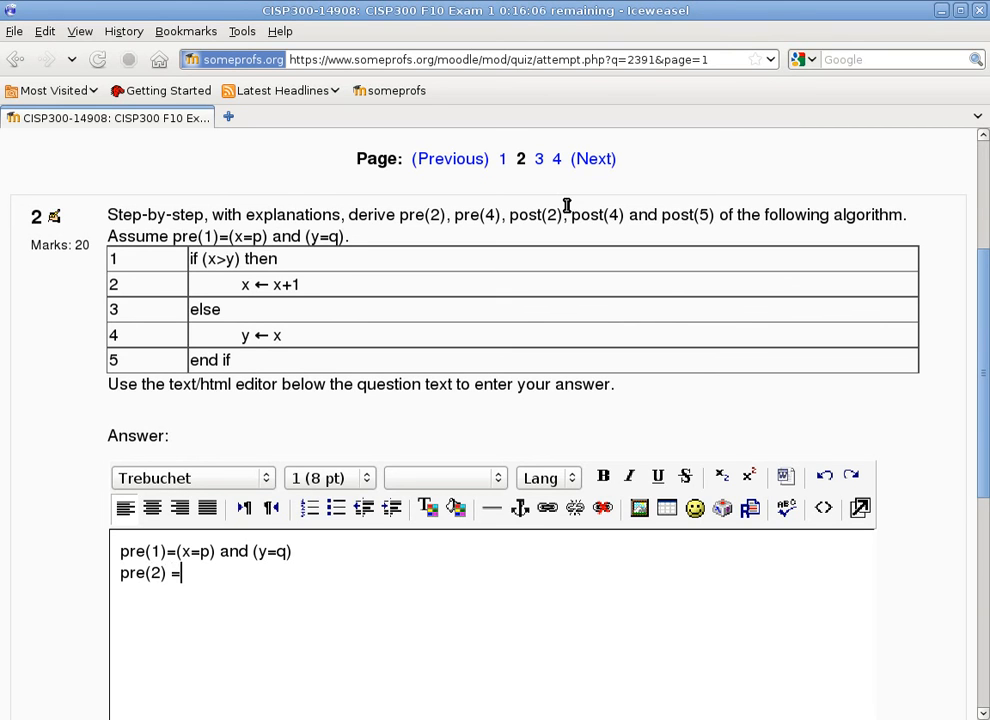
text(p)
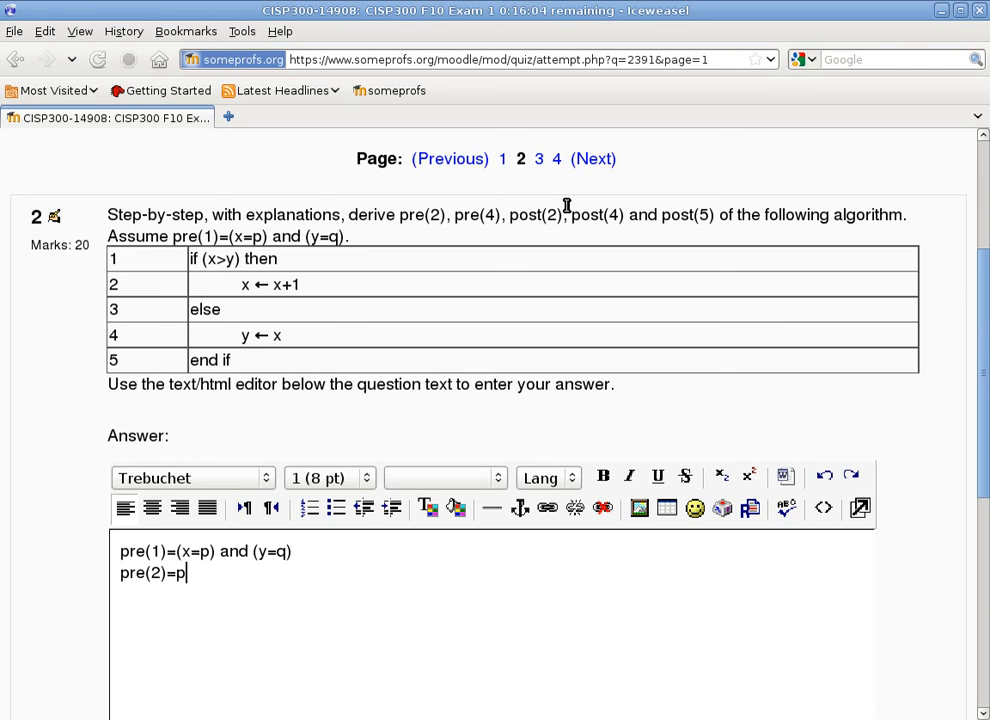
text(re(1) and (x)
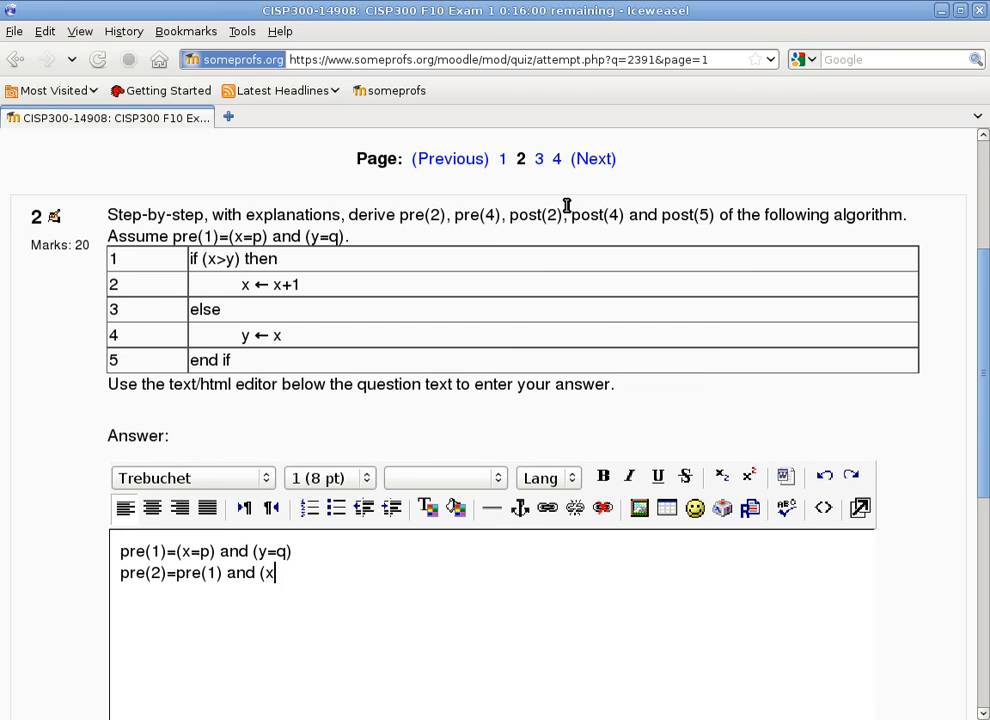
text(>y))
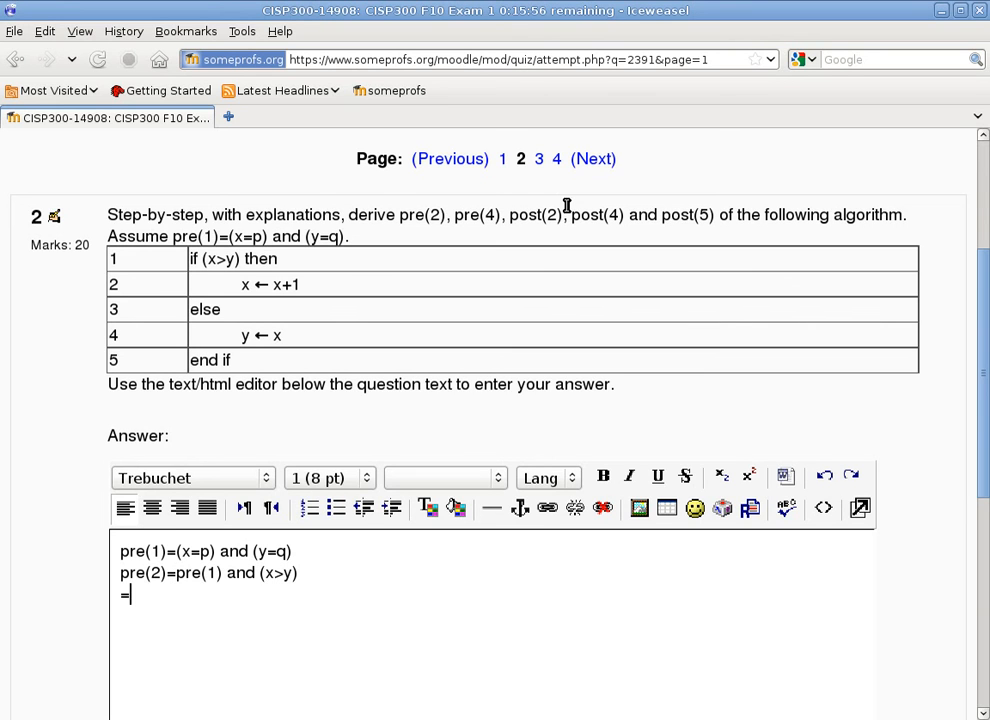
text(()
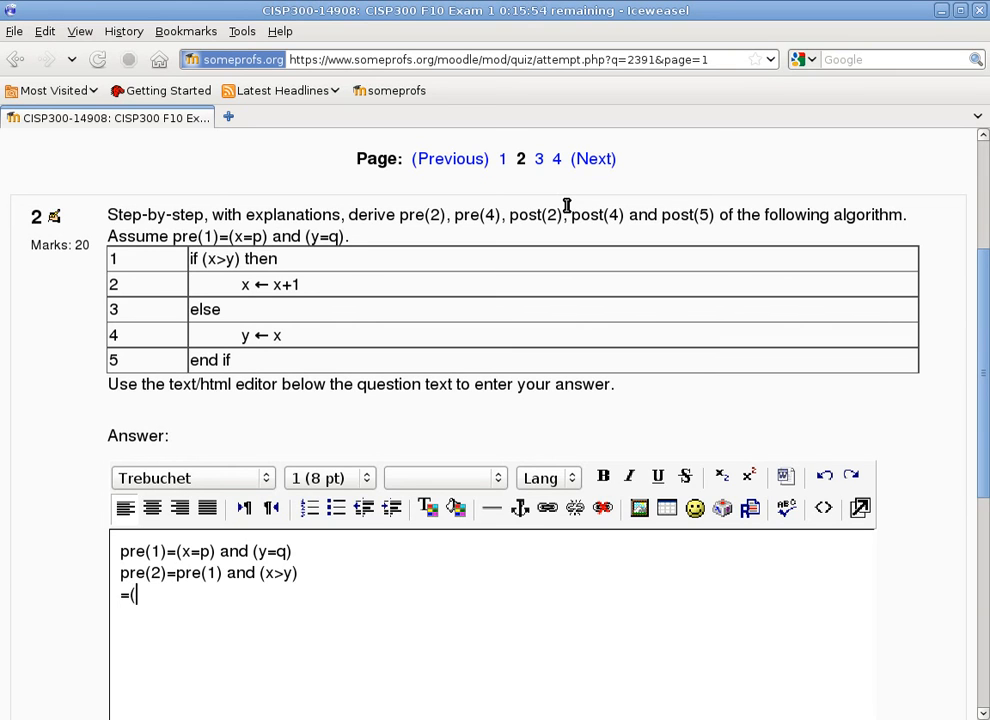
text(x=p) and (y=q) and (x>y))
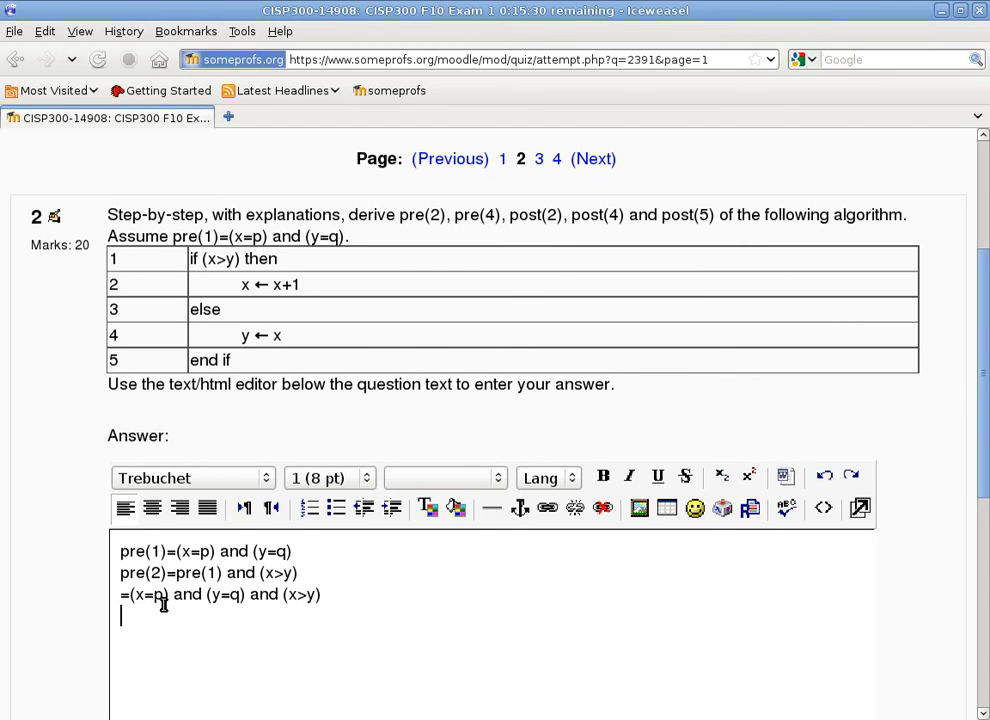
mouse_move(243, 607)
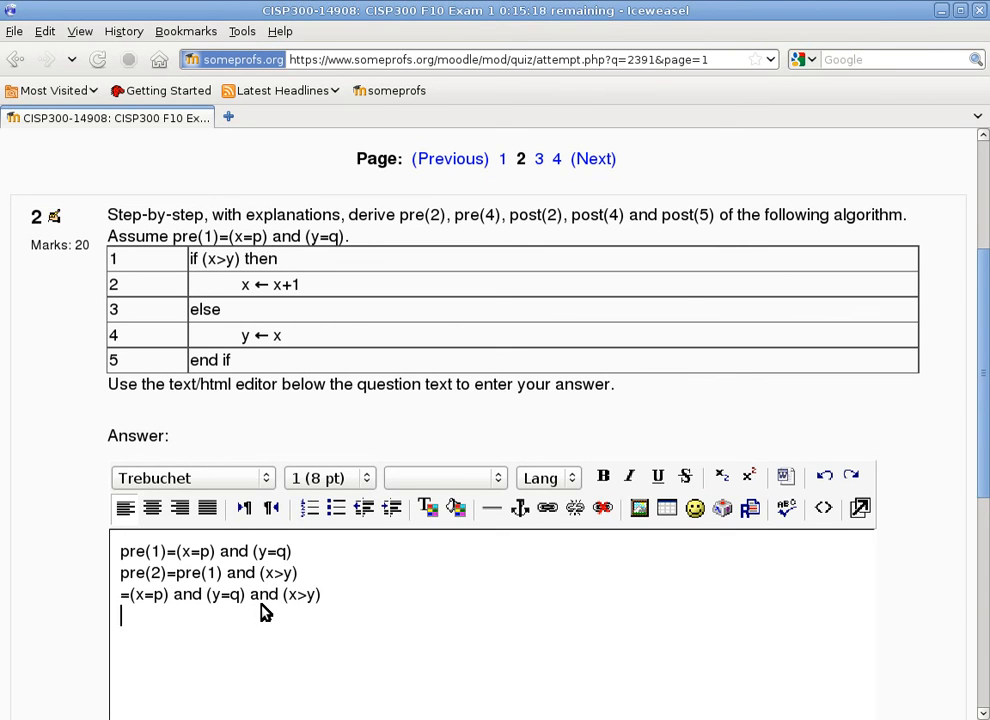
text(pre(4))
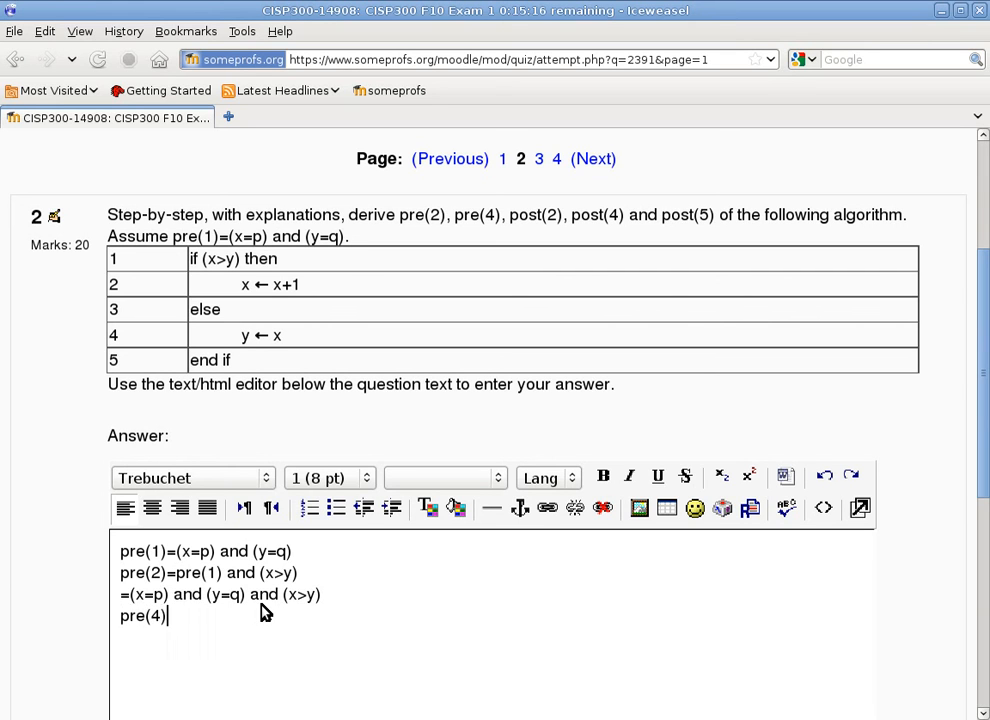
text(=pre(1) a)
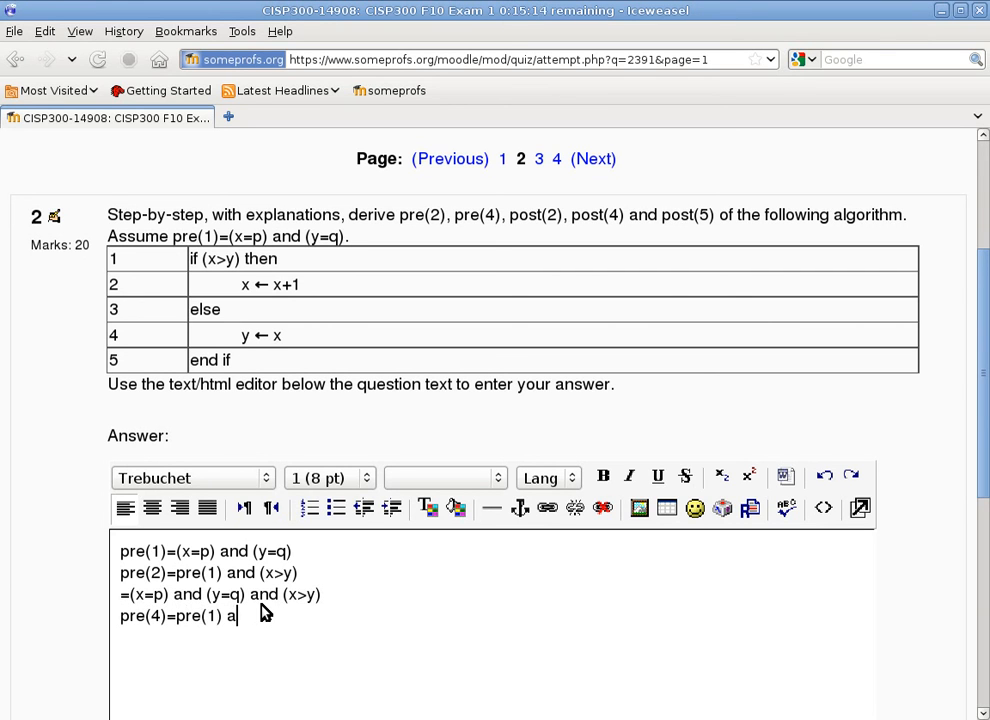